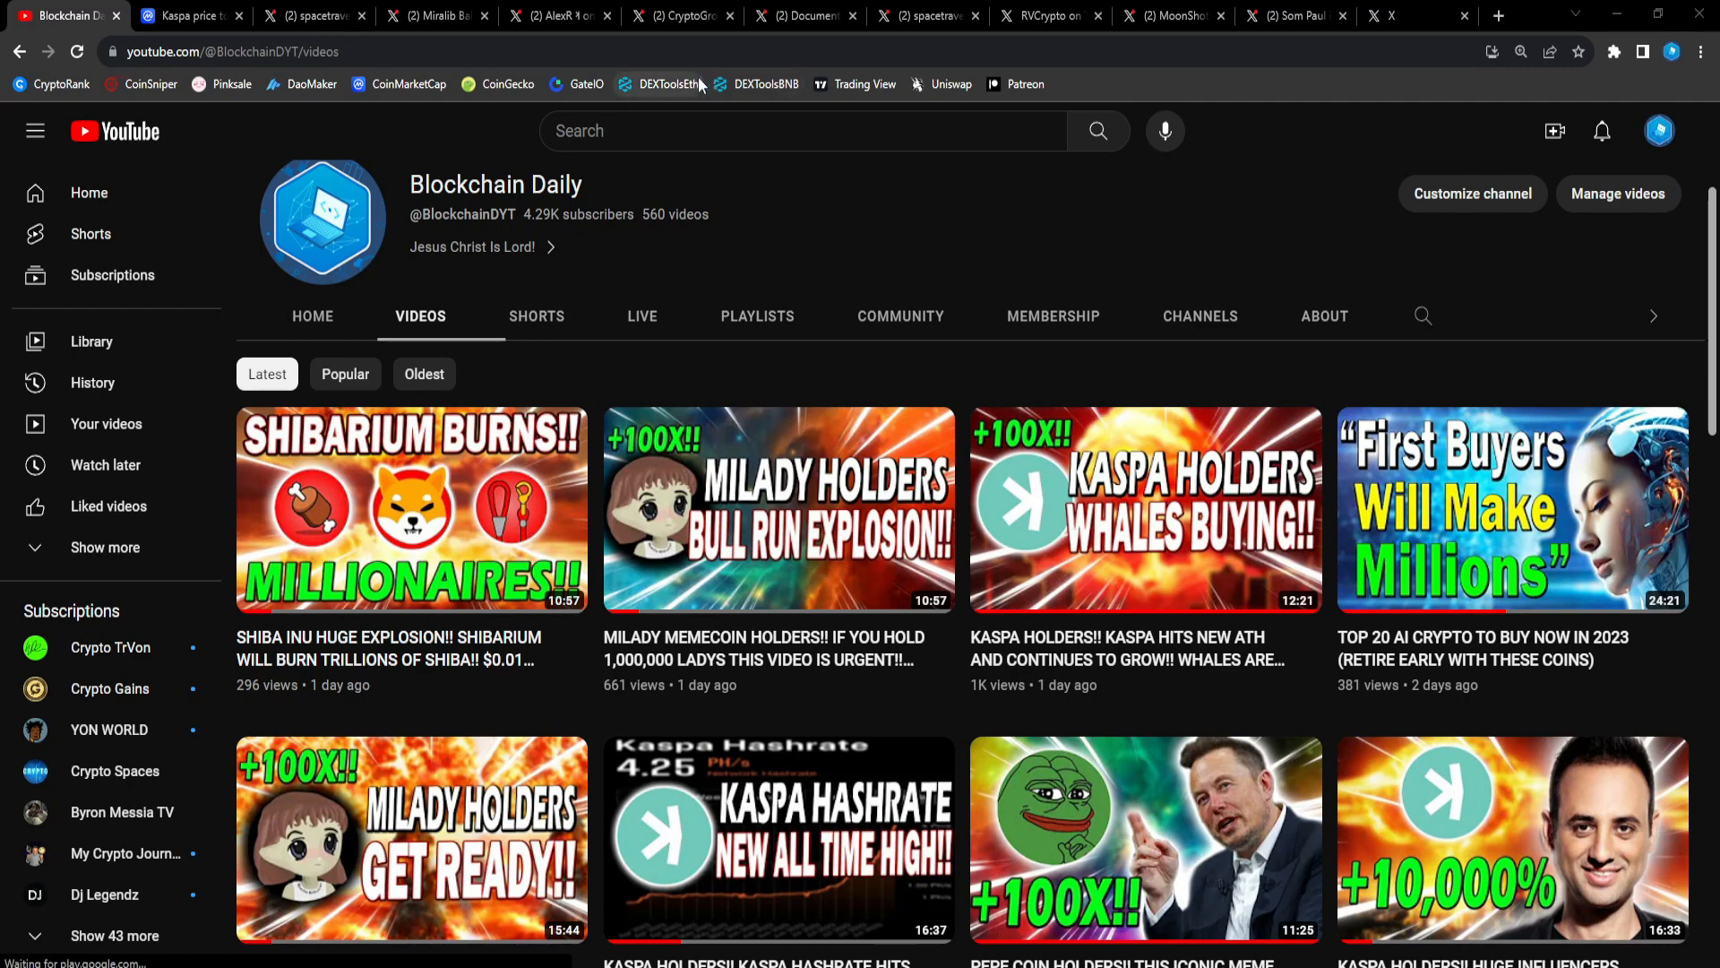
Switch from the Blockchain Daily YouTube channel to the 'Kaspa price' CoinMarketCap tab.
click(187, 15)
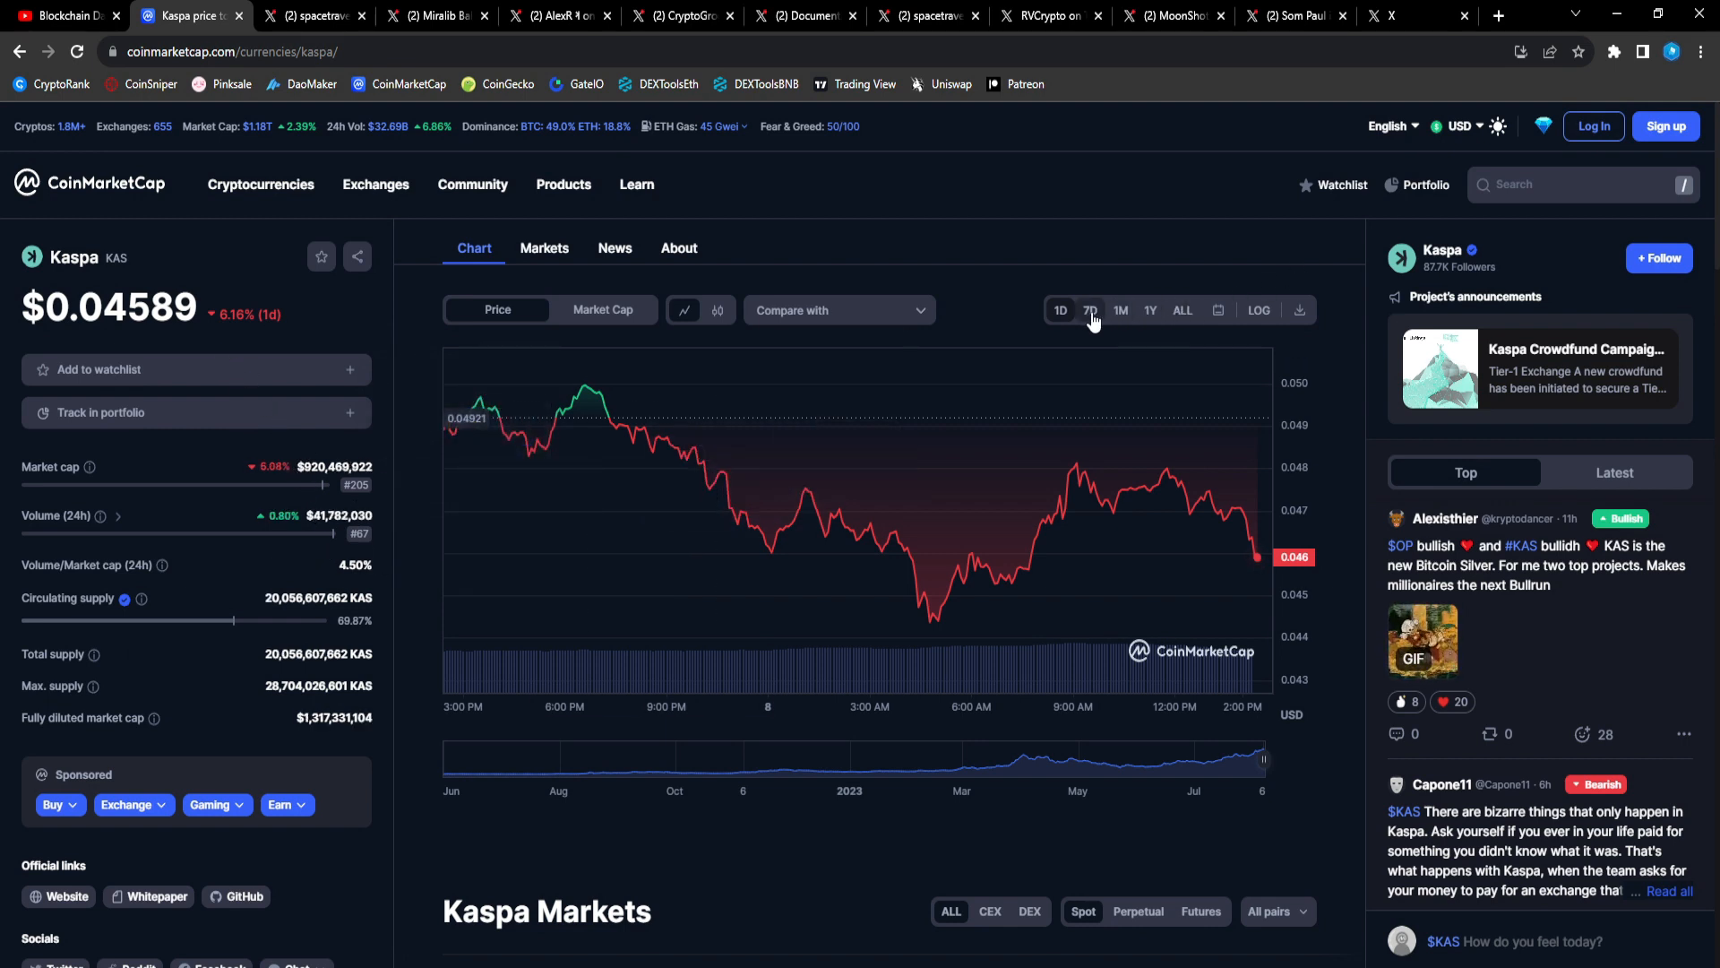
Change the CoinMarketCap Kaspa chart range from one day to 7D.
click(1090, 309)
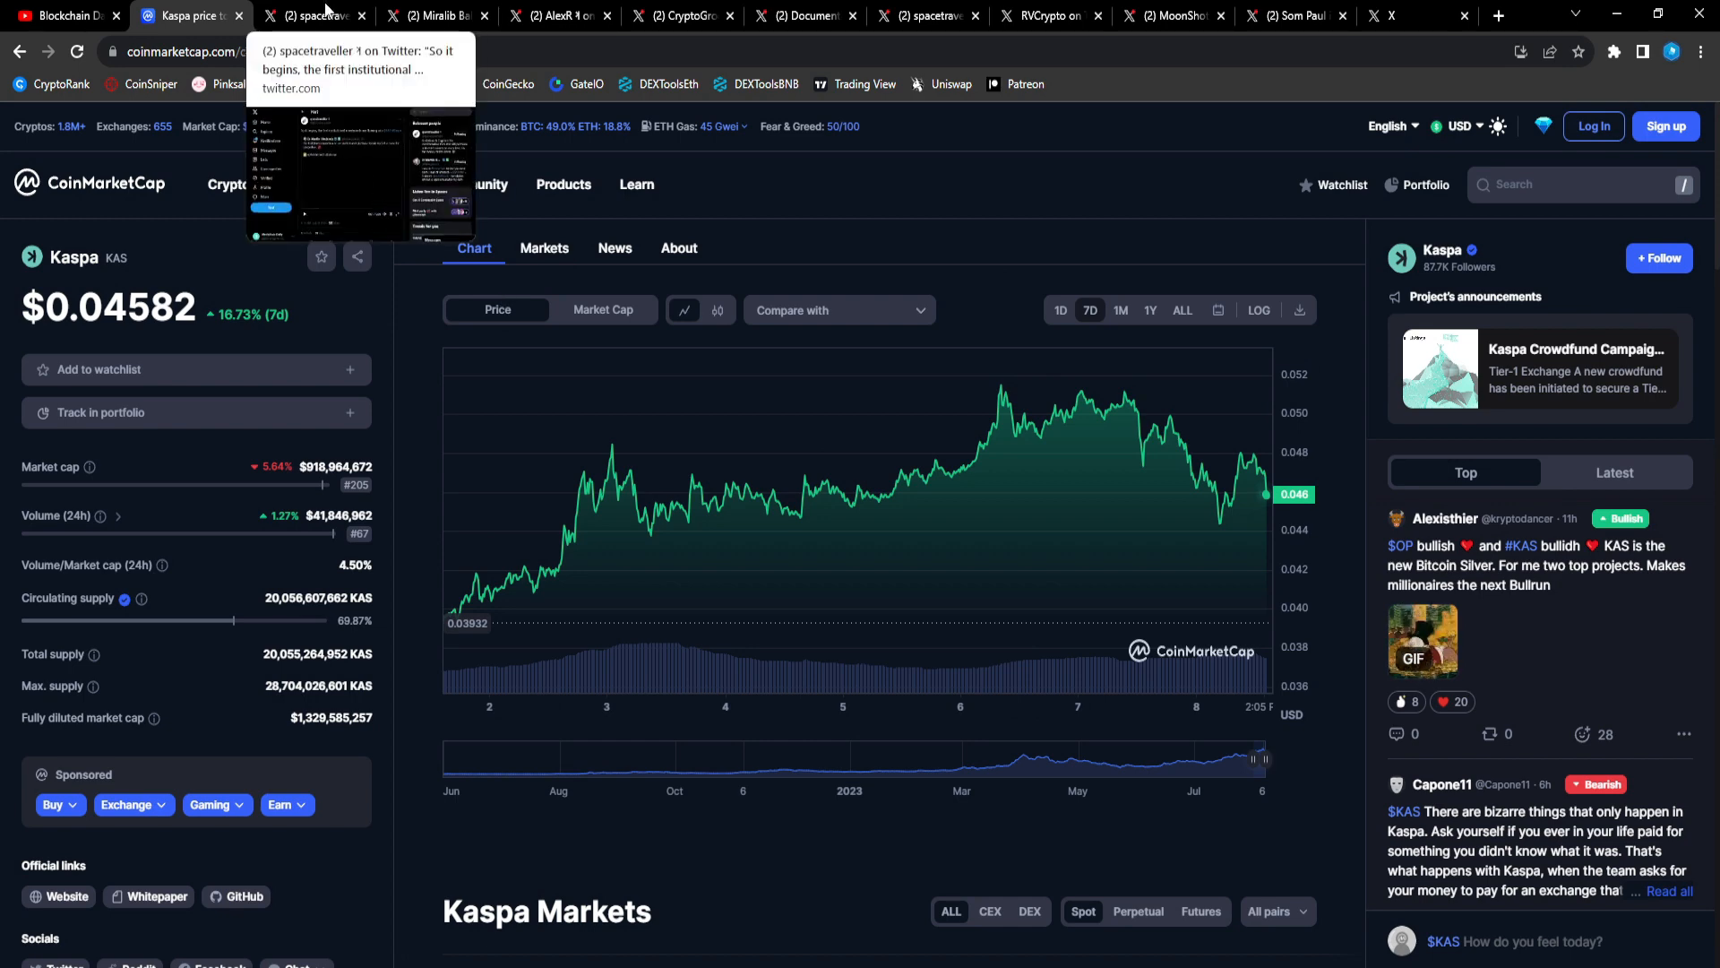
Open Dr Martin Hiesboeck's Uphold Ascent $KAS post, highlight its text, and pause the promo video.
click(312, 15)
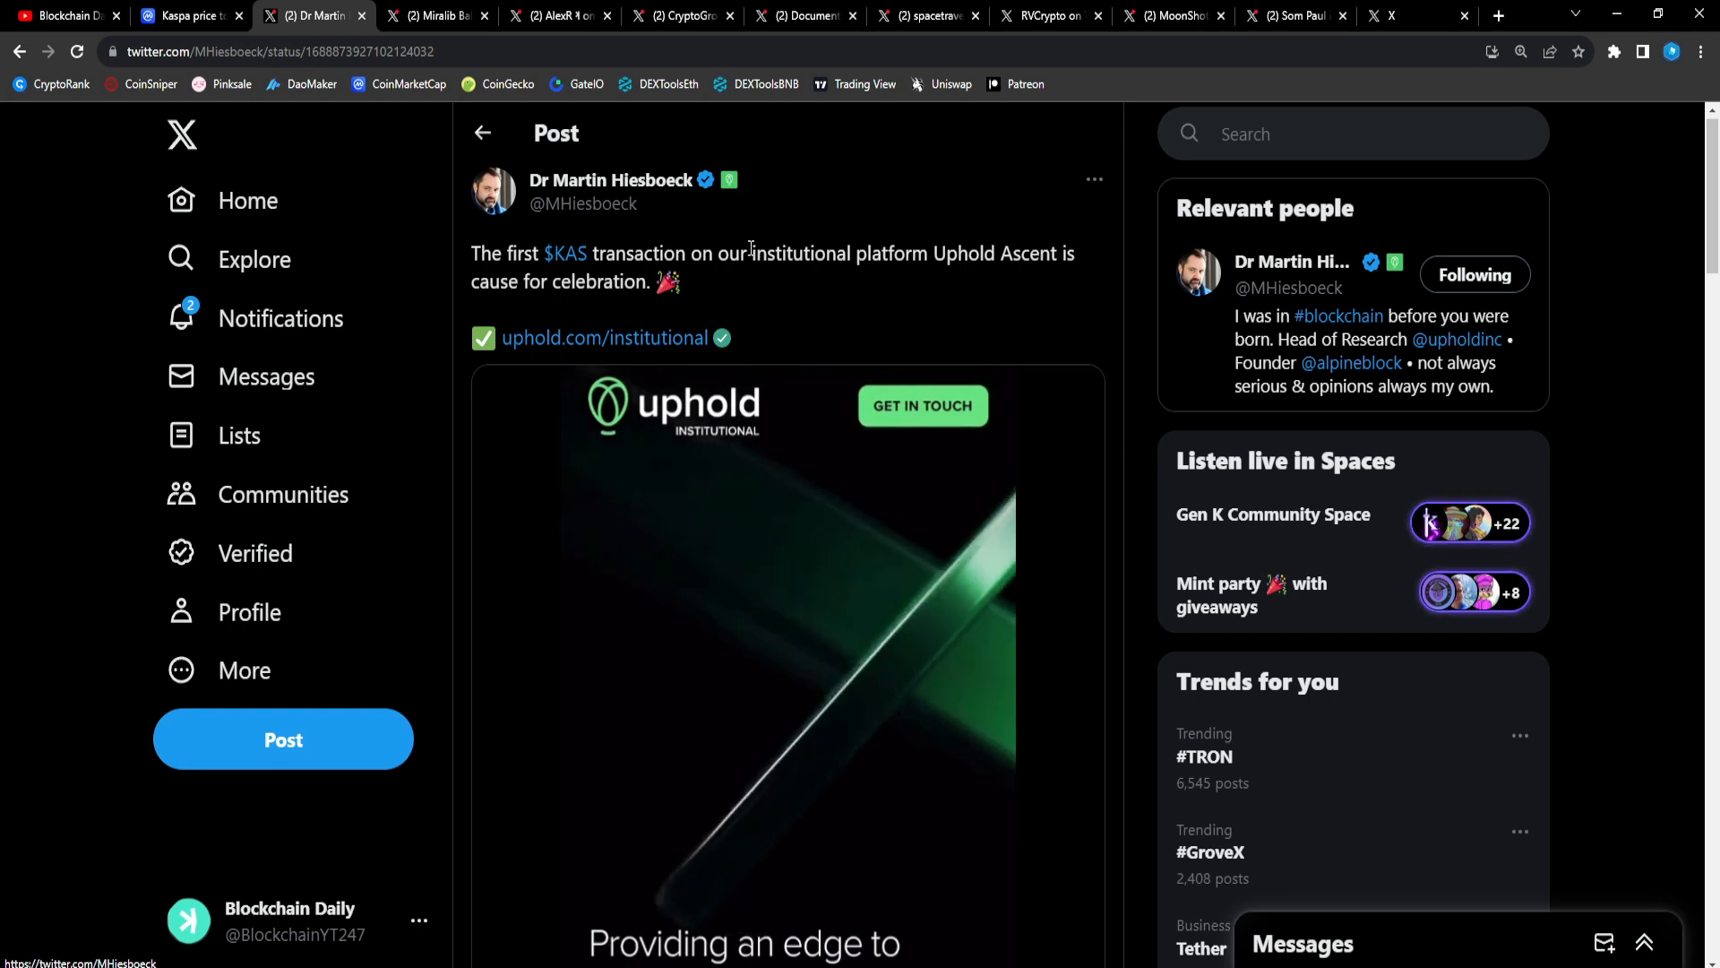
drag(743, 253, 991, 253)
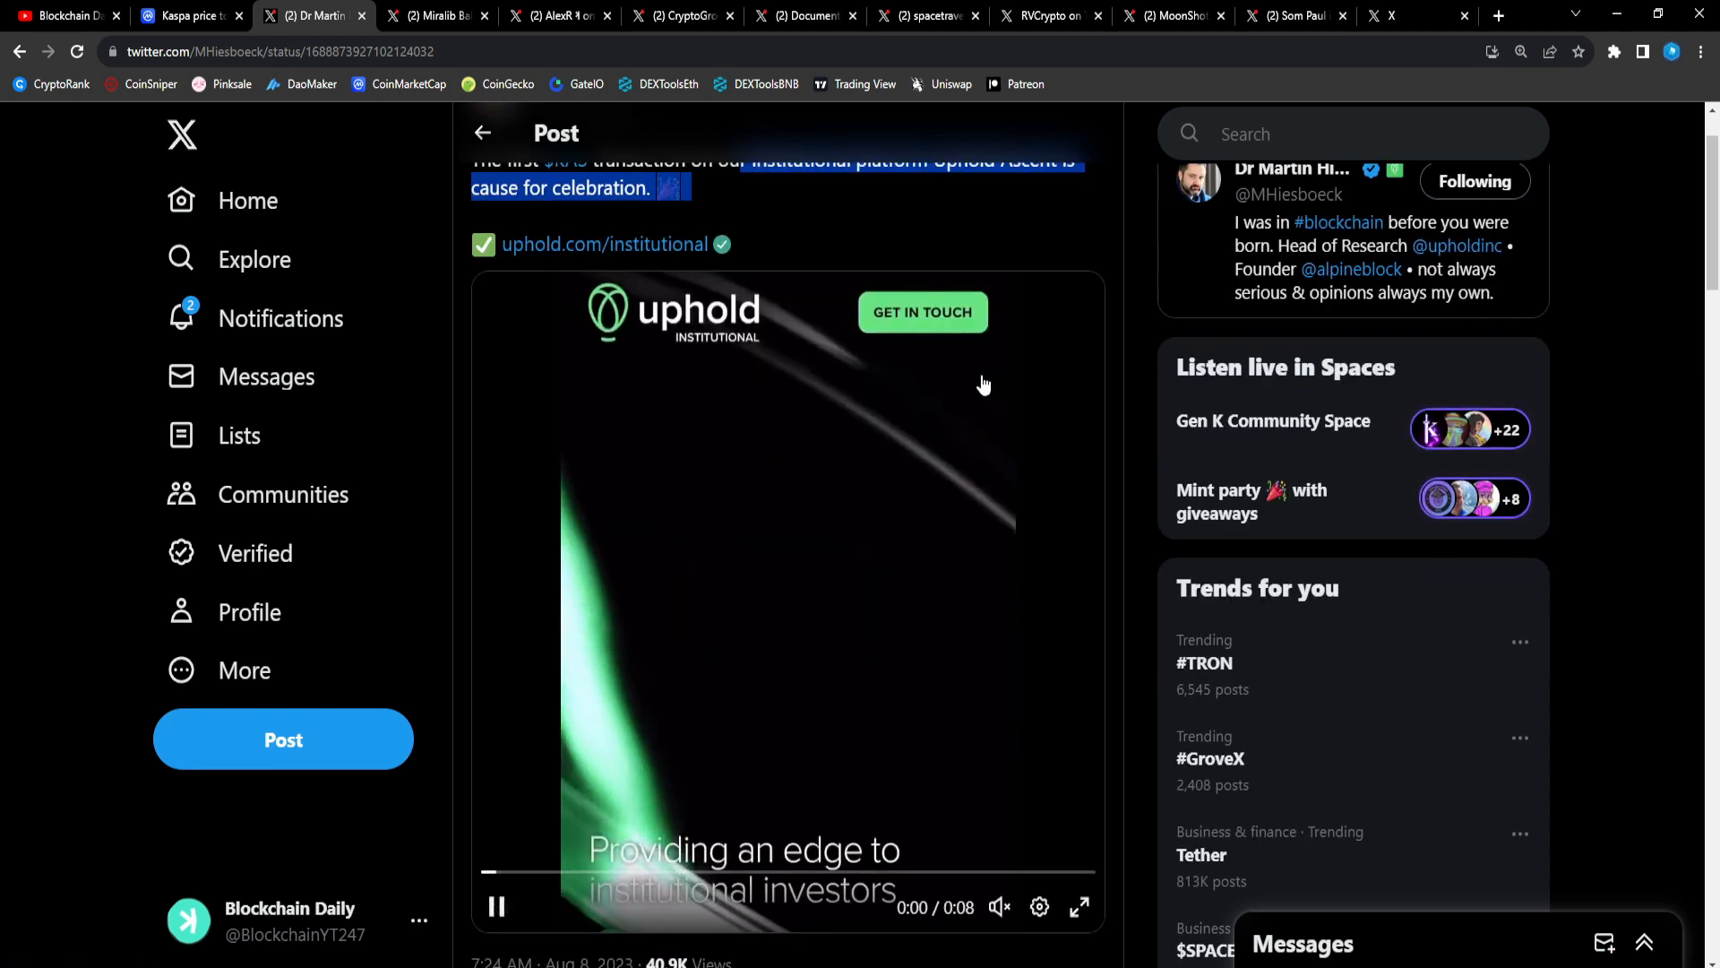
scroll(down, 3)
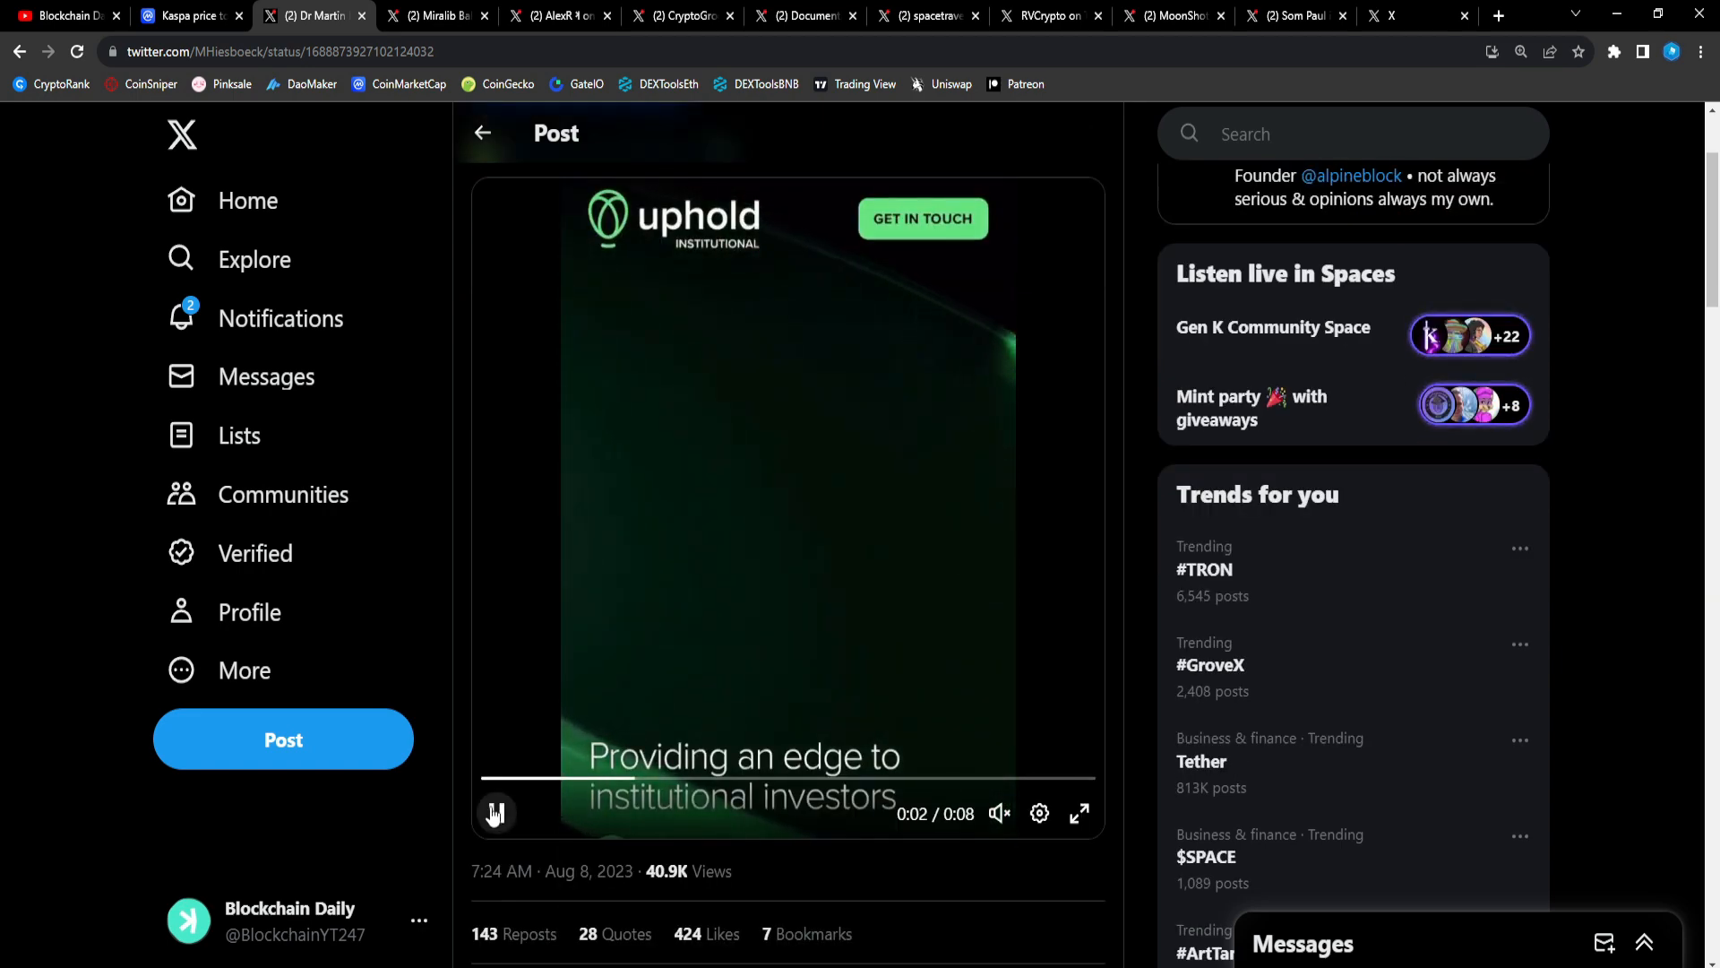
click(1080, 813)
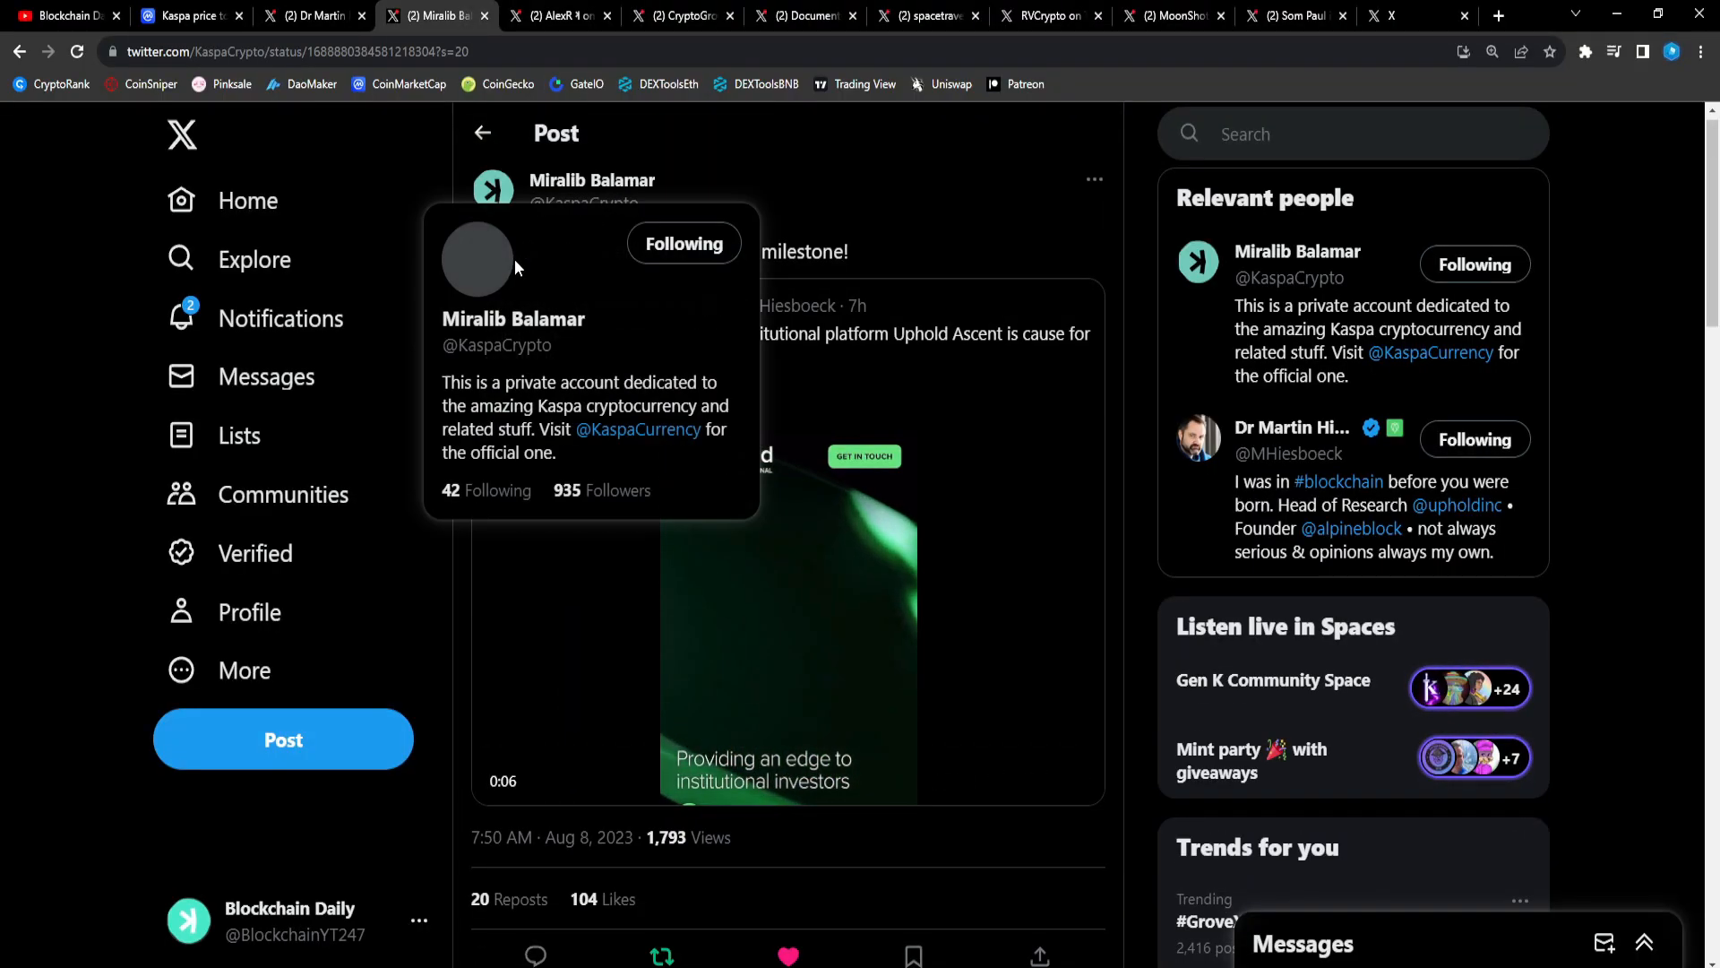
mouse_move(576, 280)
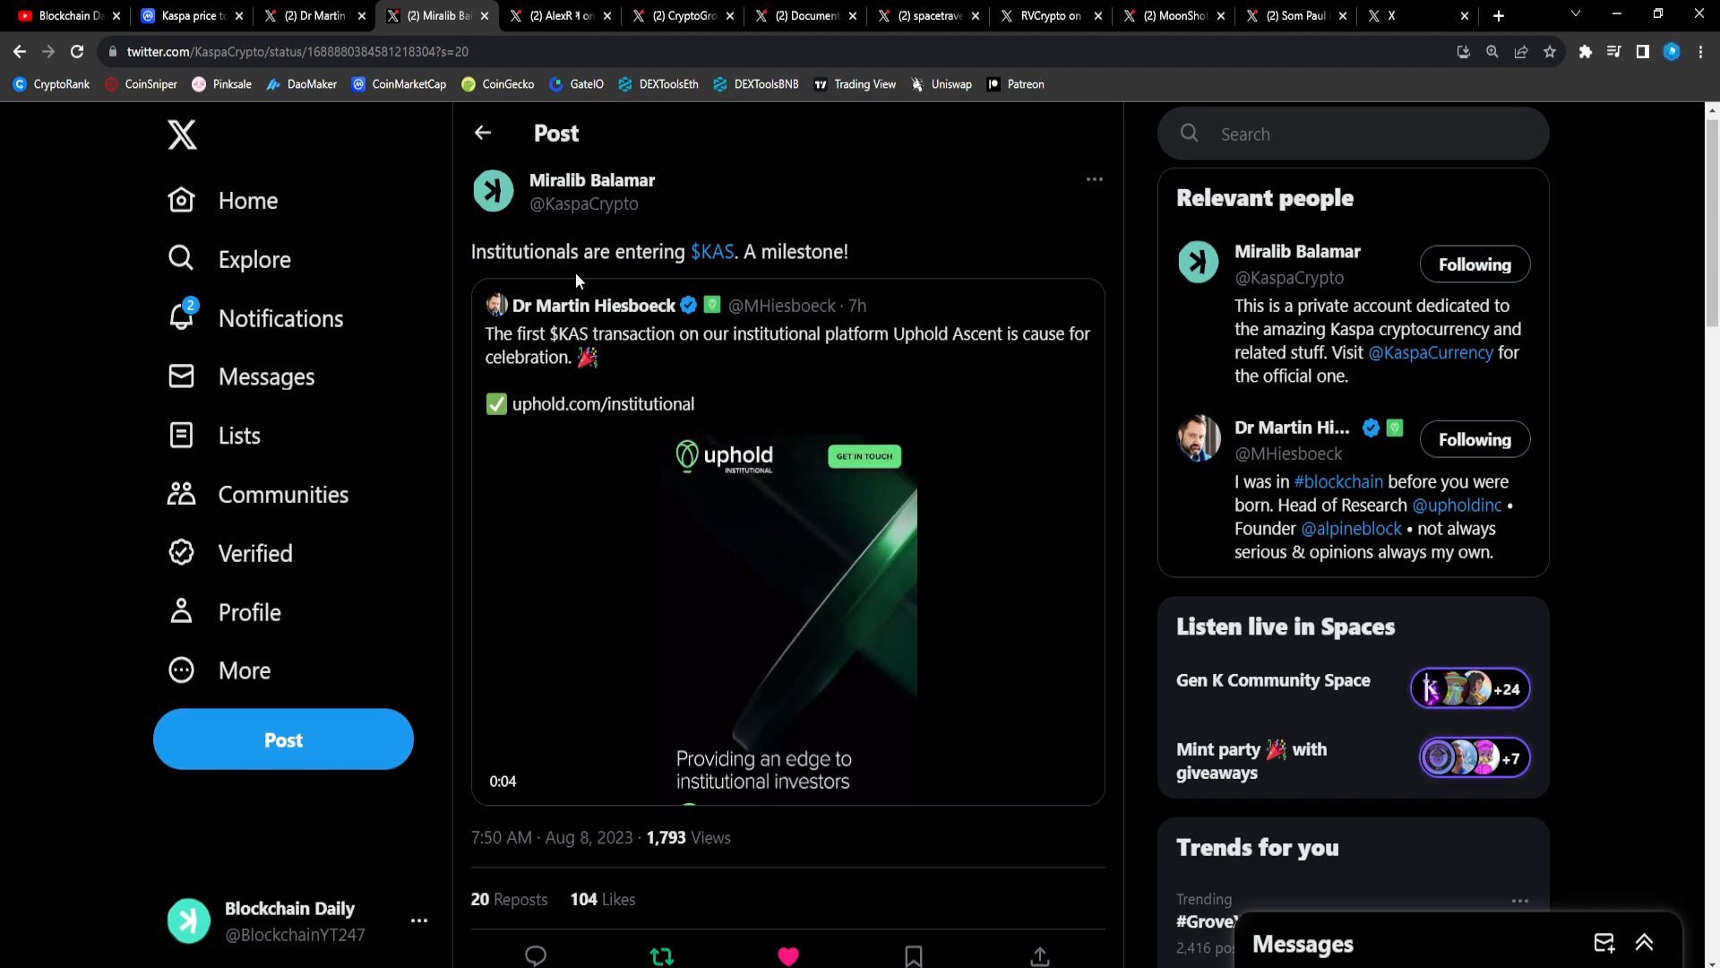
click(787, 603)
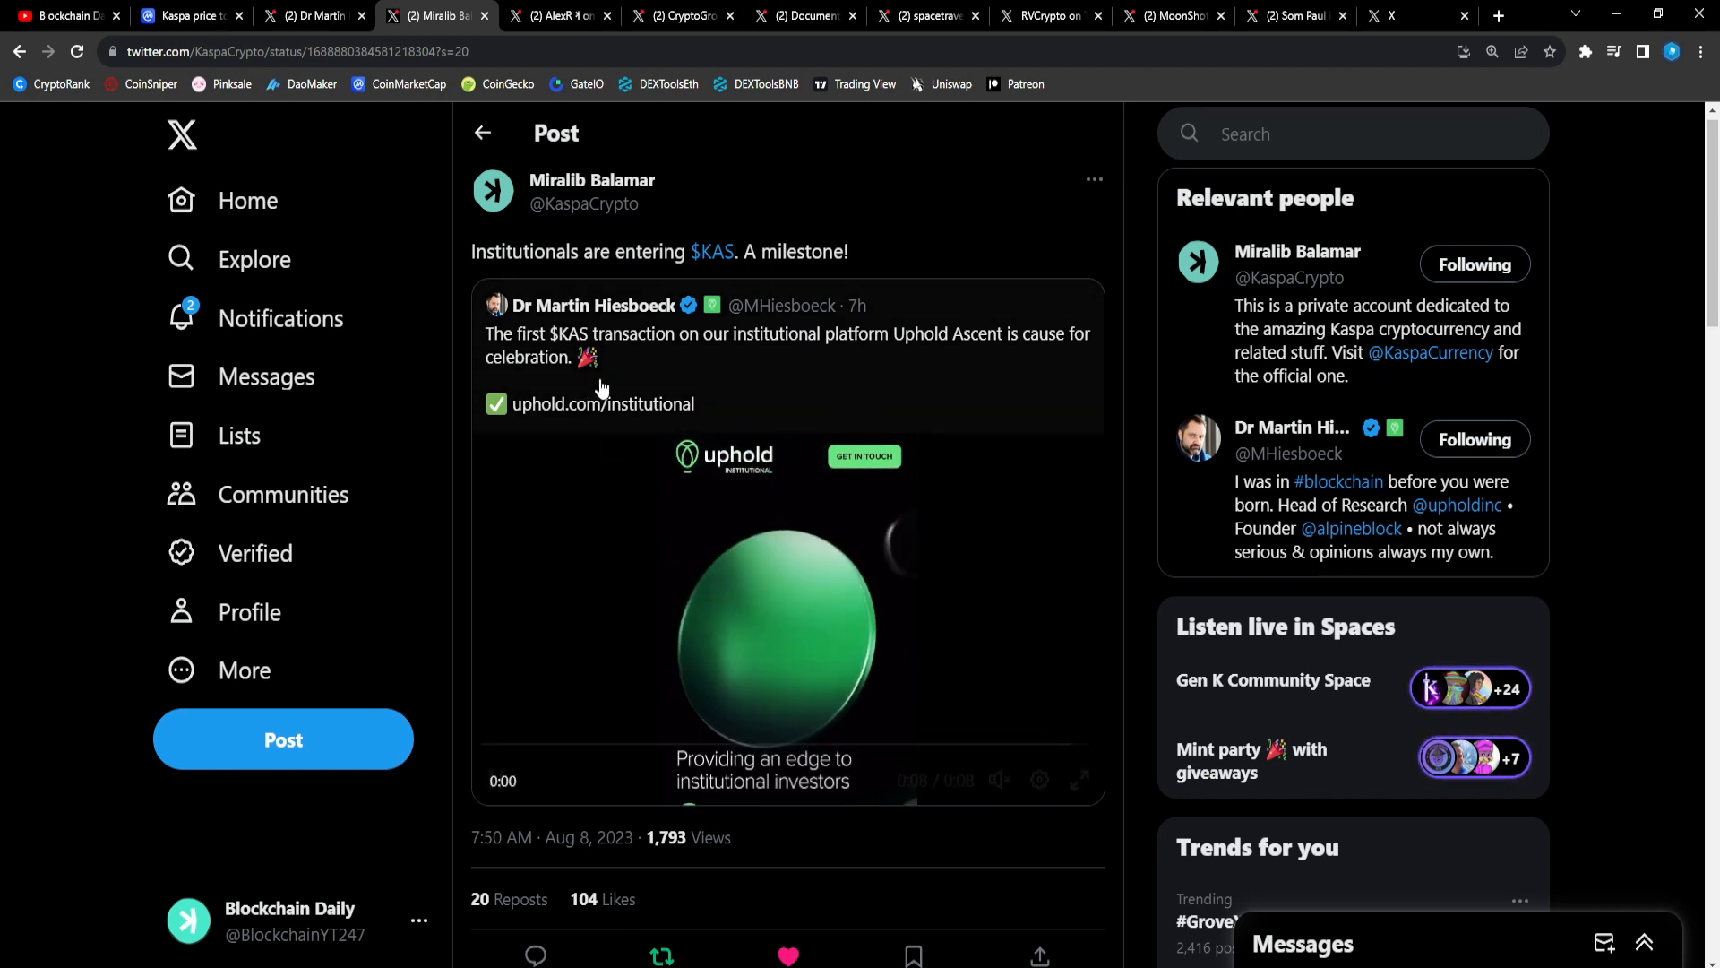
click(787, 631)
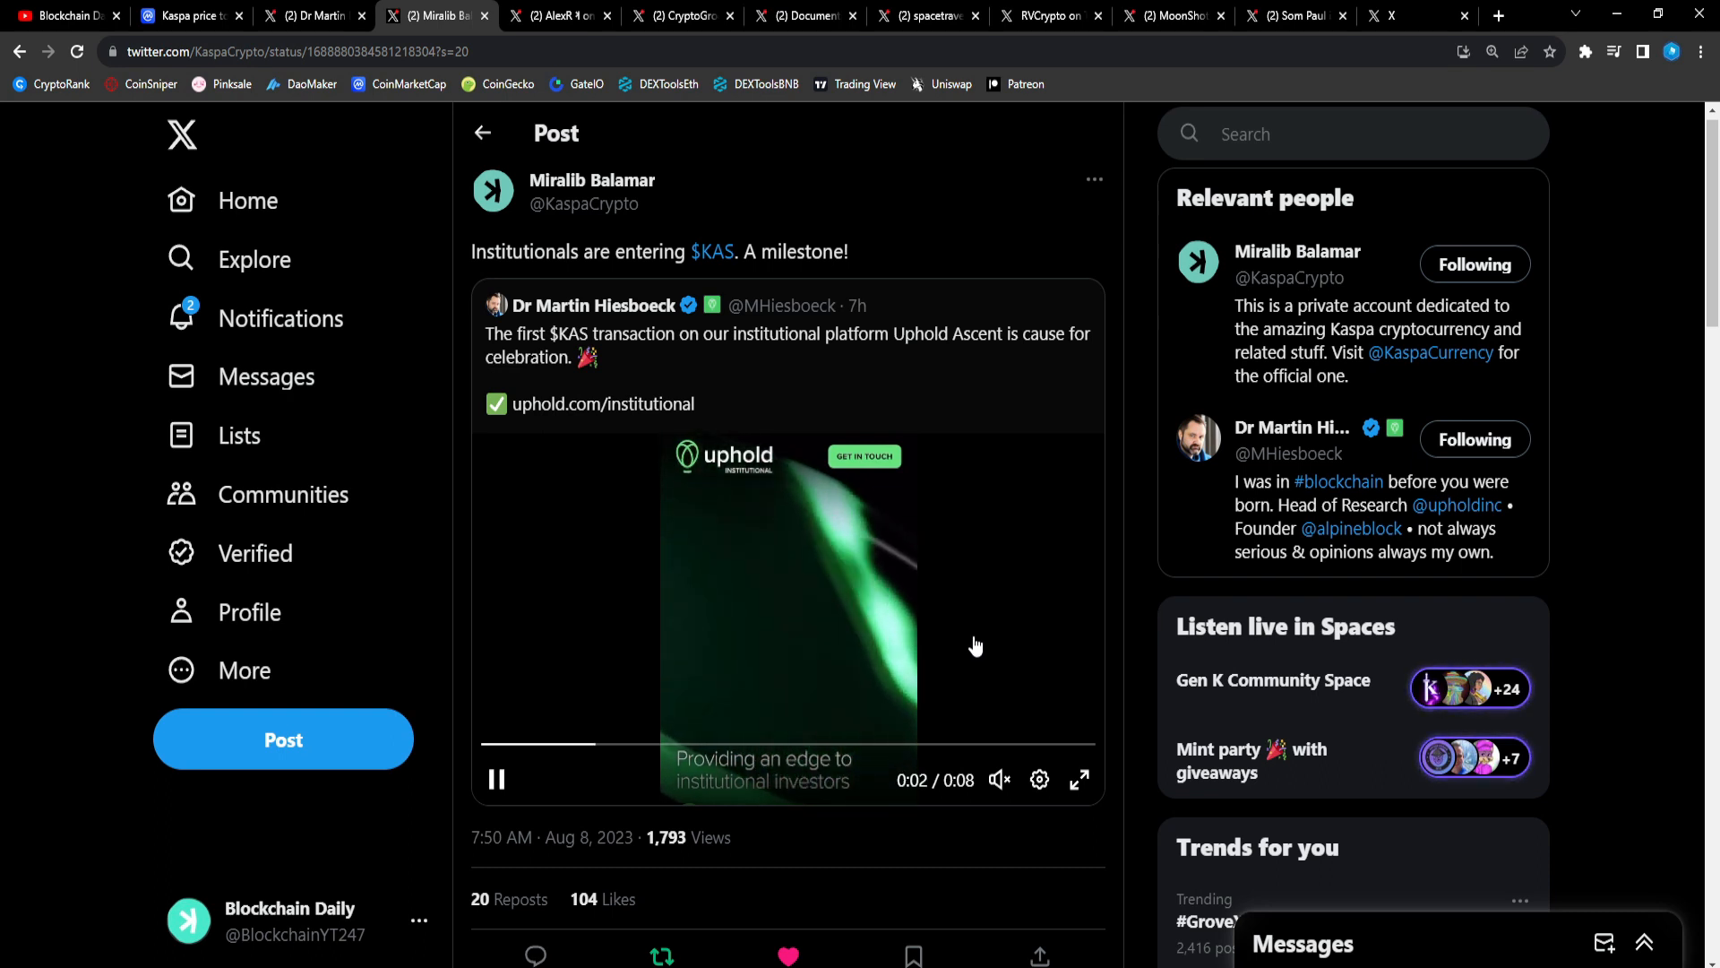
mouse_move(980, 605)
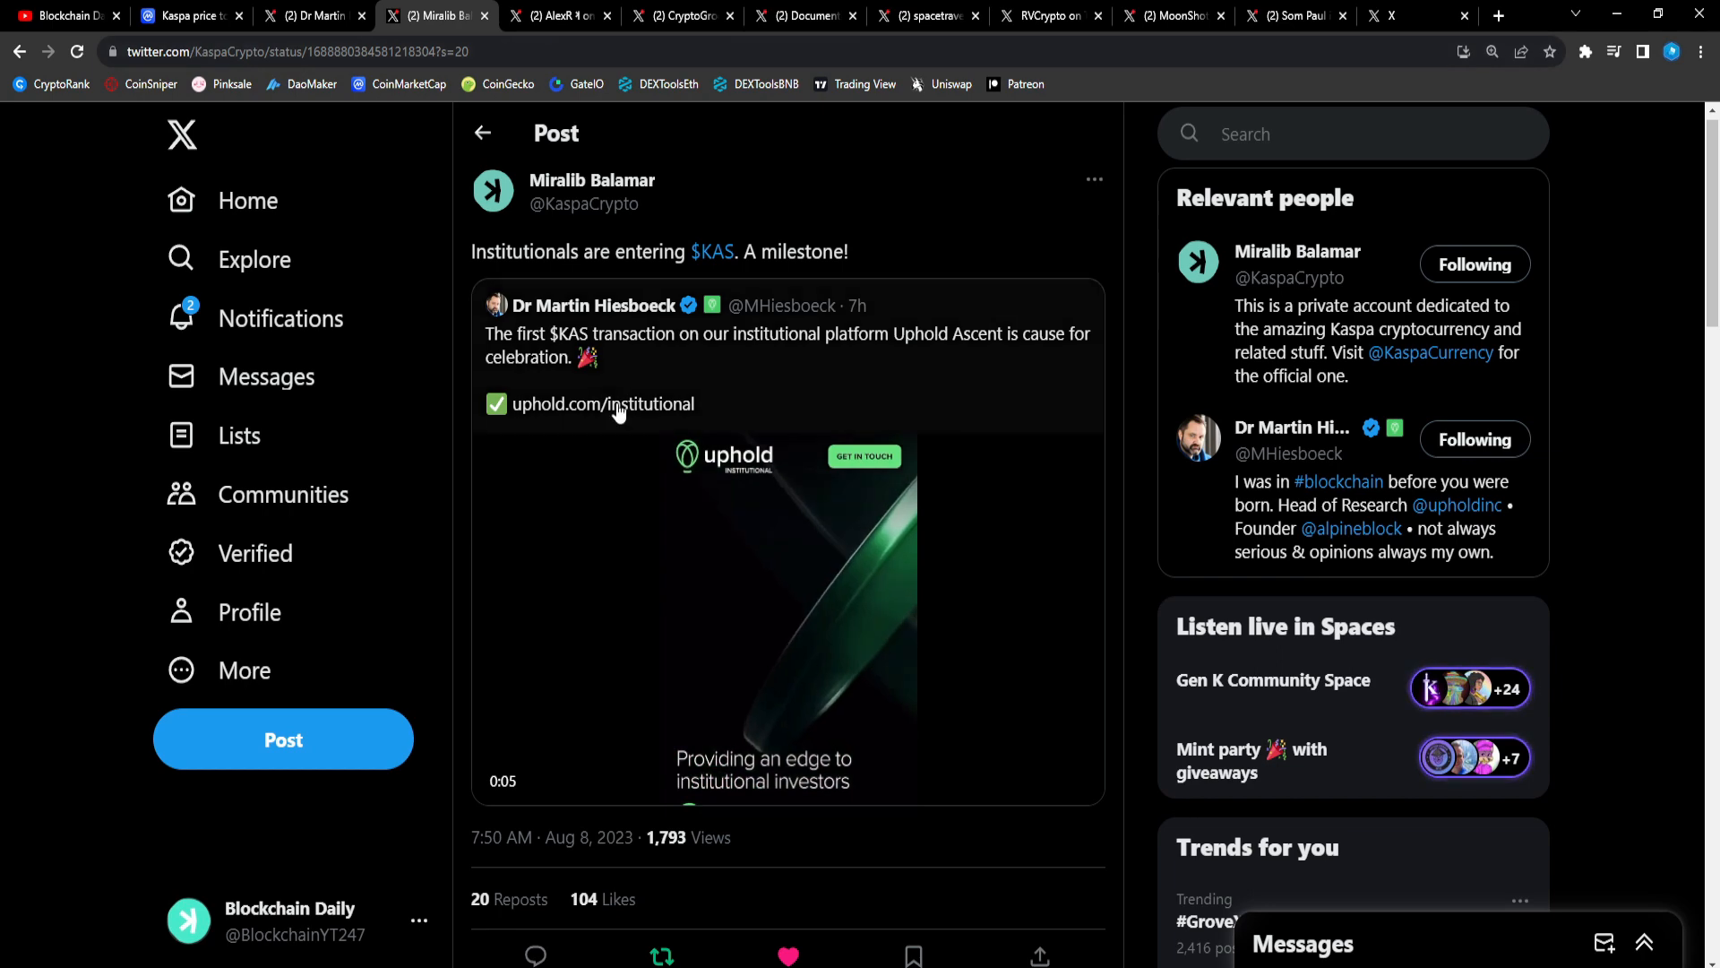
Follow the uphold.com/institutional link and accept the site's cookies.
click(601, 404)
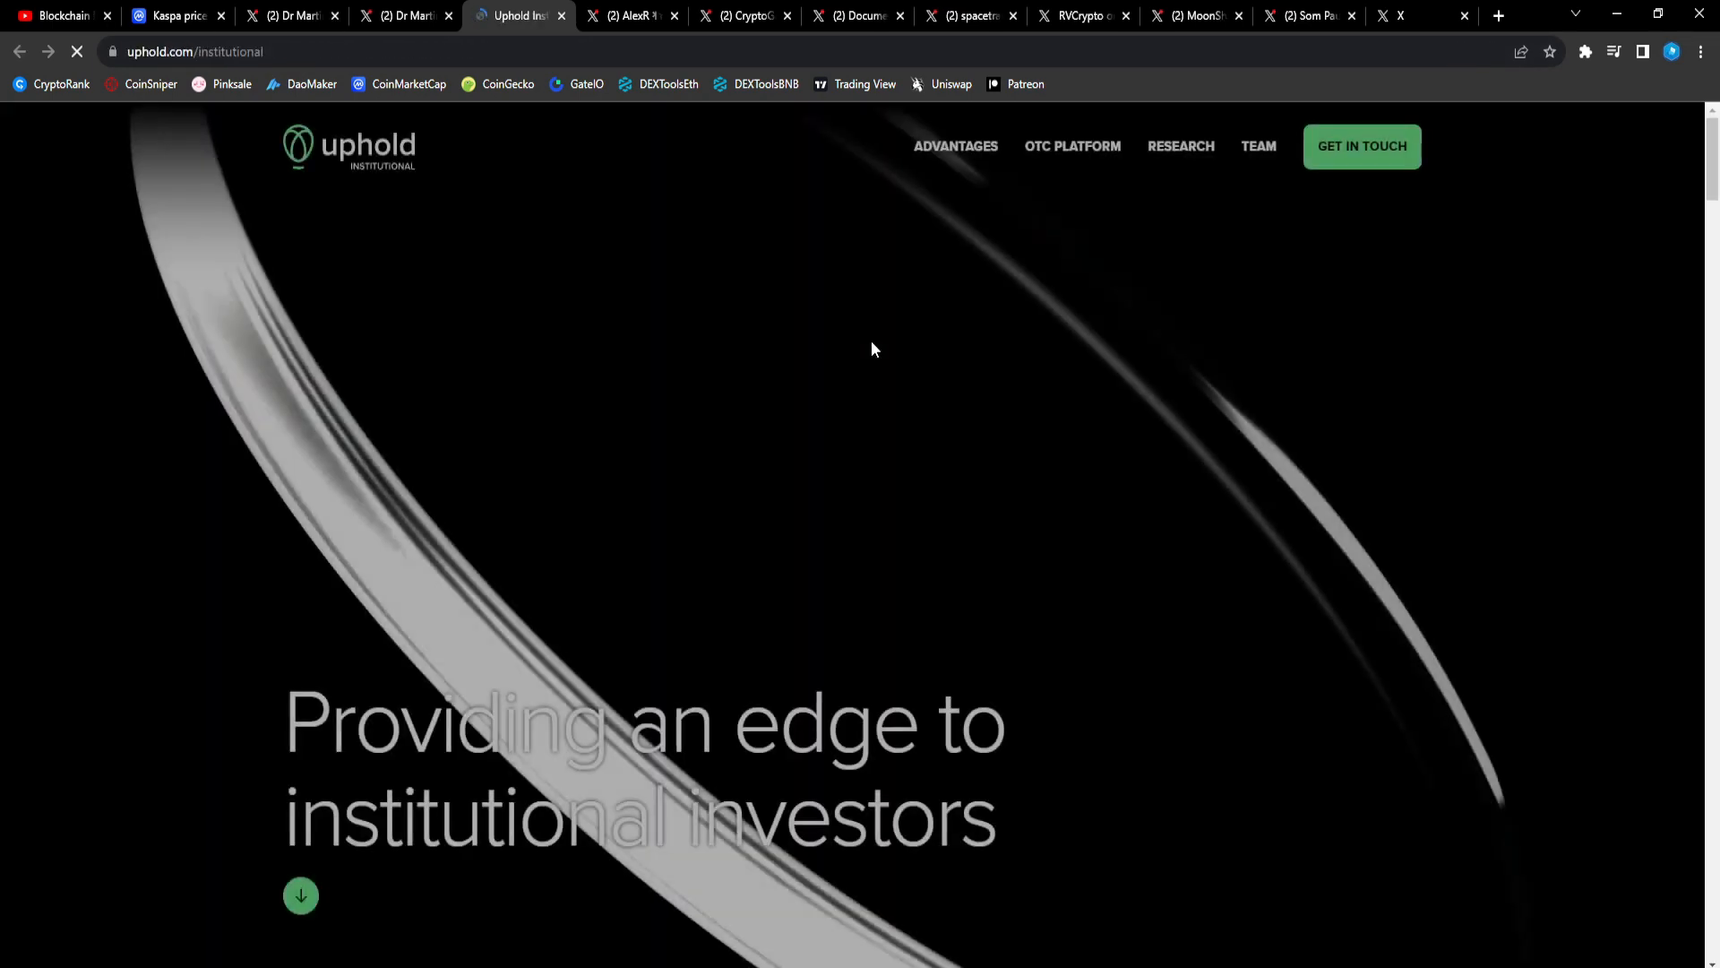
scroll(down, 3)
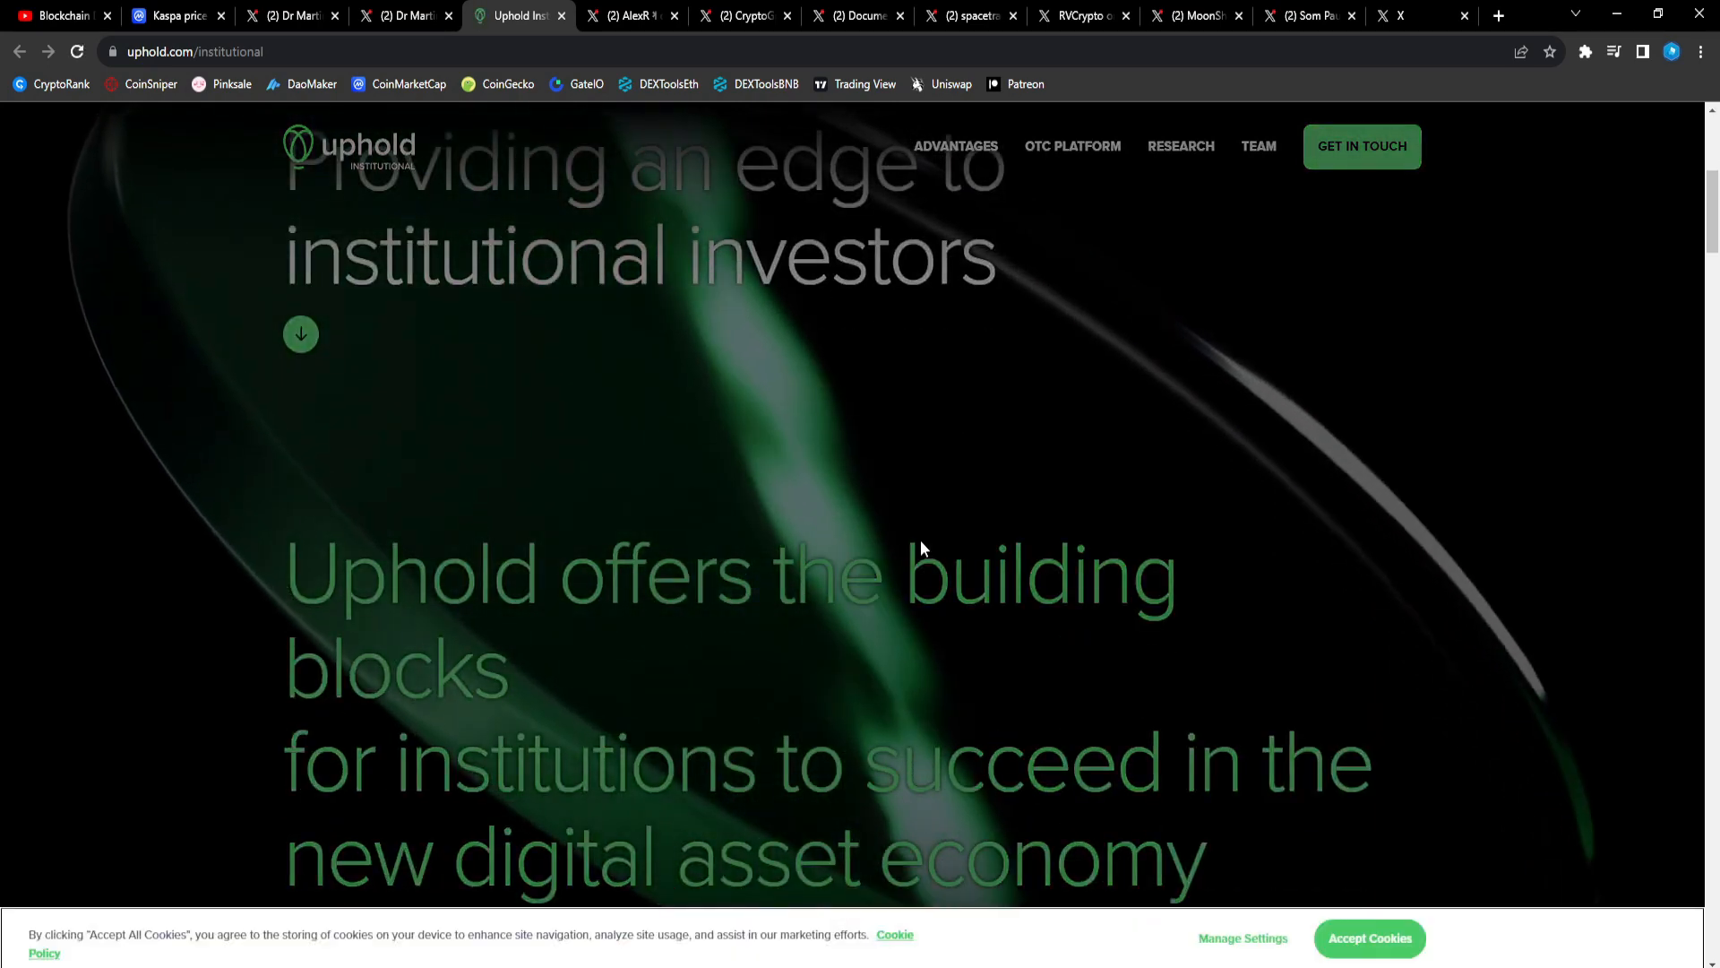
scroll(down, 3)
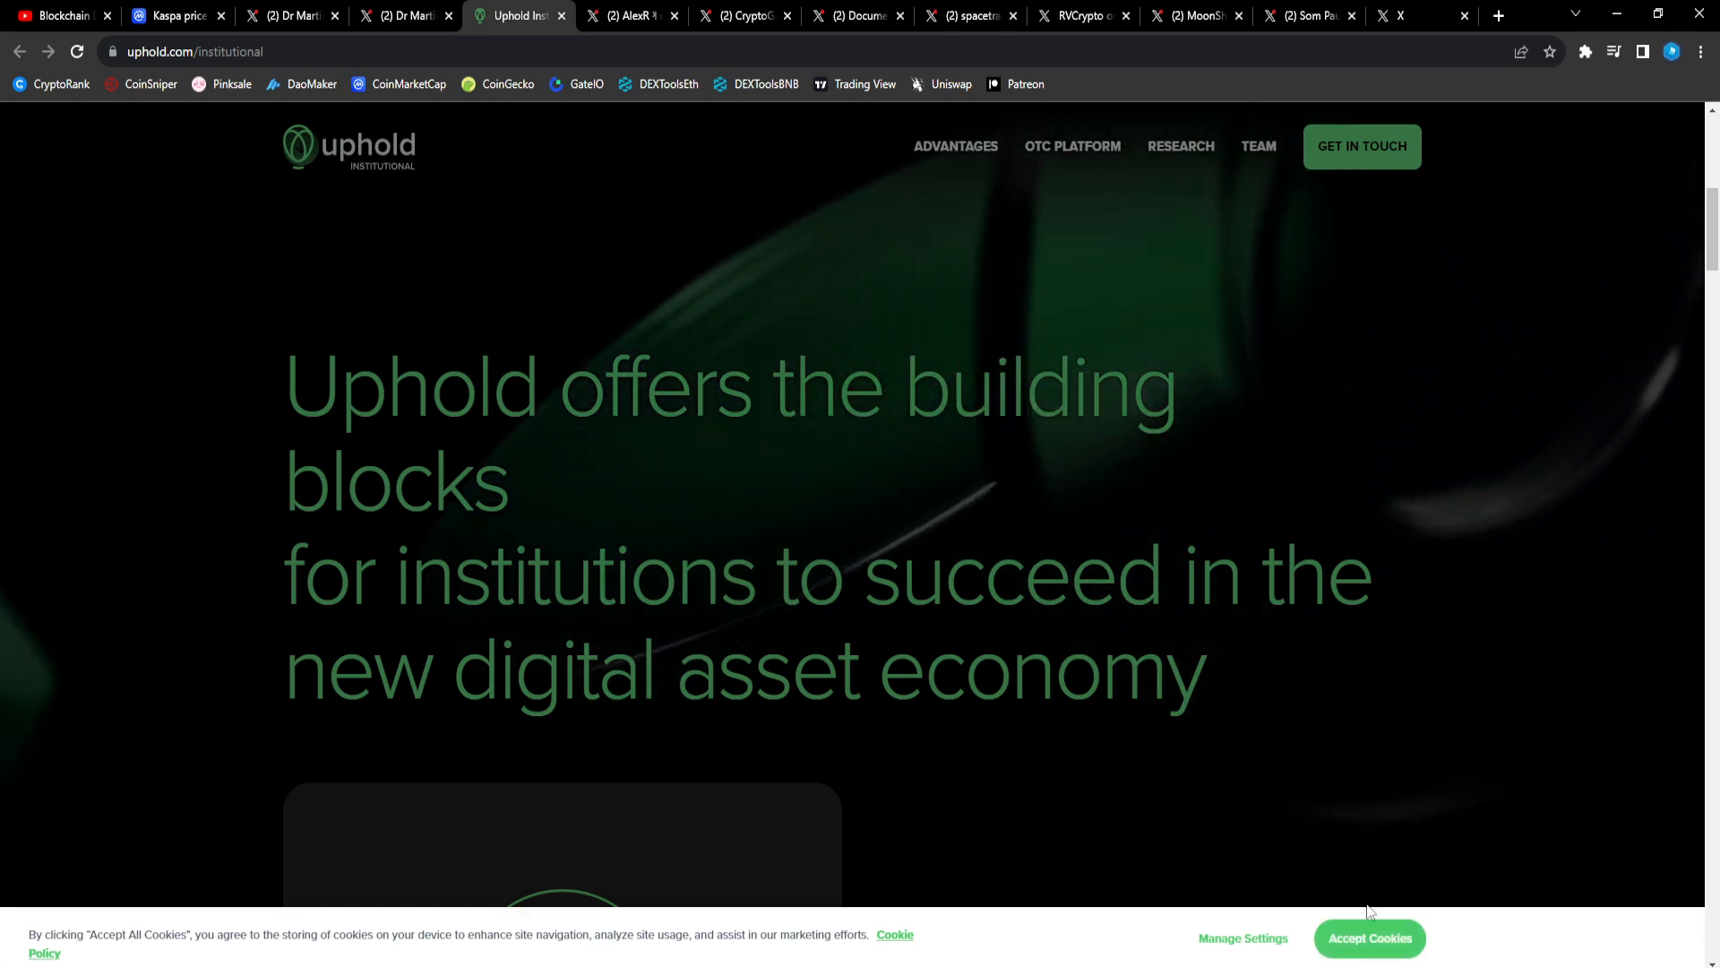
click(1368, 938)
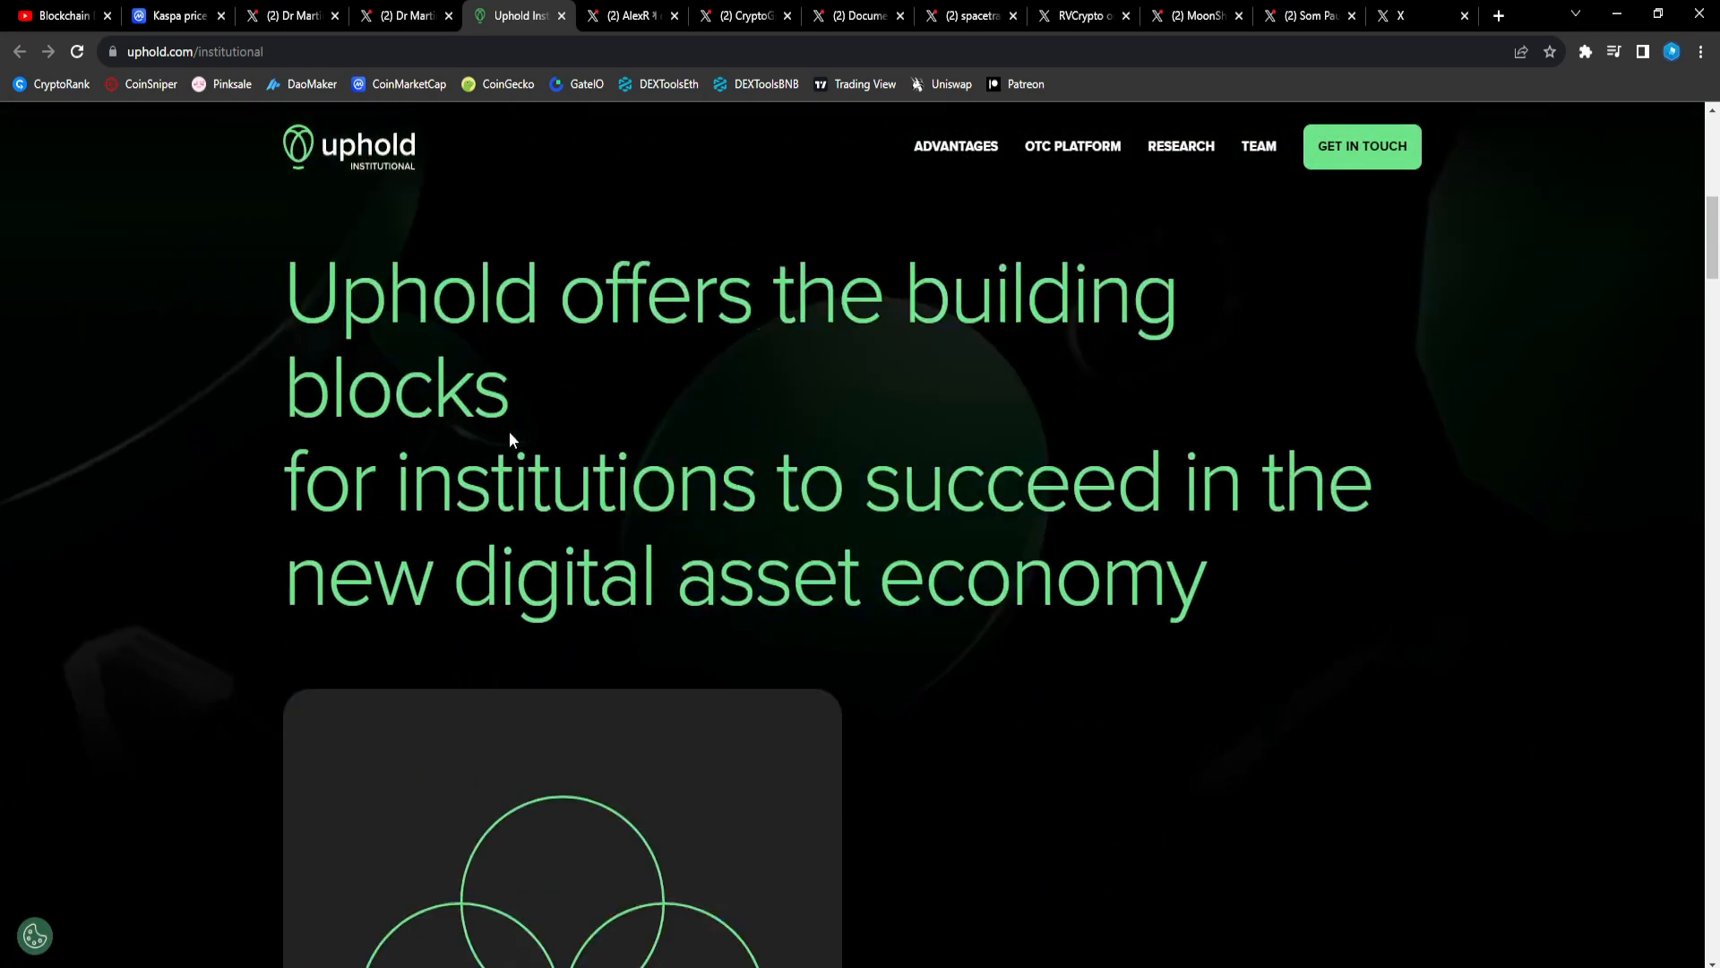
Scroll down to the deeper liquidity and 280-token coverage feature cards.
scroll(down, 3)
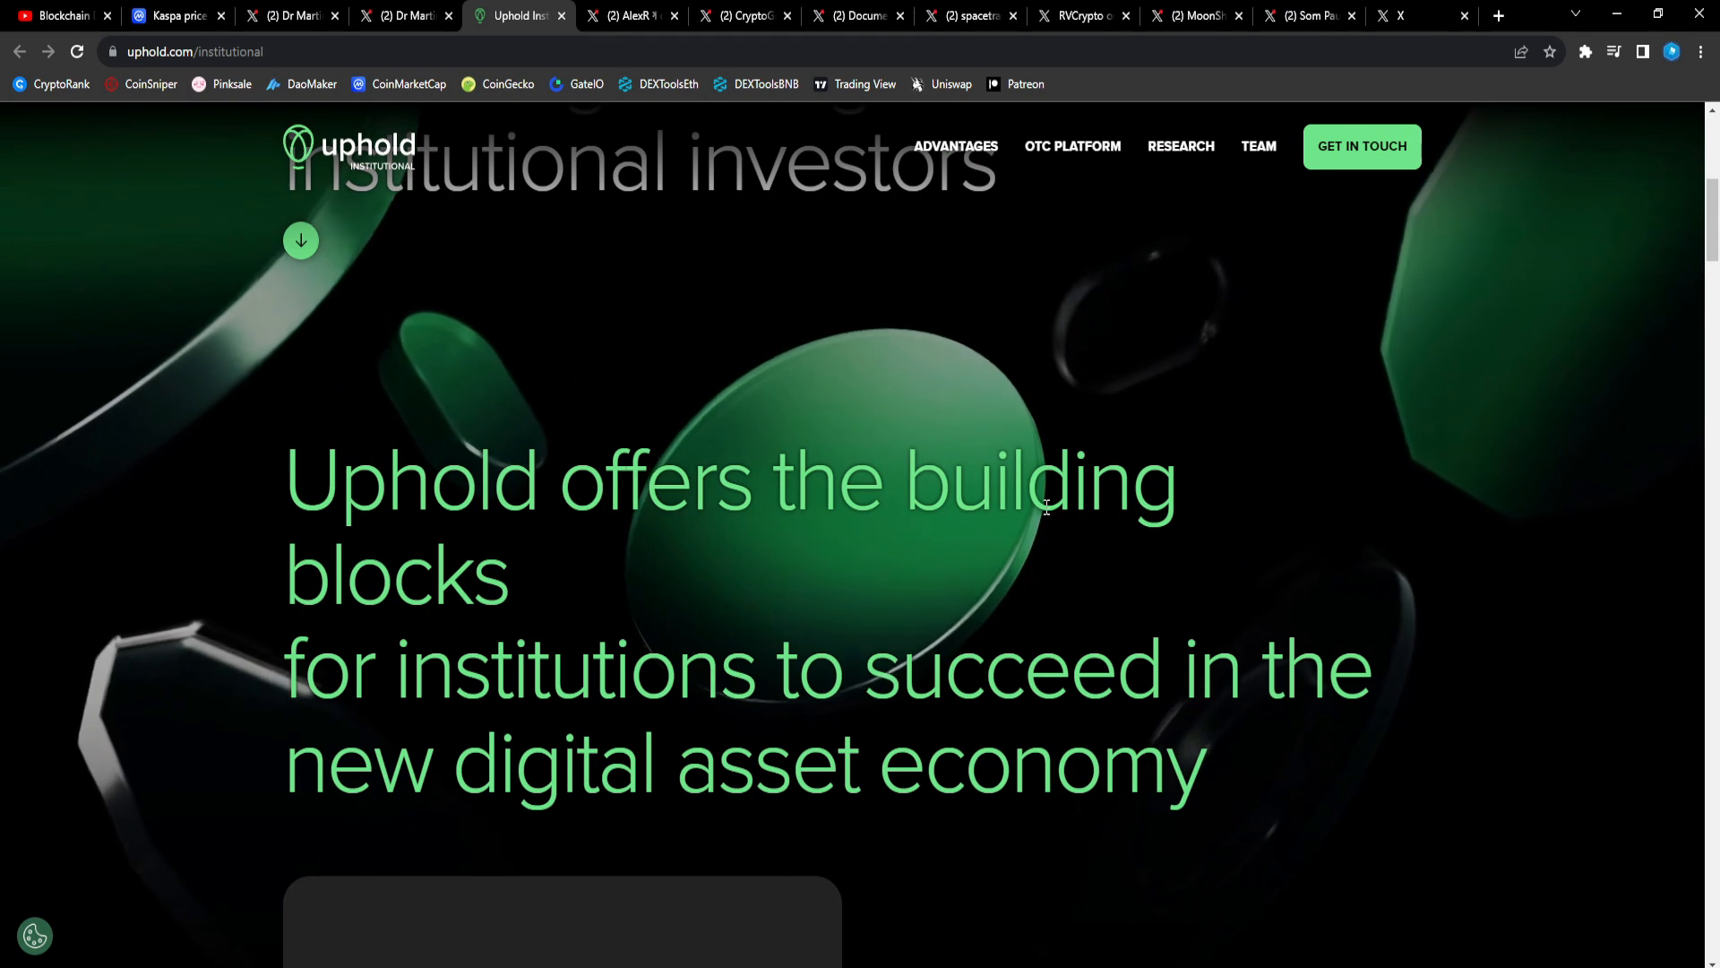
scroll(down, 3)
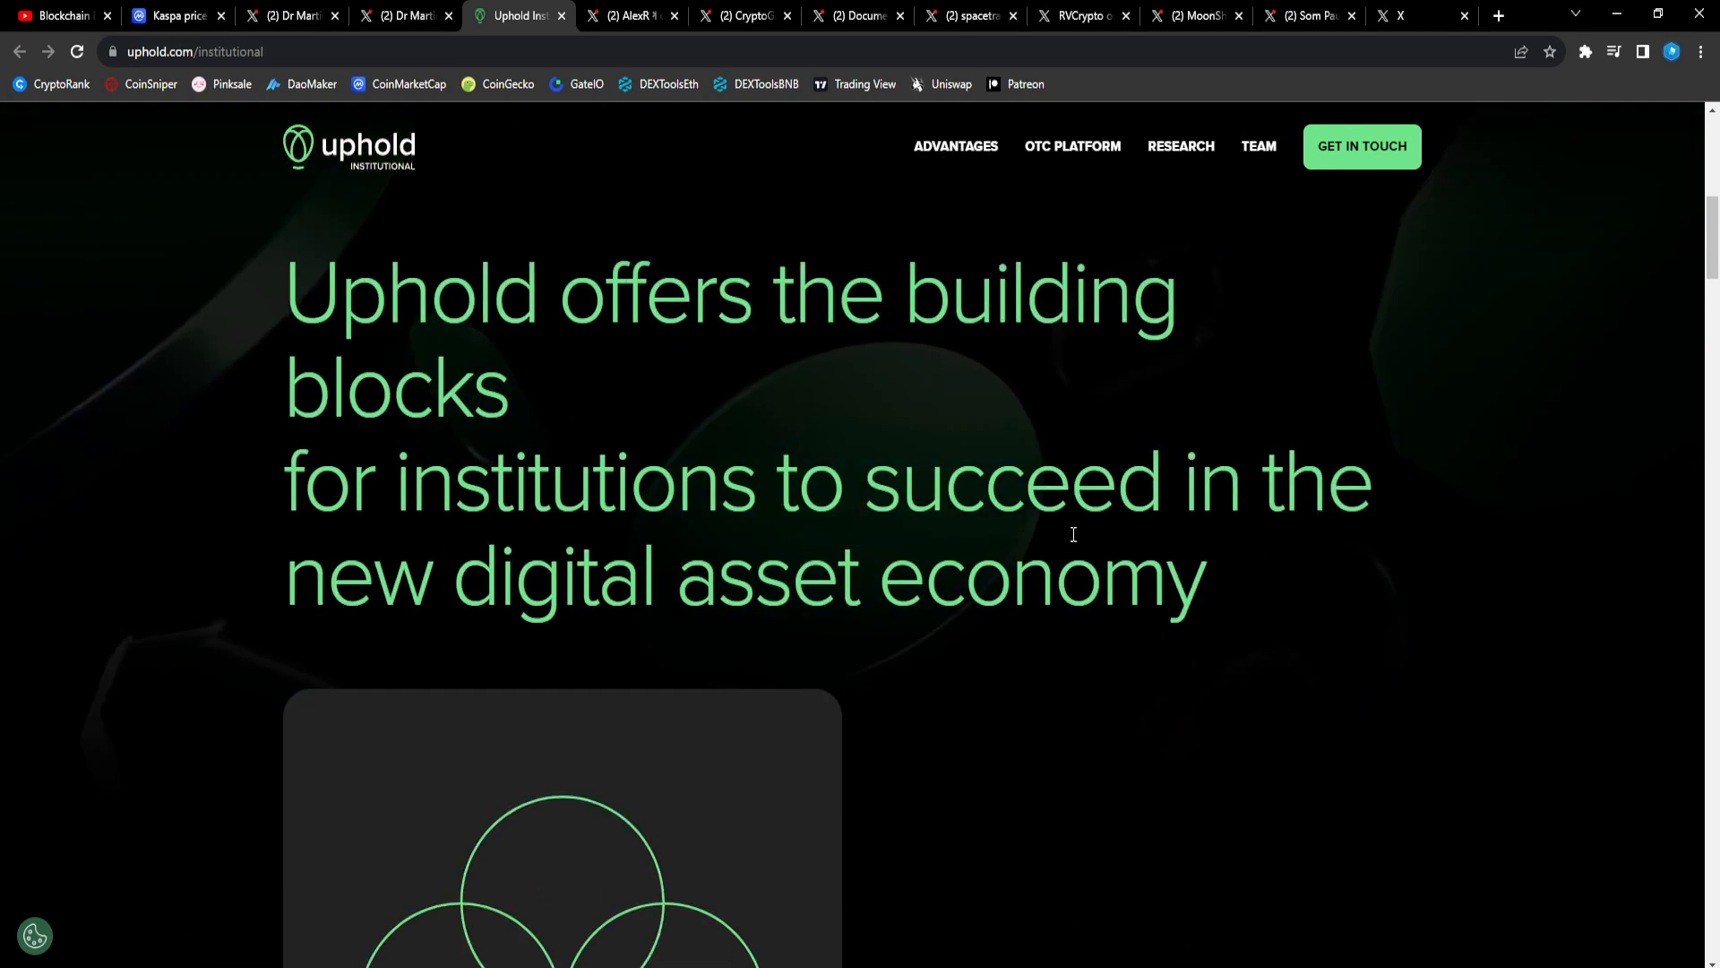
mouse_move(671, 655)
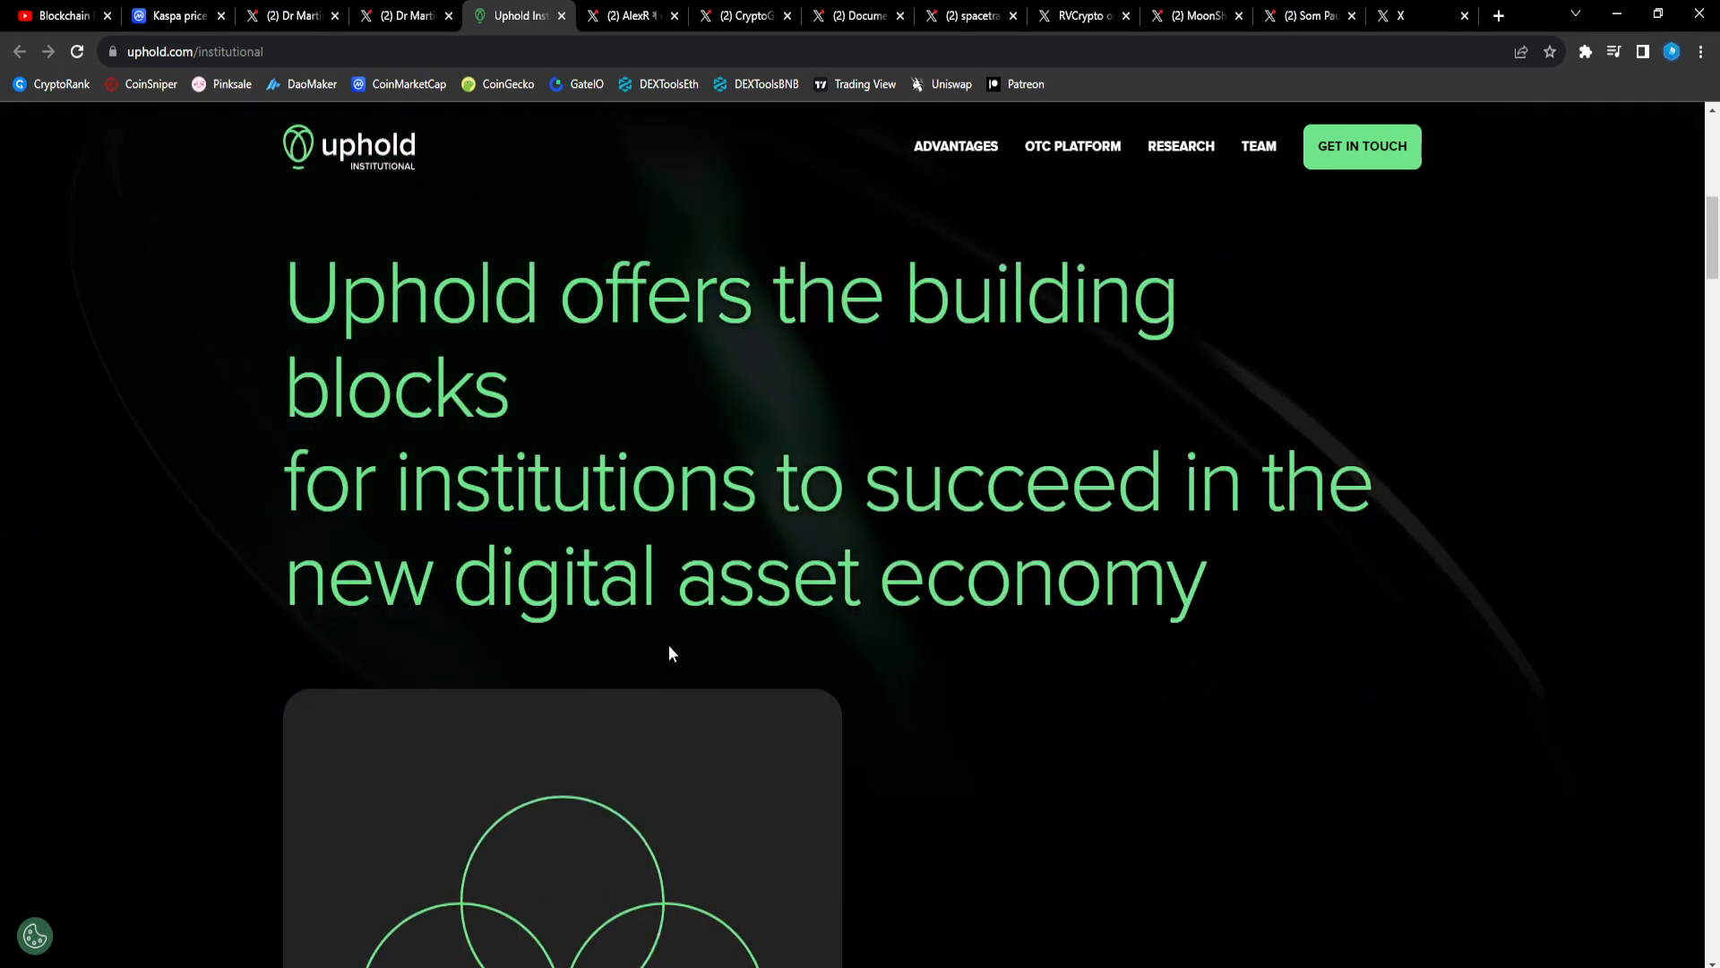
scroll(down, 3)
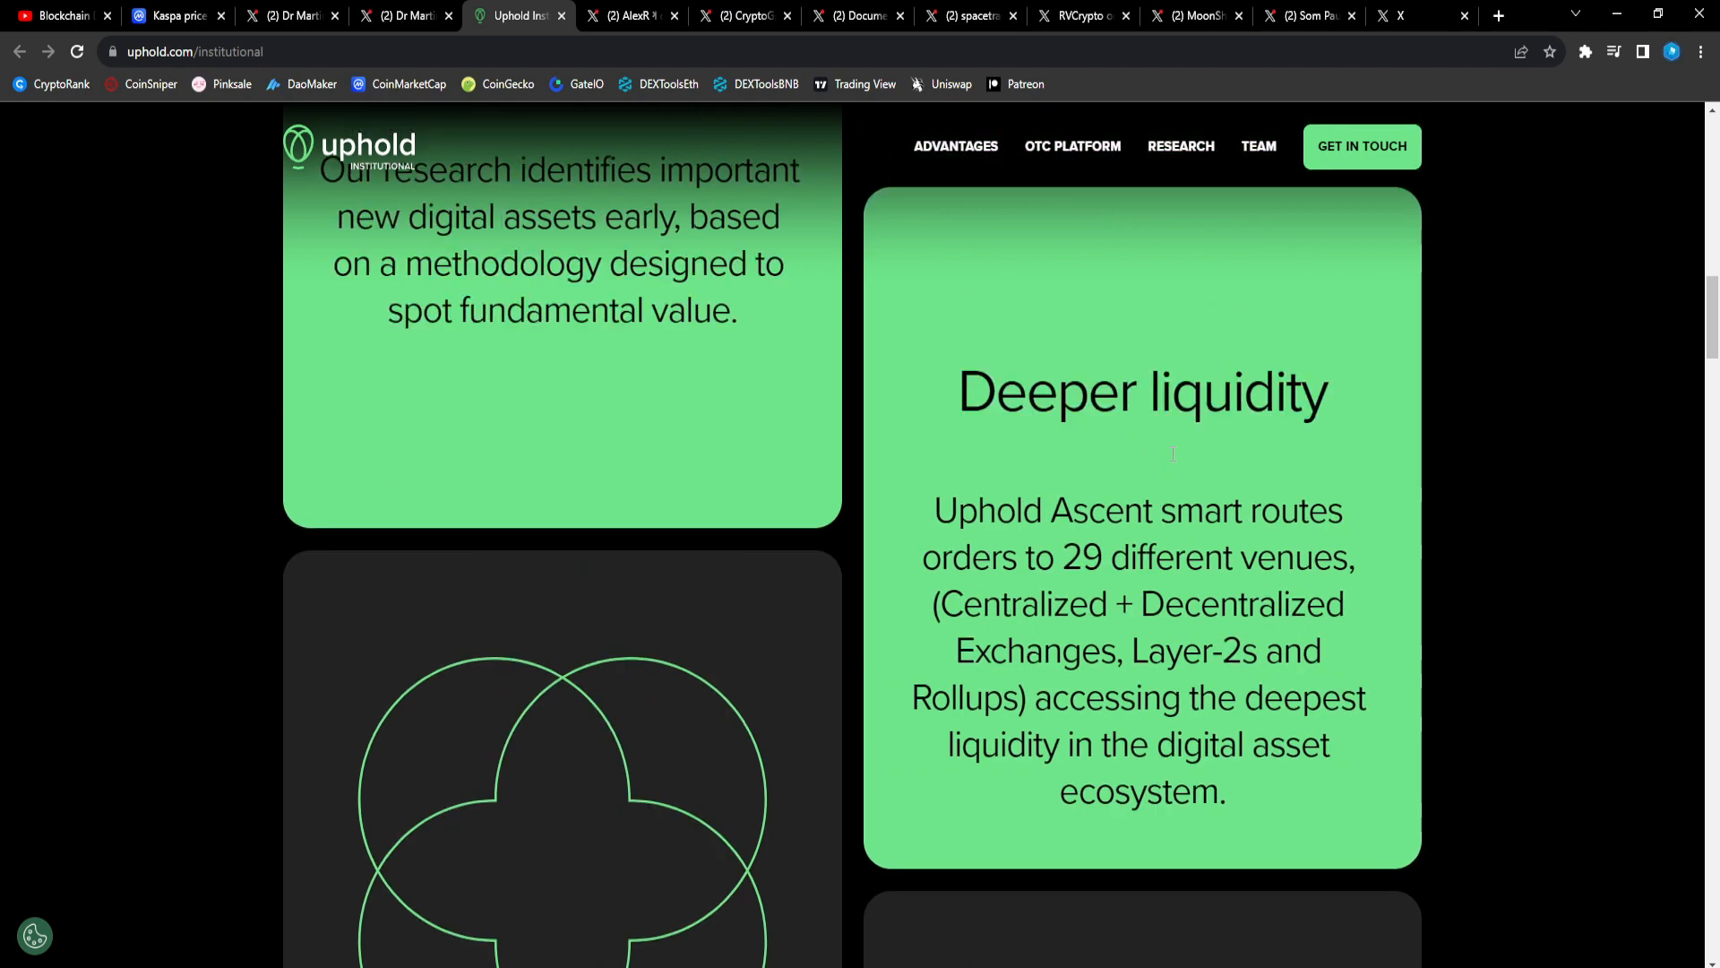
scroll(down, 3)
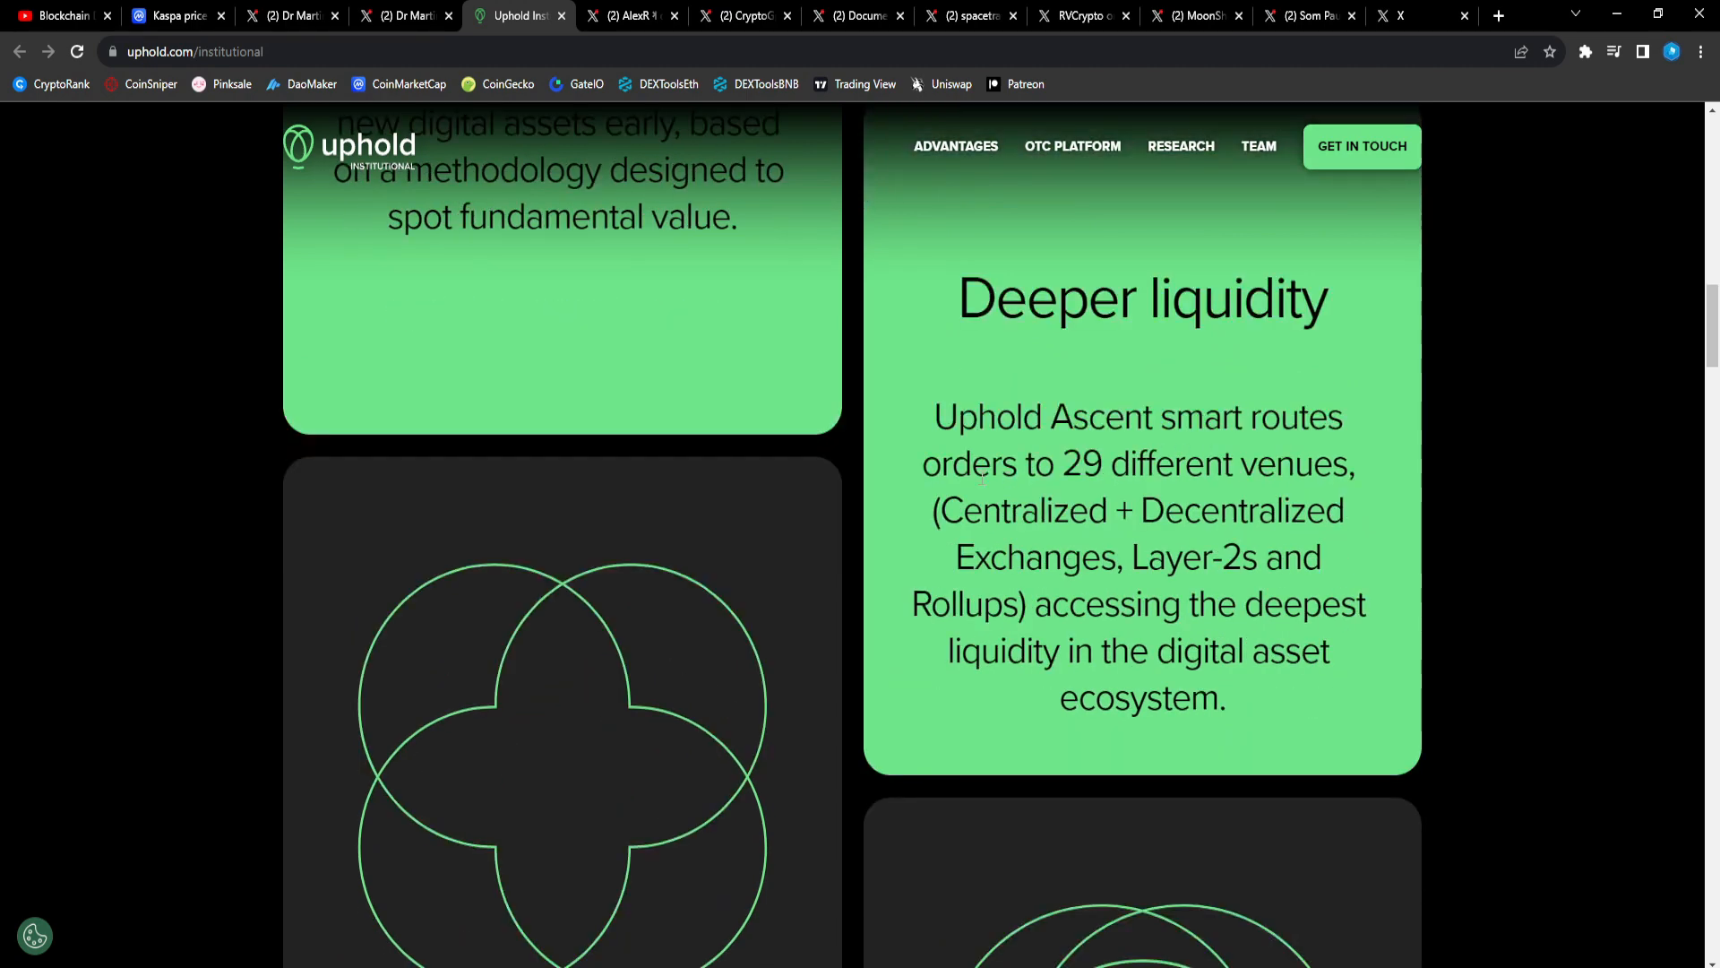
scroll(down, 3)
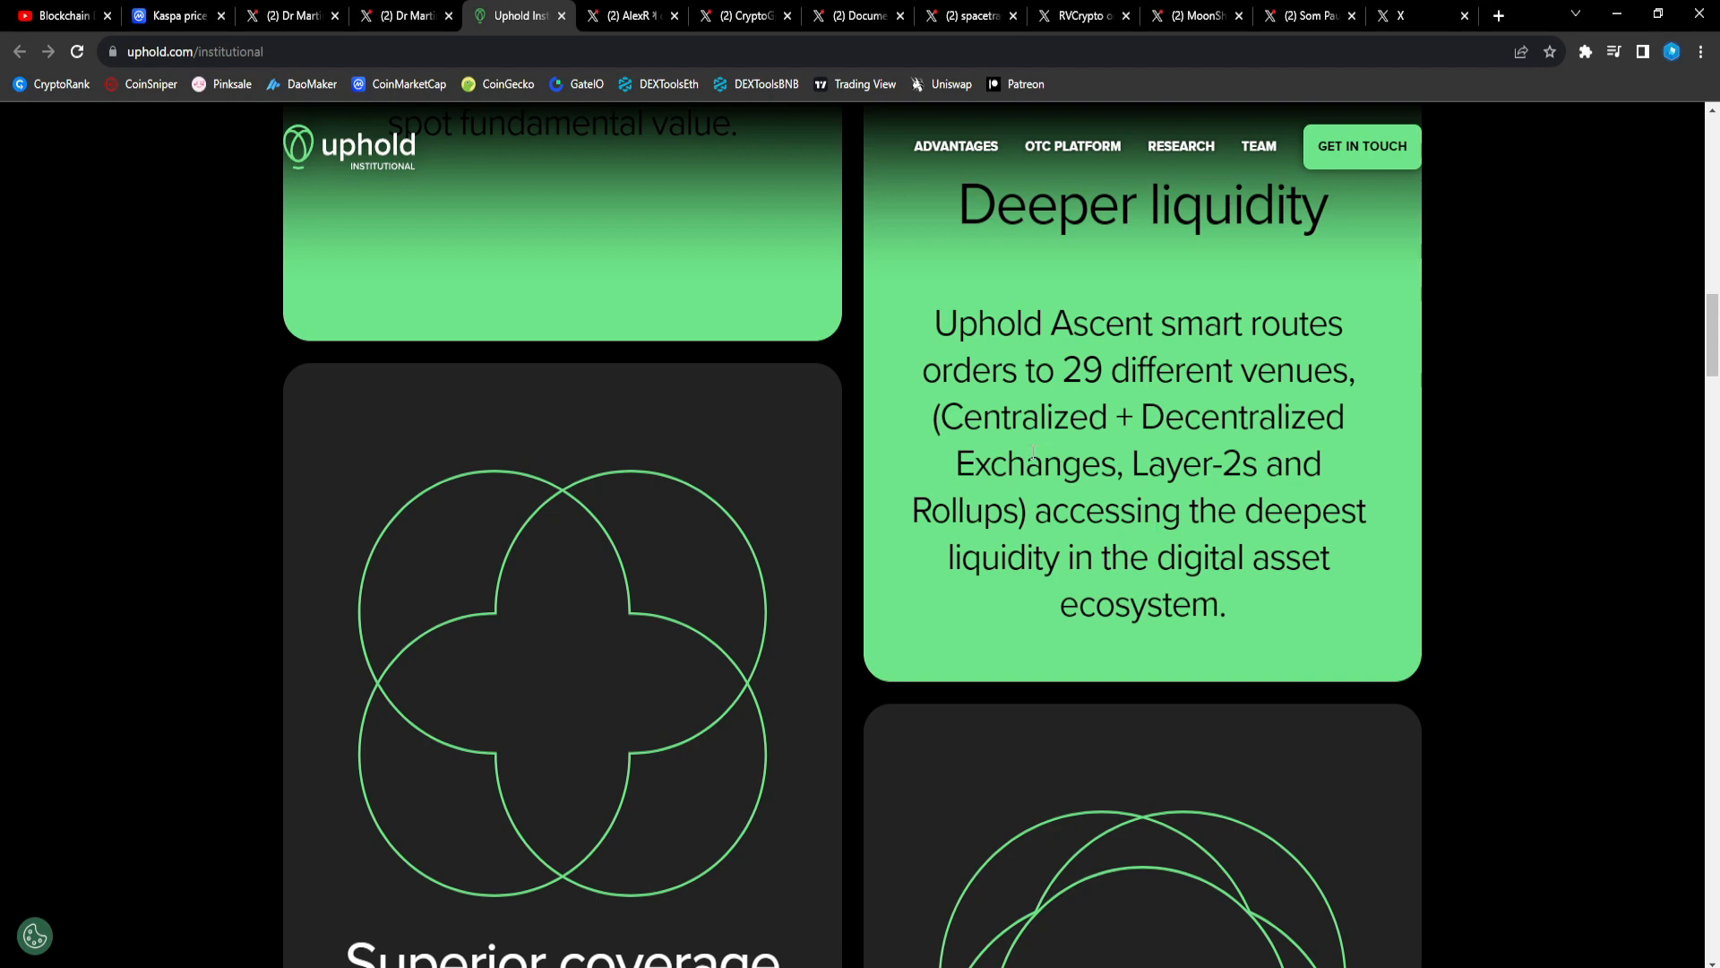
scroll(down, 3)
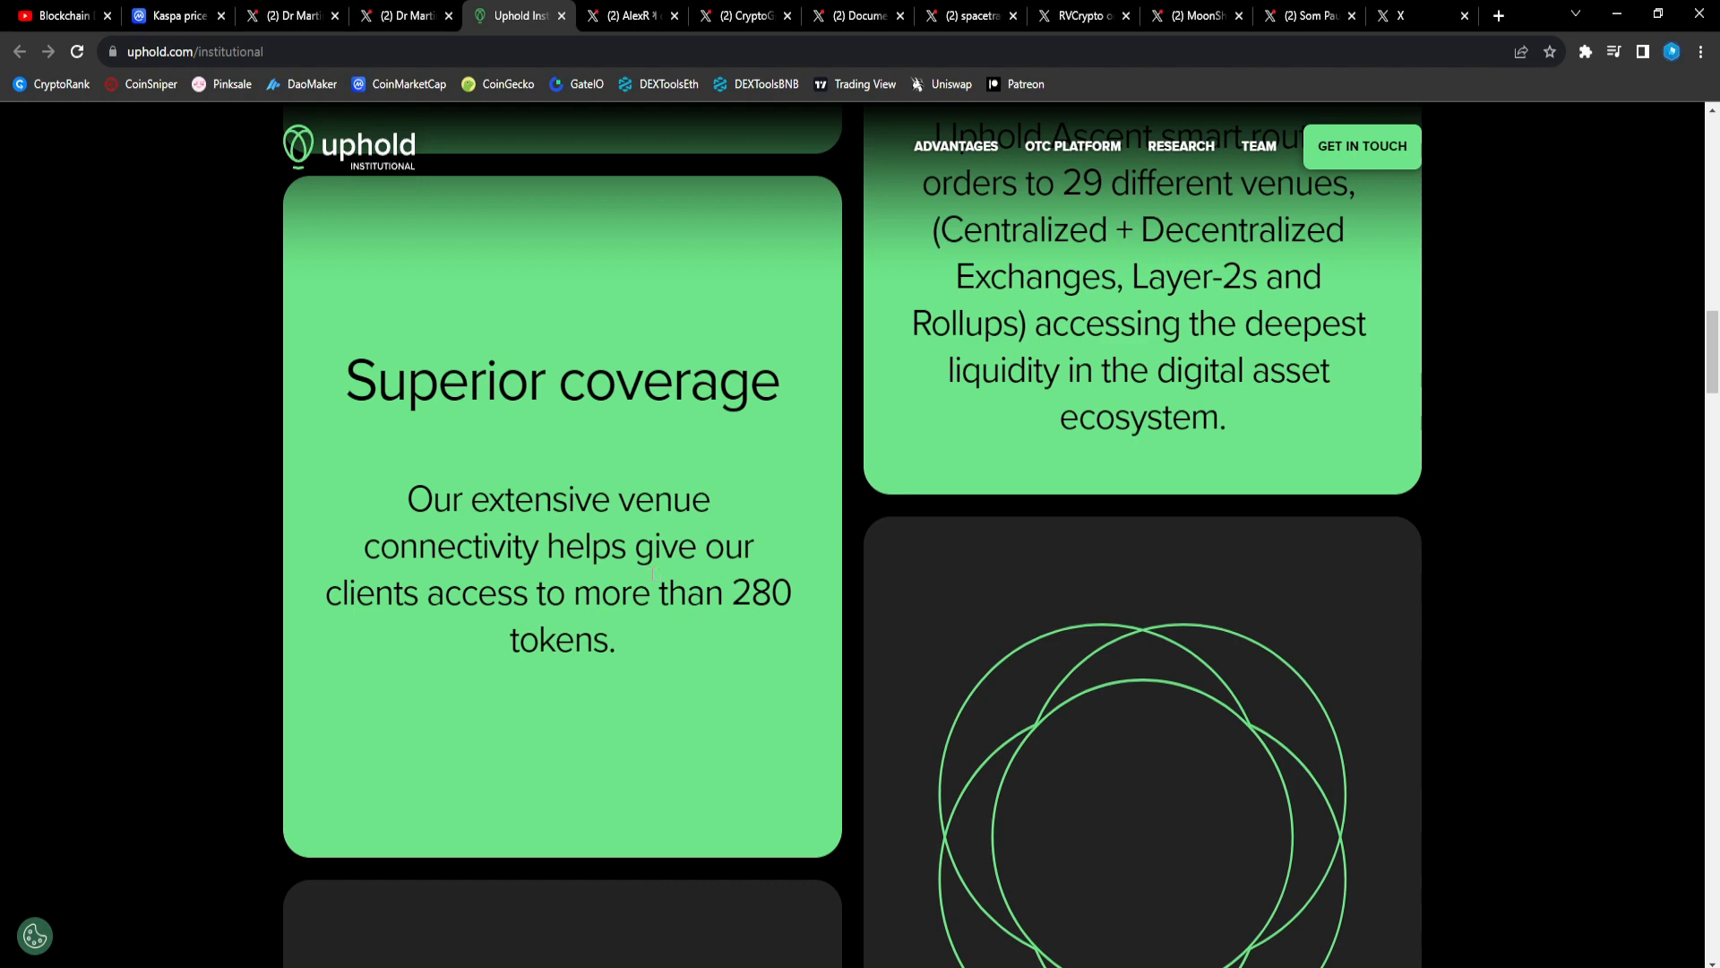
mouse_move(678, 637)
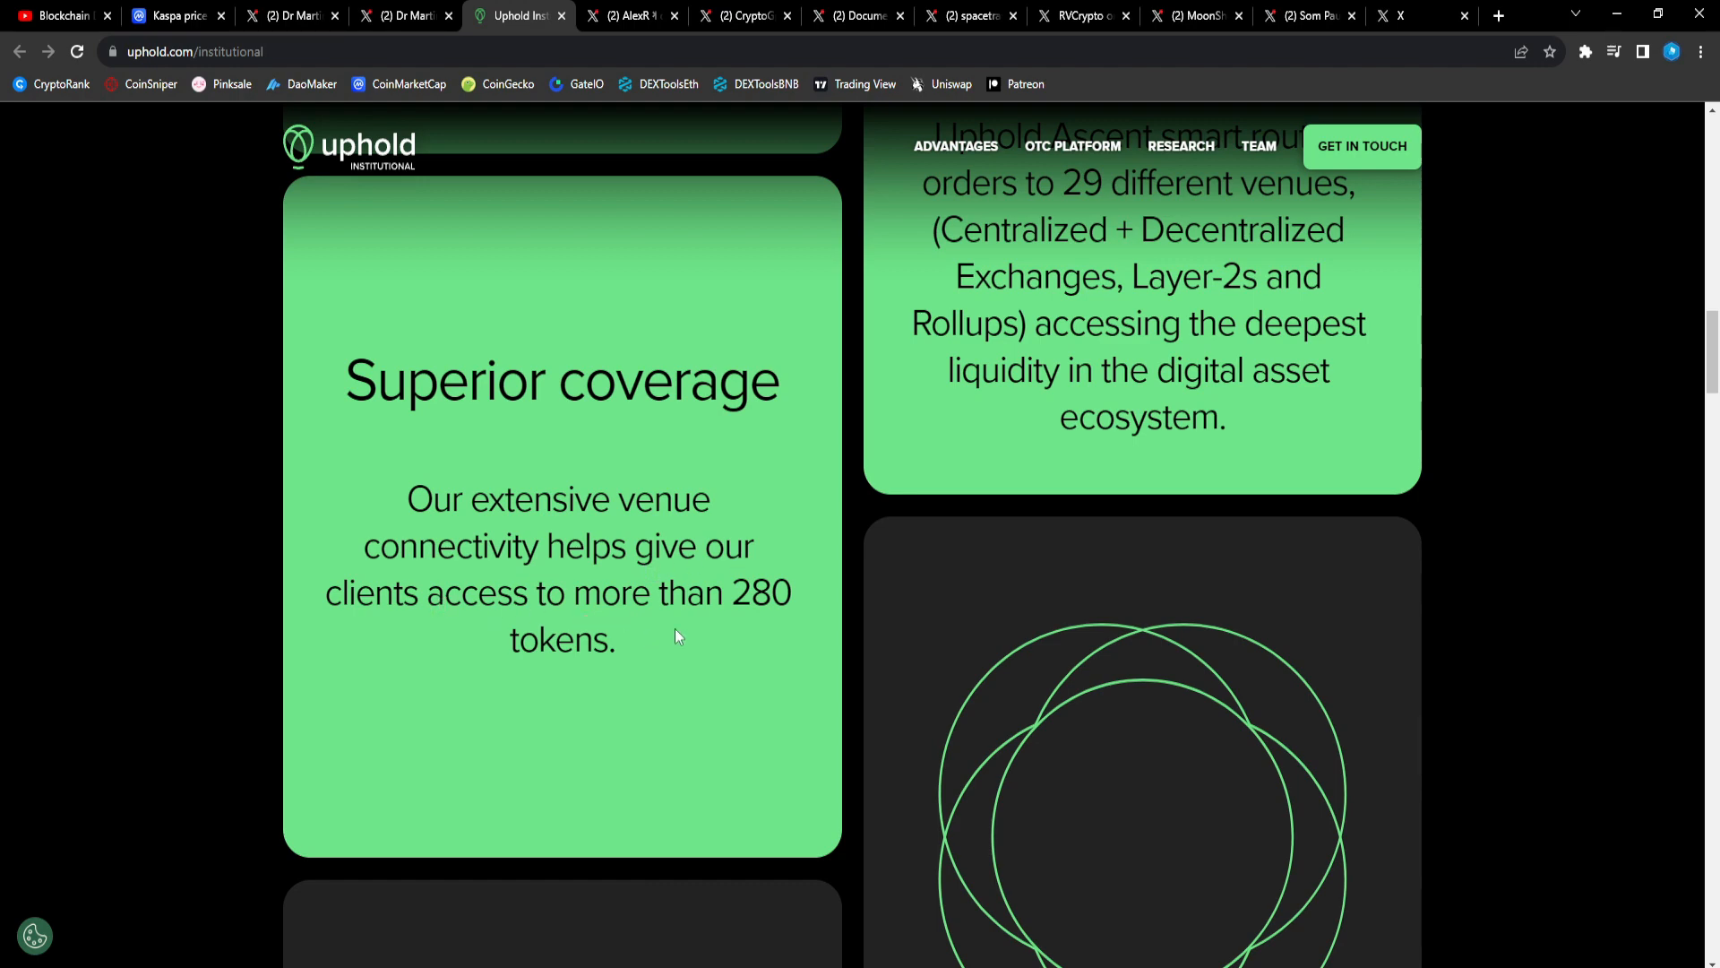
Scroll past the numbered approach list and crypto-asset cards to the team and meeting call.
scroll(down, 3)
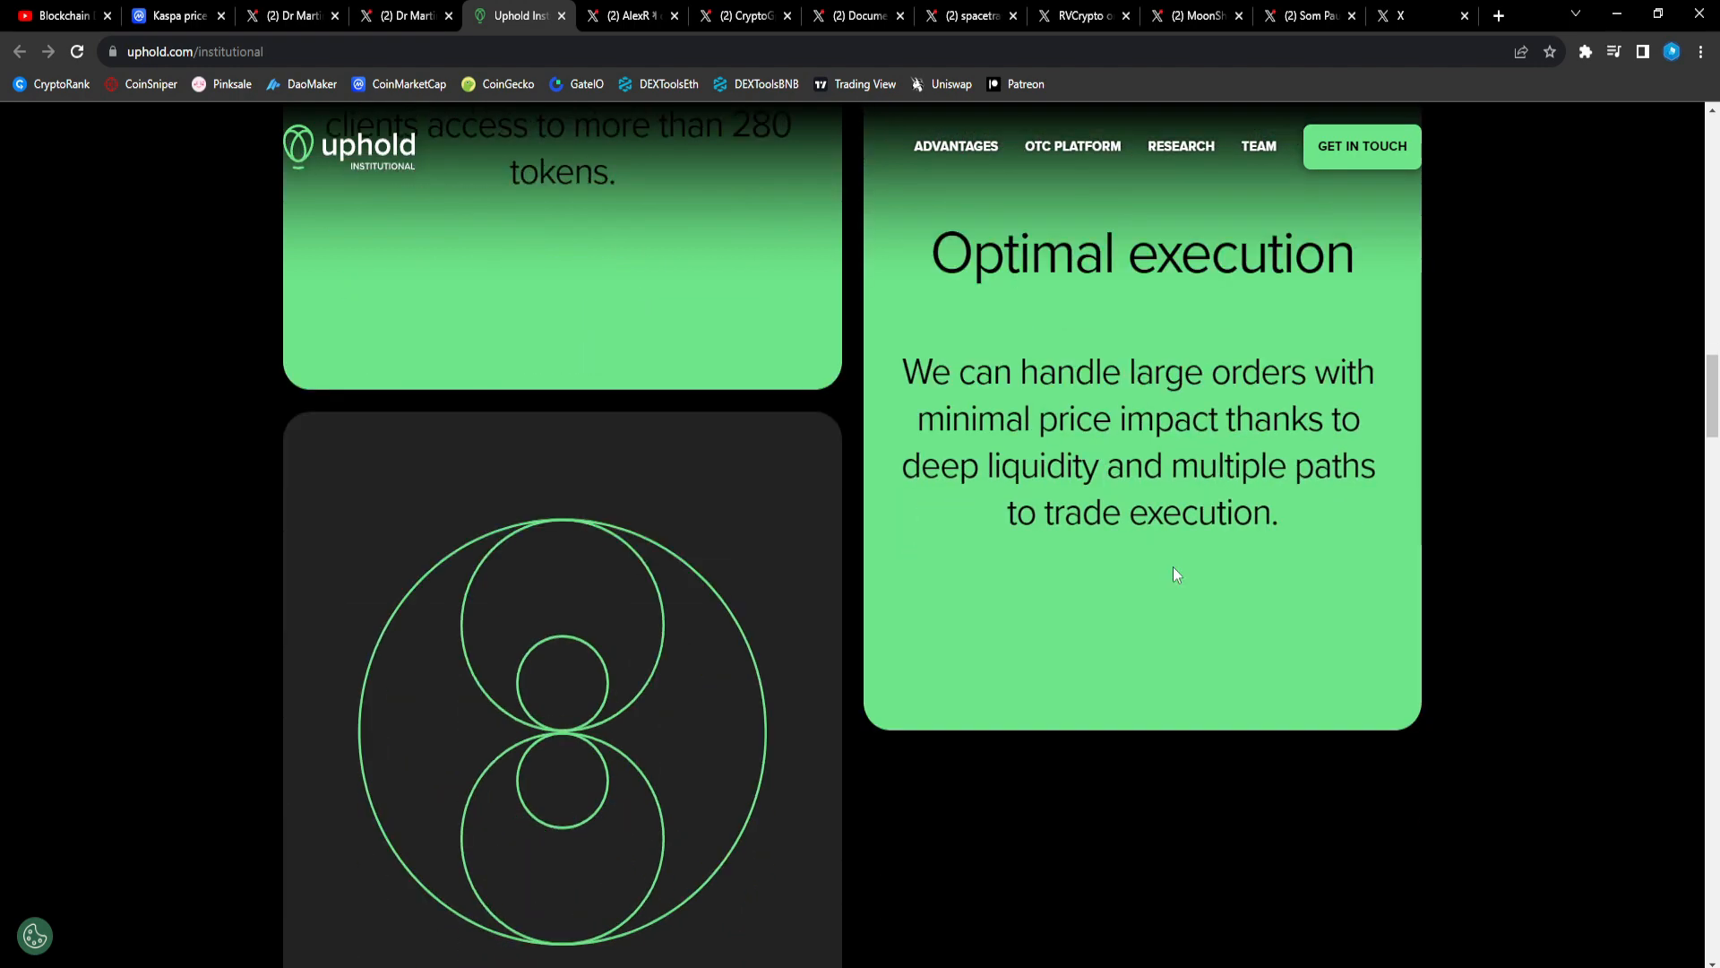
scroll(down, 3)
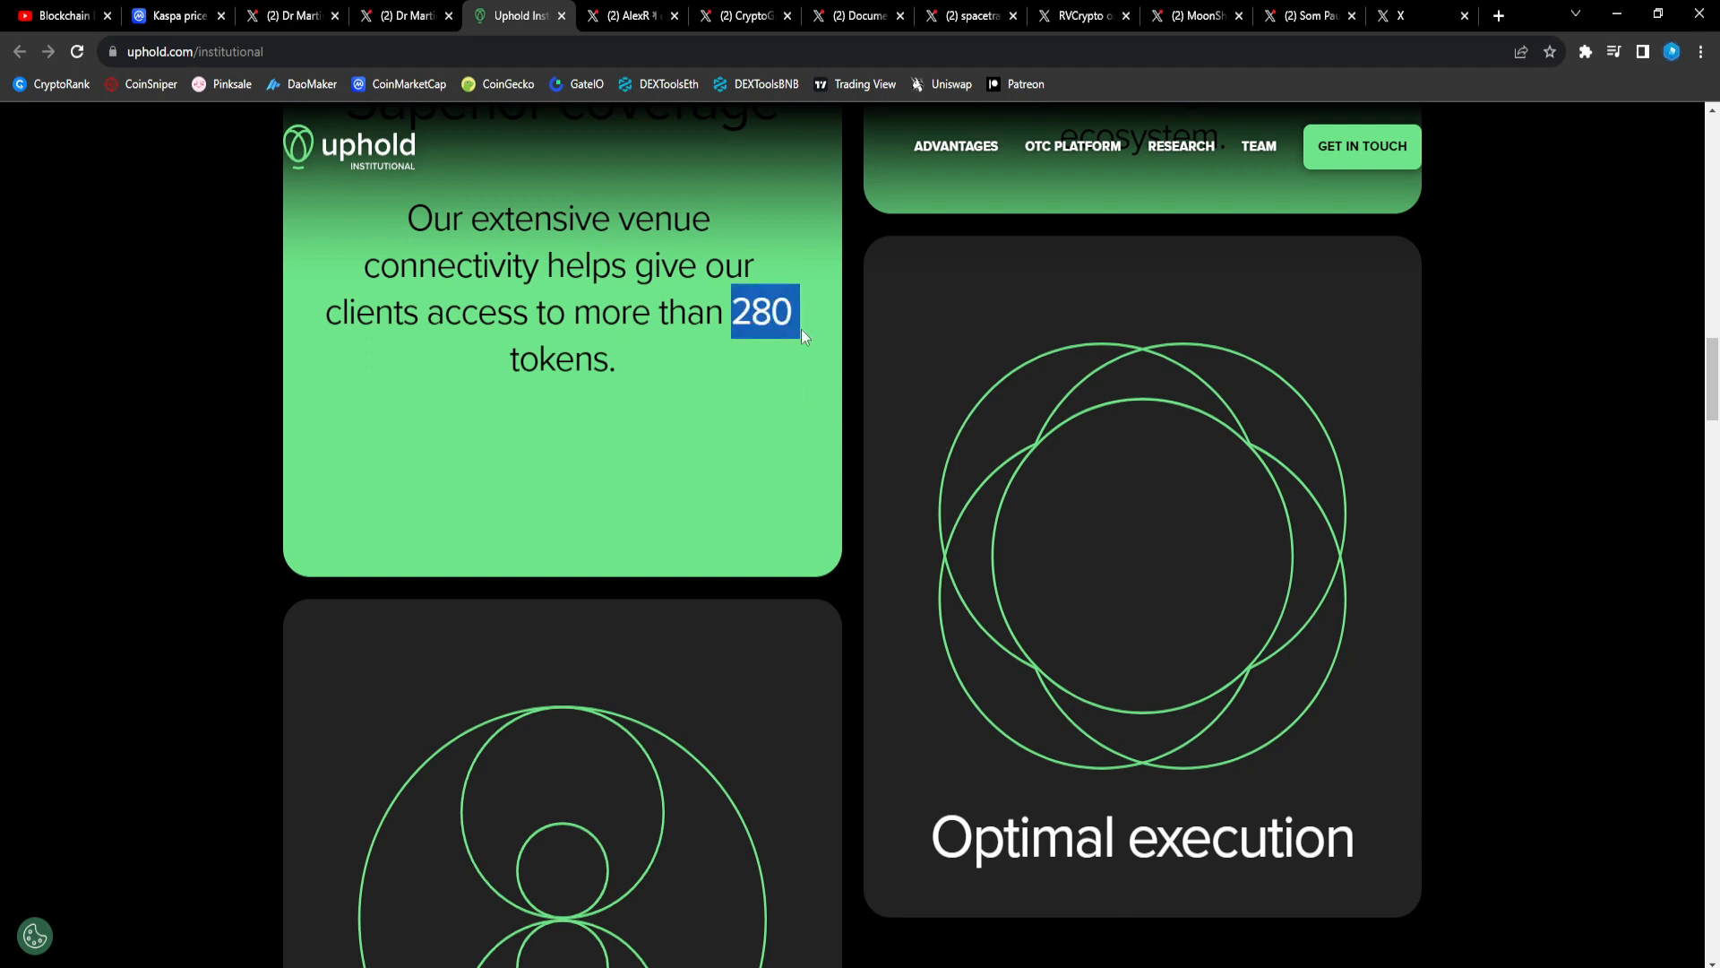
mouse_move(751, 378)
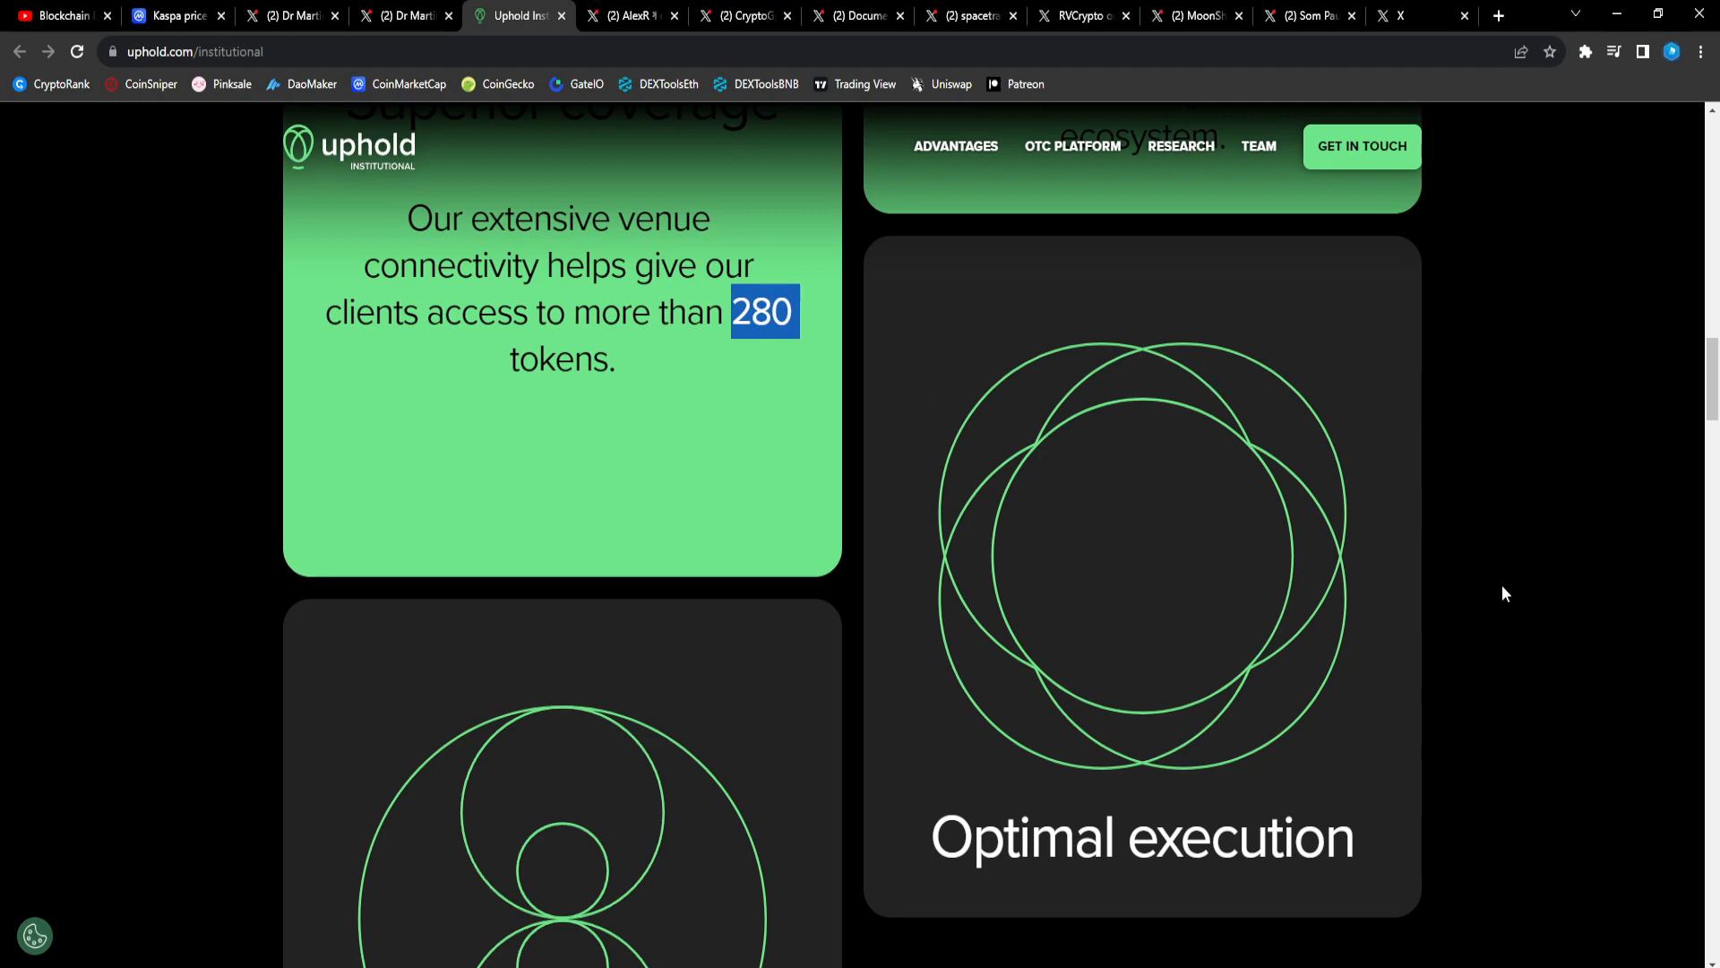
scroll(down, 3)
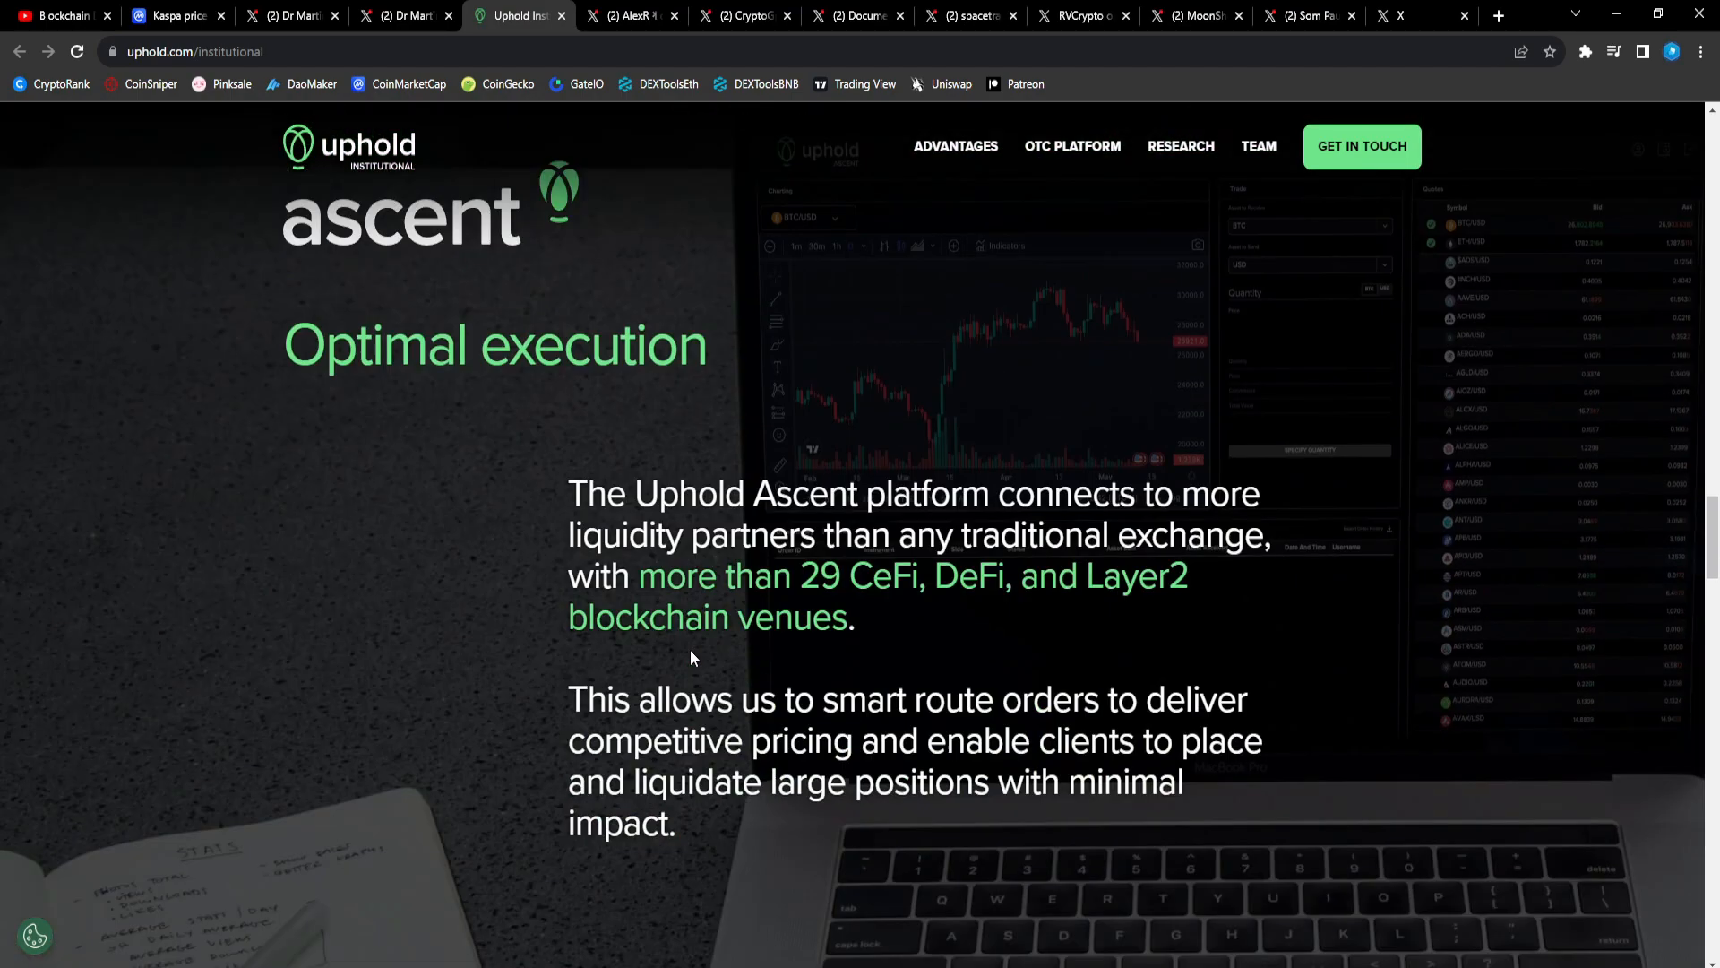
scroll(down, 3)
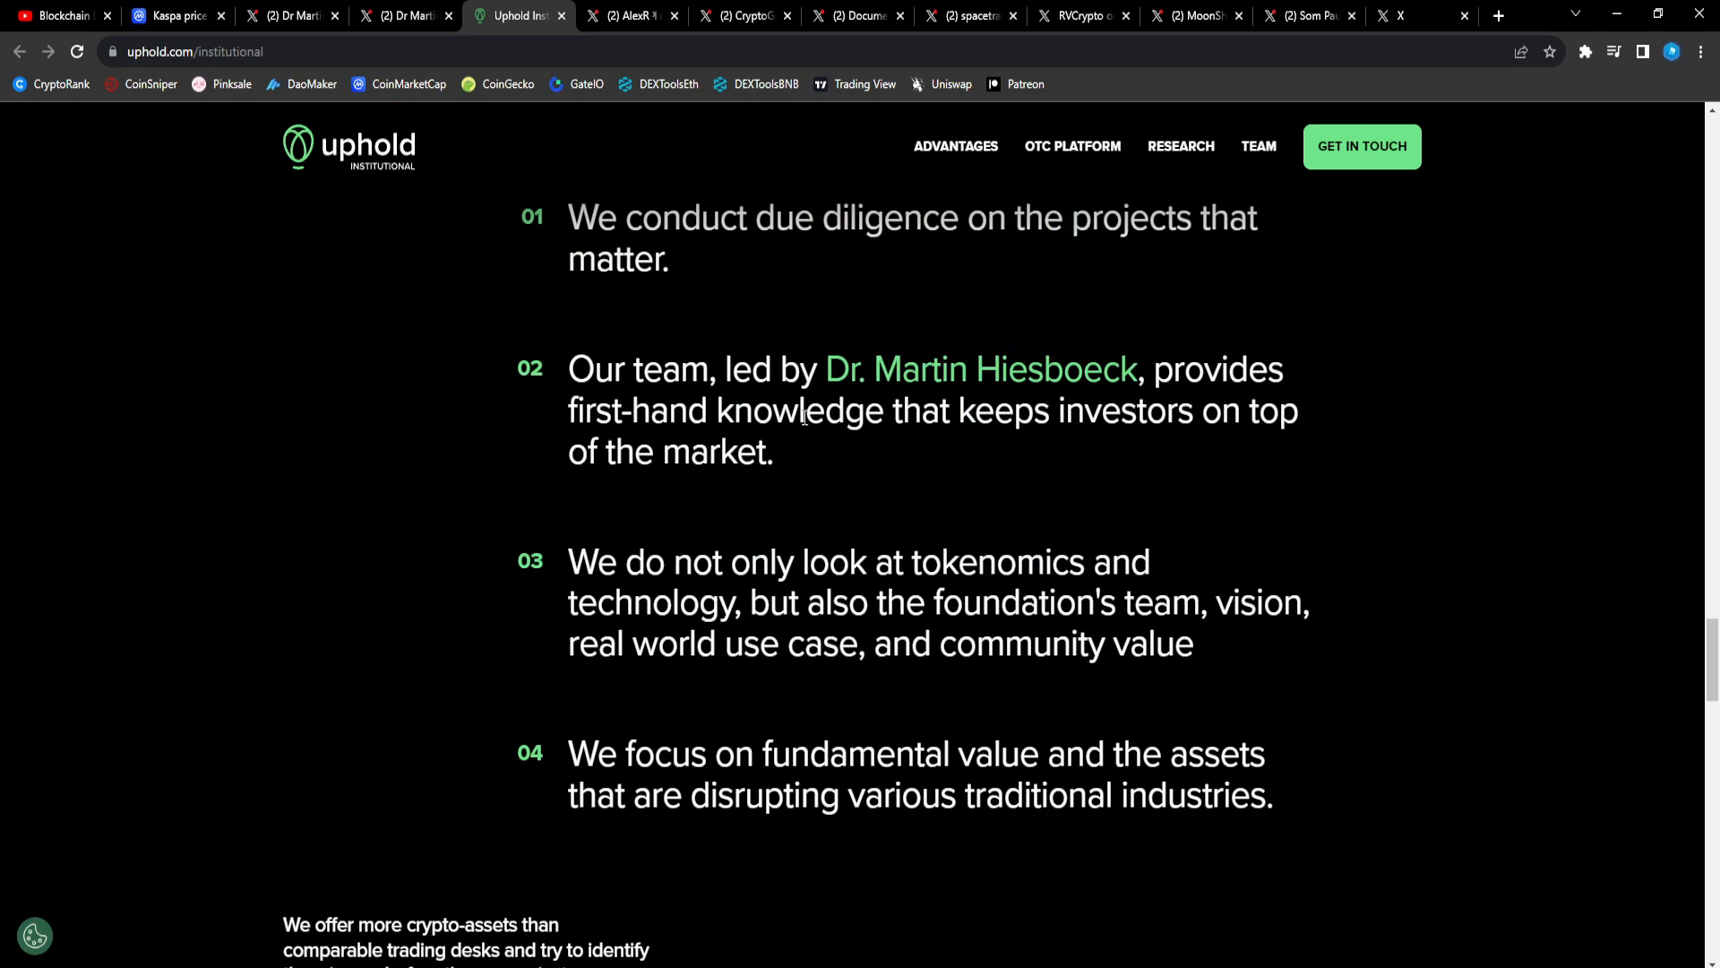
mouse_move(1063, 448)
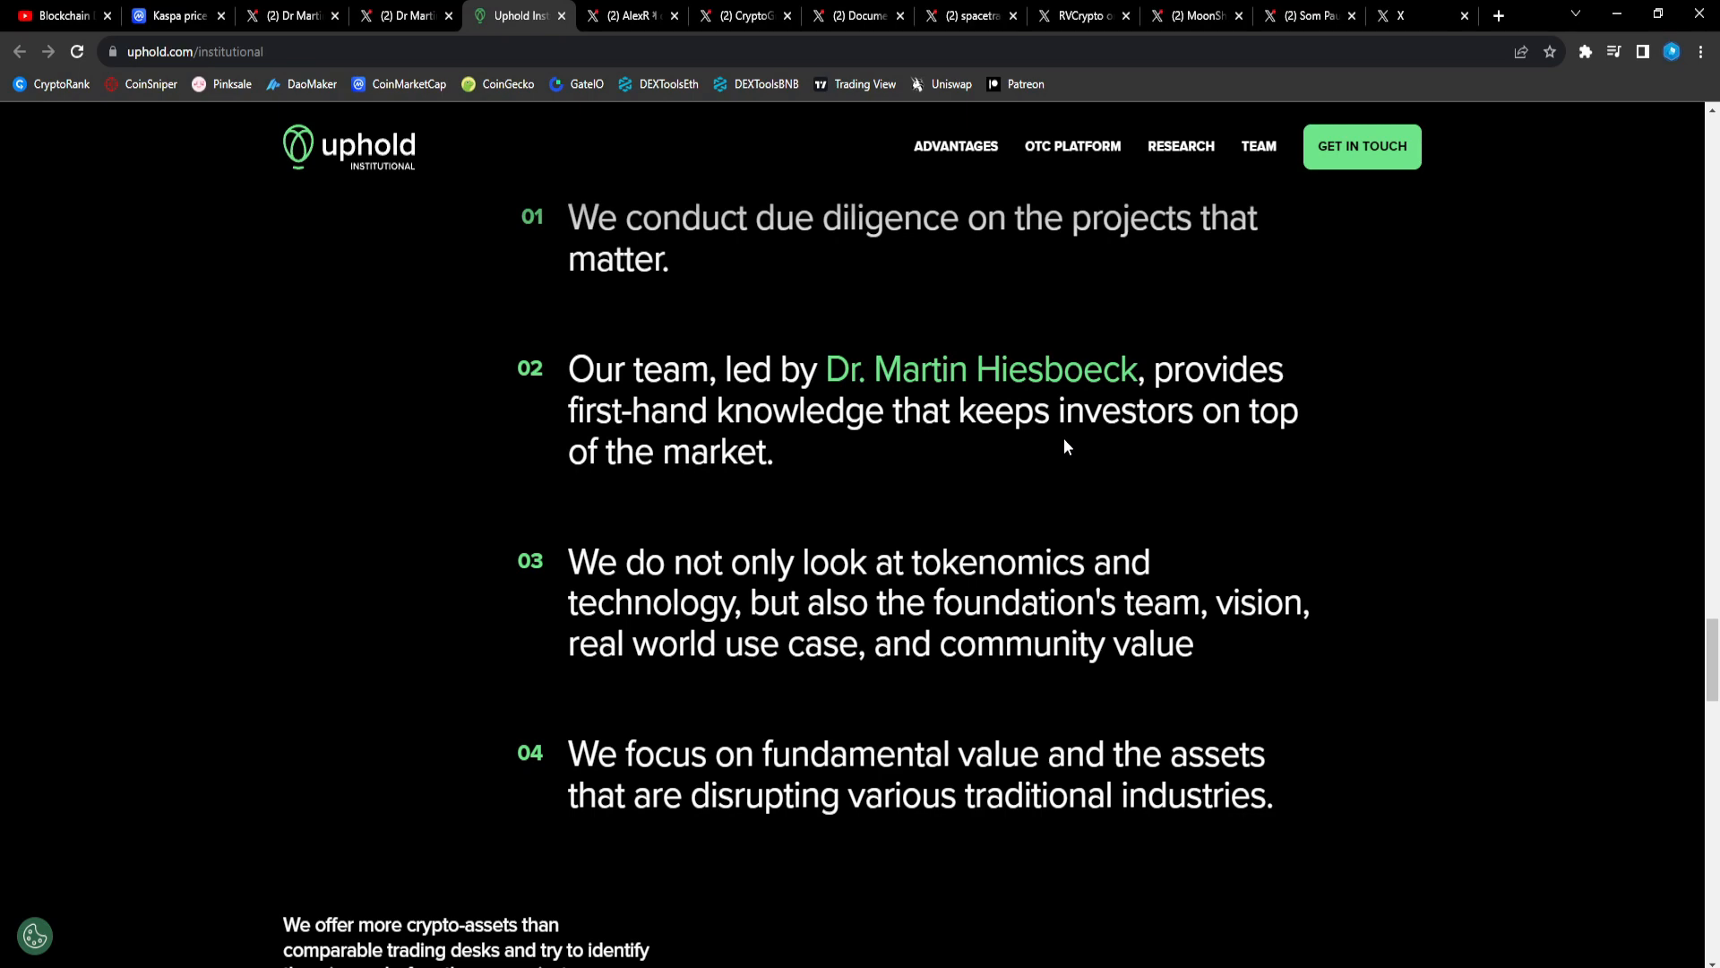
scroll(down, 3)
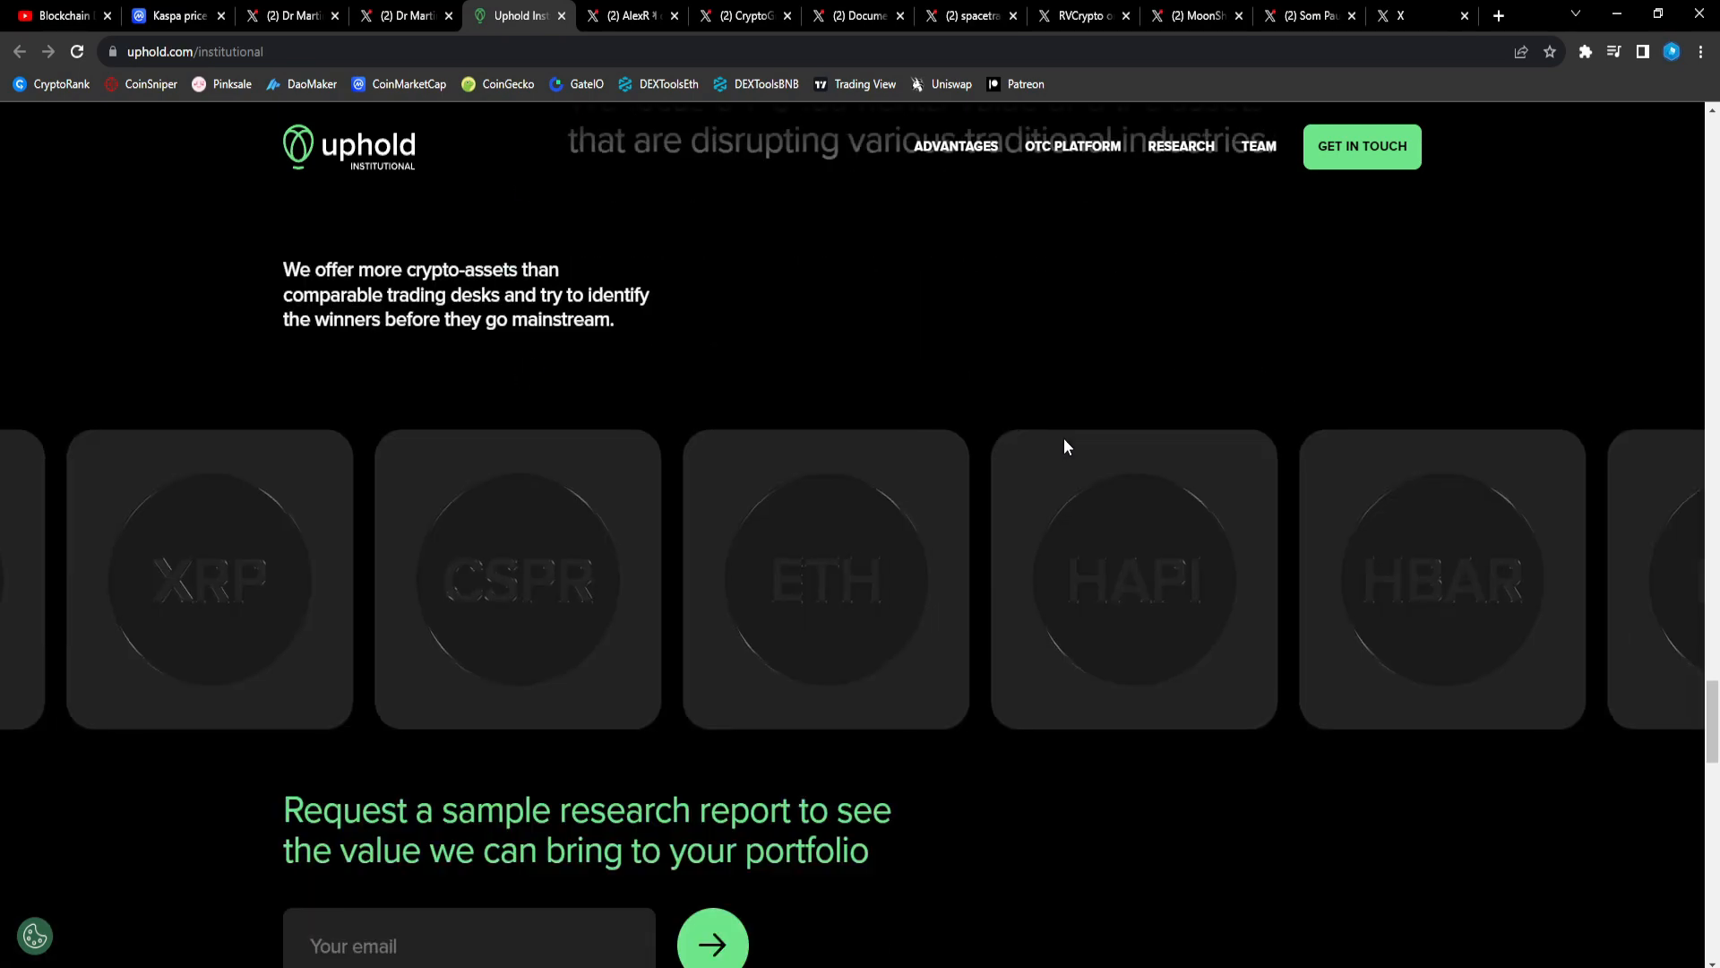
scroll(down, 3)
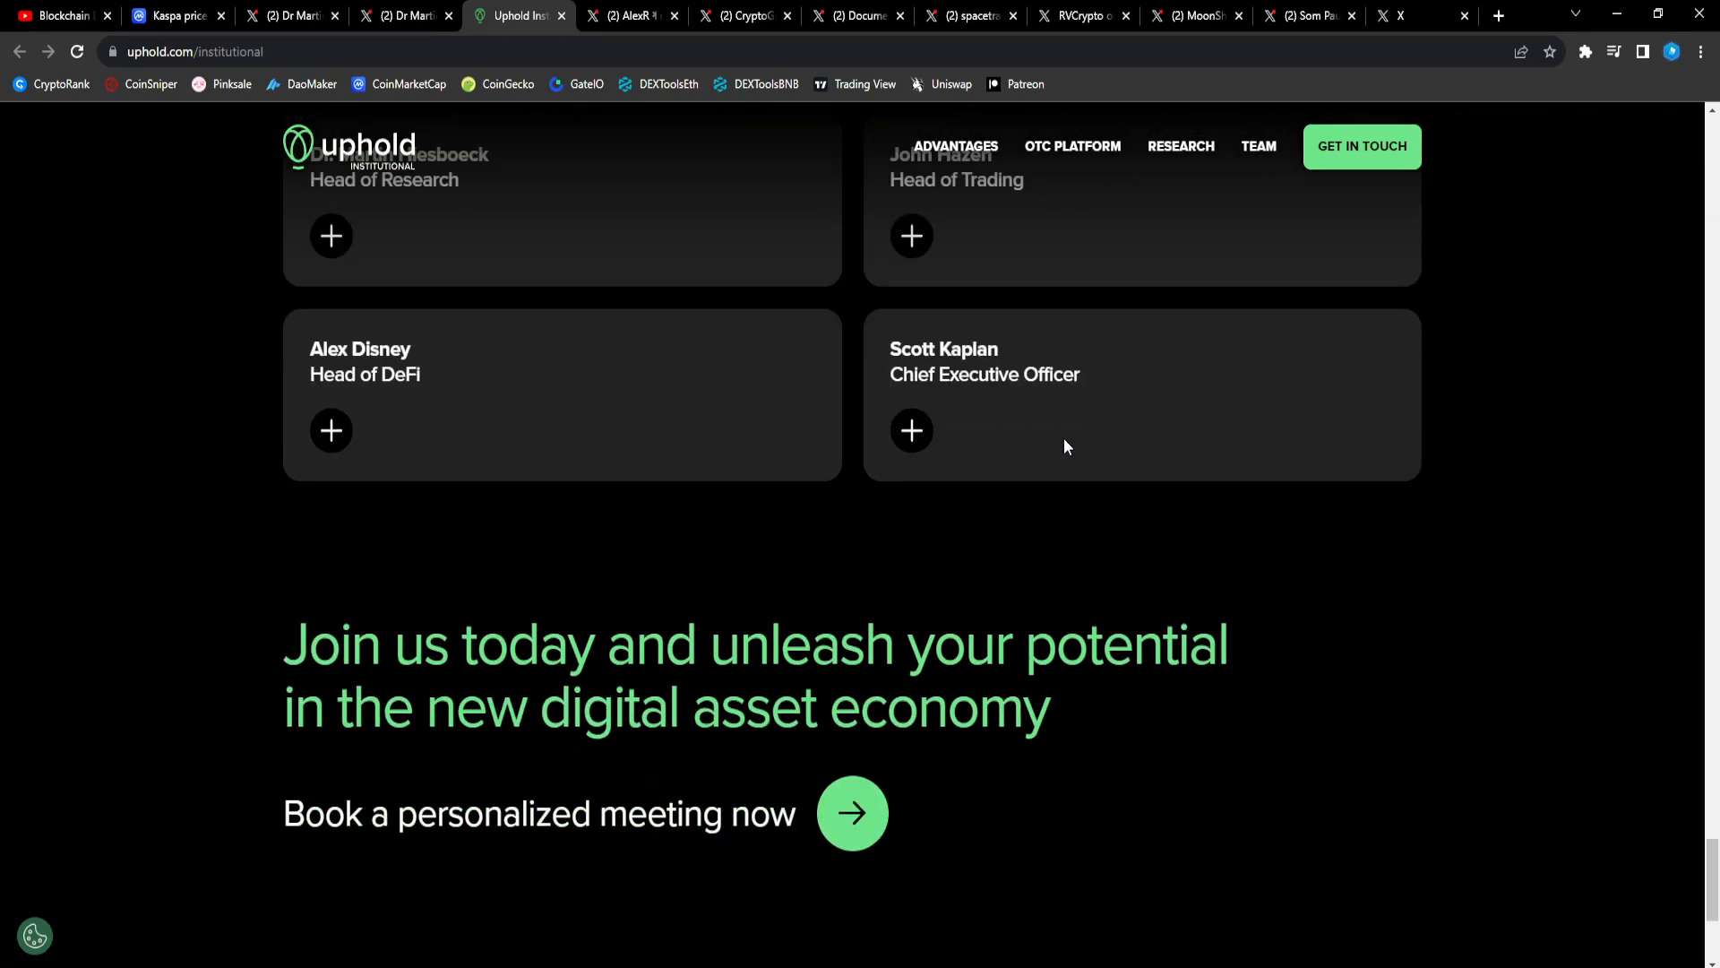
click(629, 15)
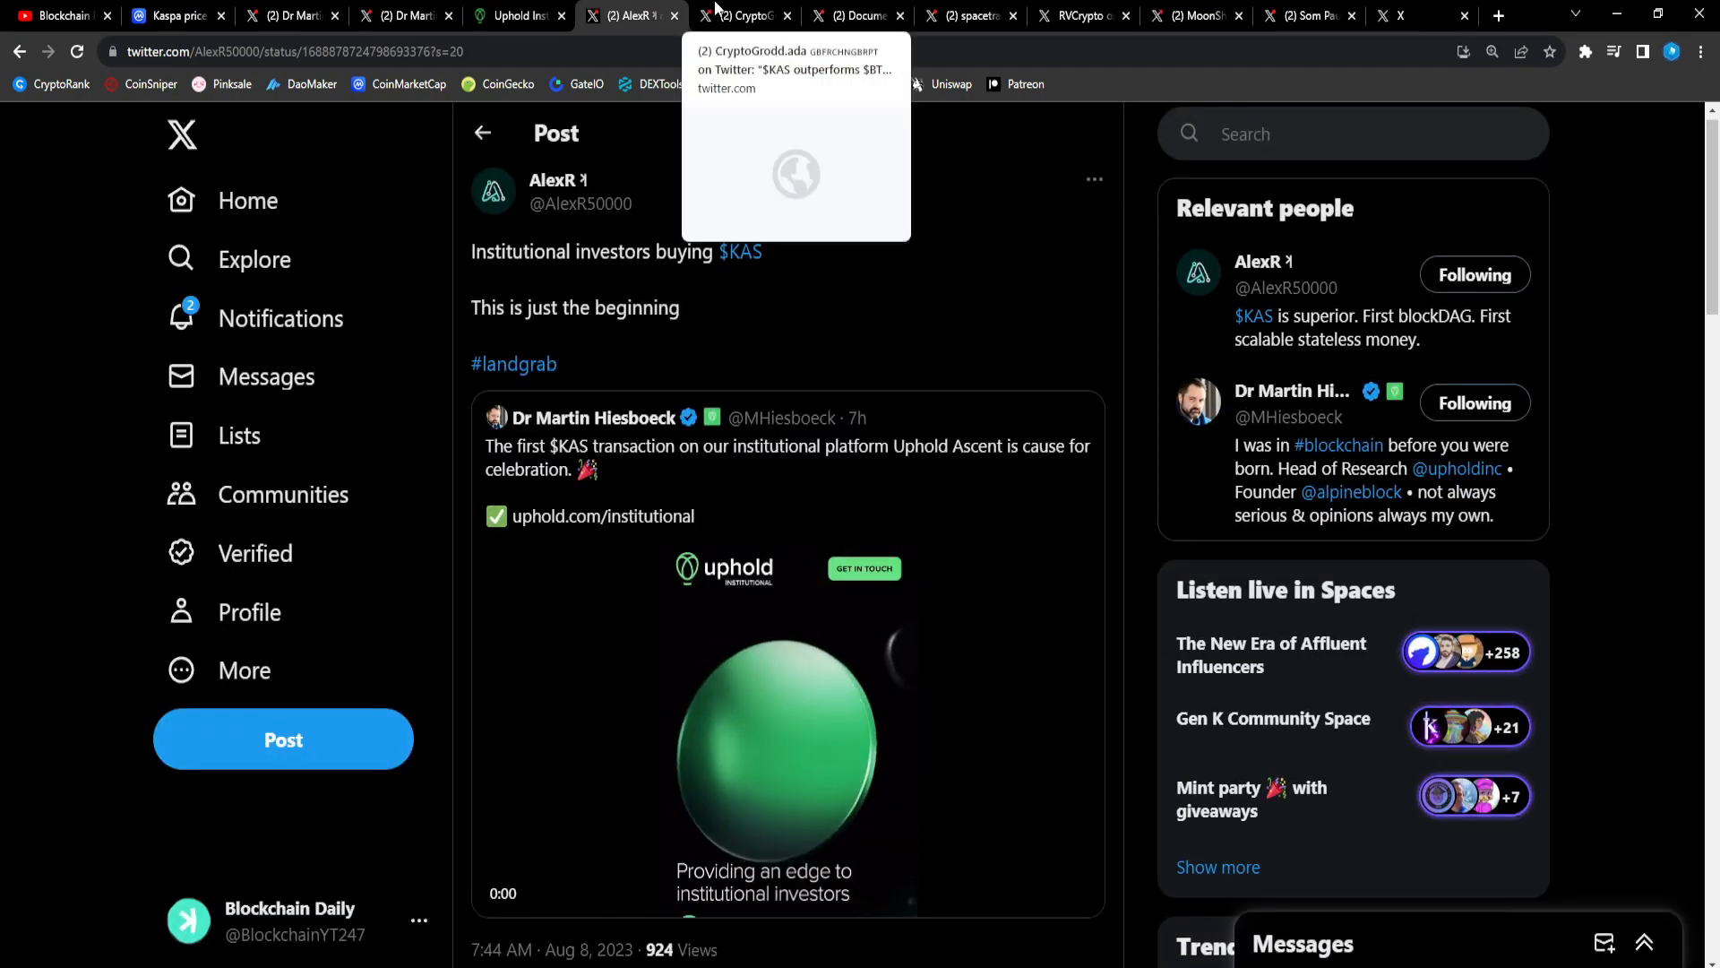
click(742, 16)
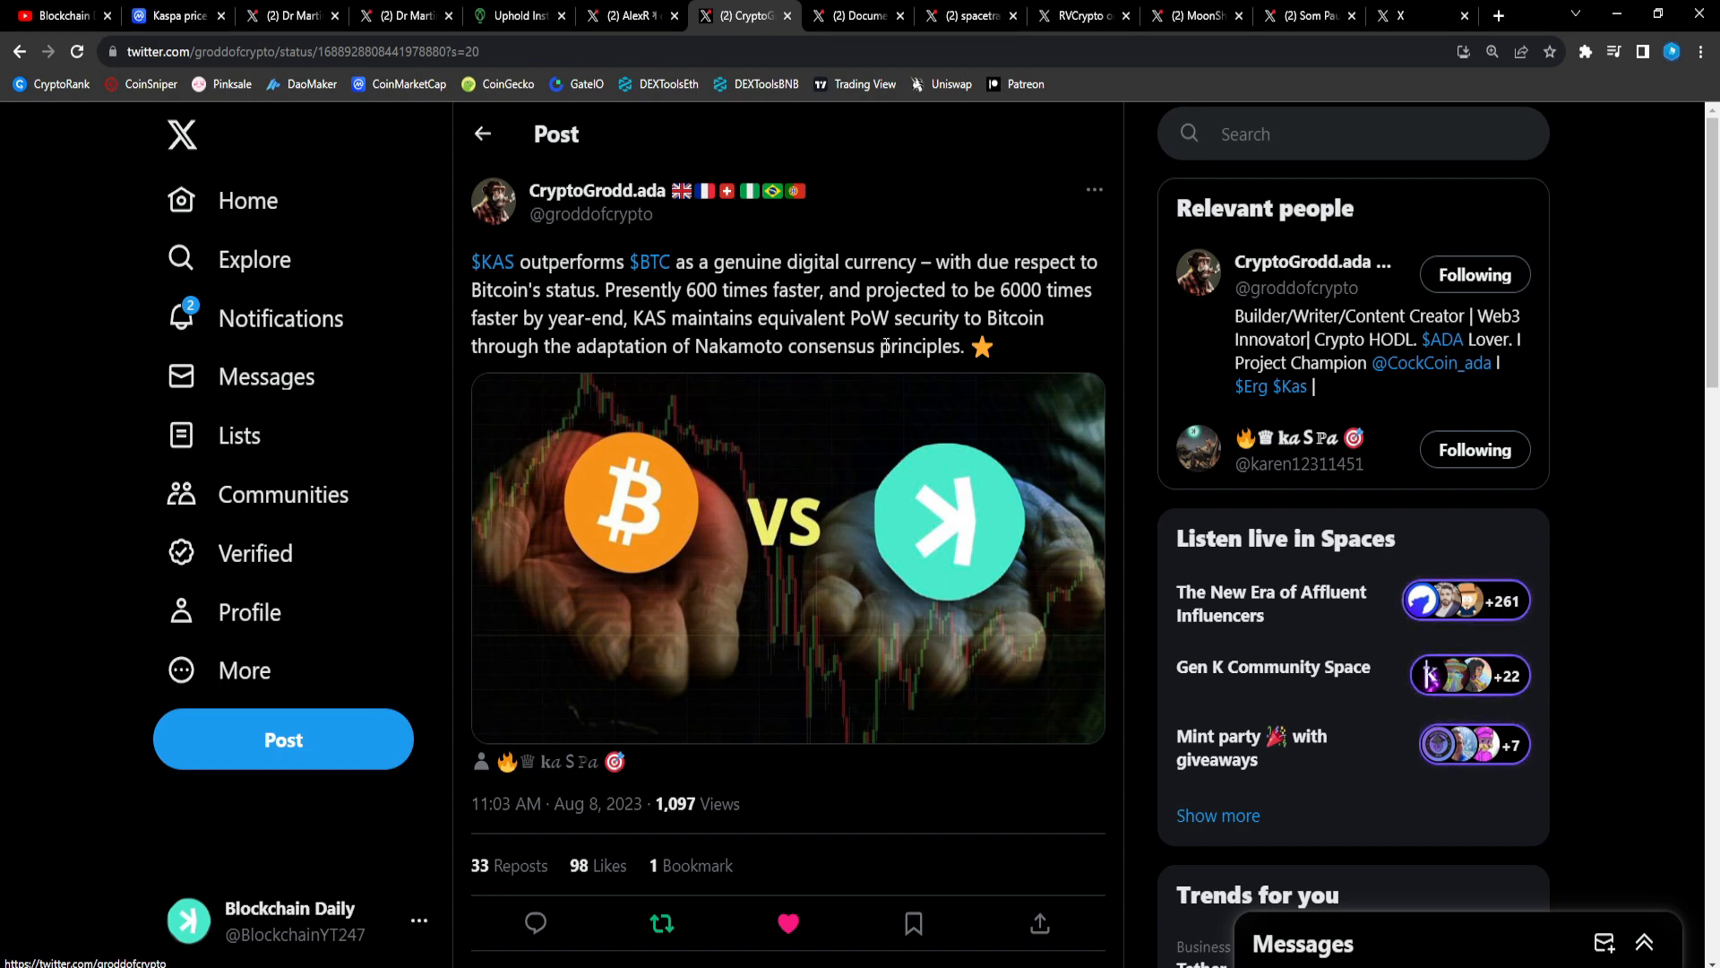
Open Documenting Kaspa's 5 PH/s hashrate post and enlarge its 5.03 PH/s image.
click(859, 15)
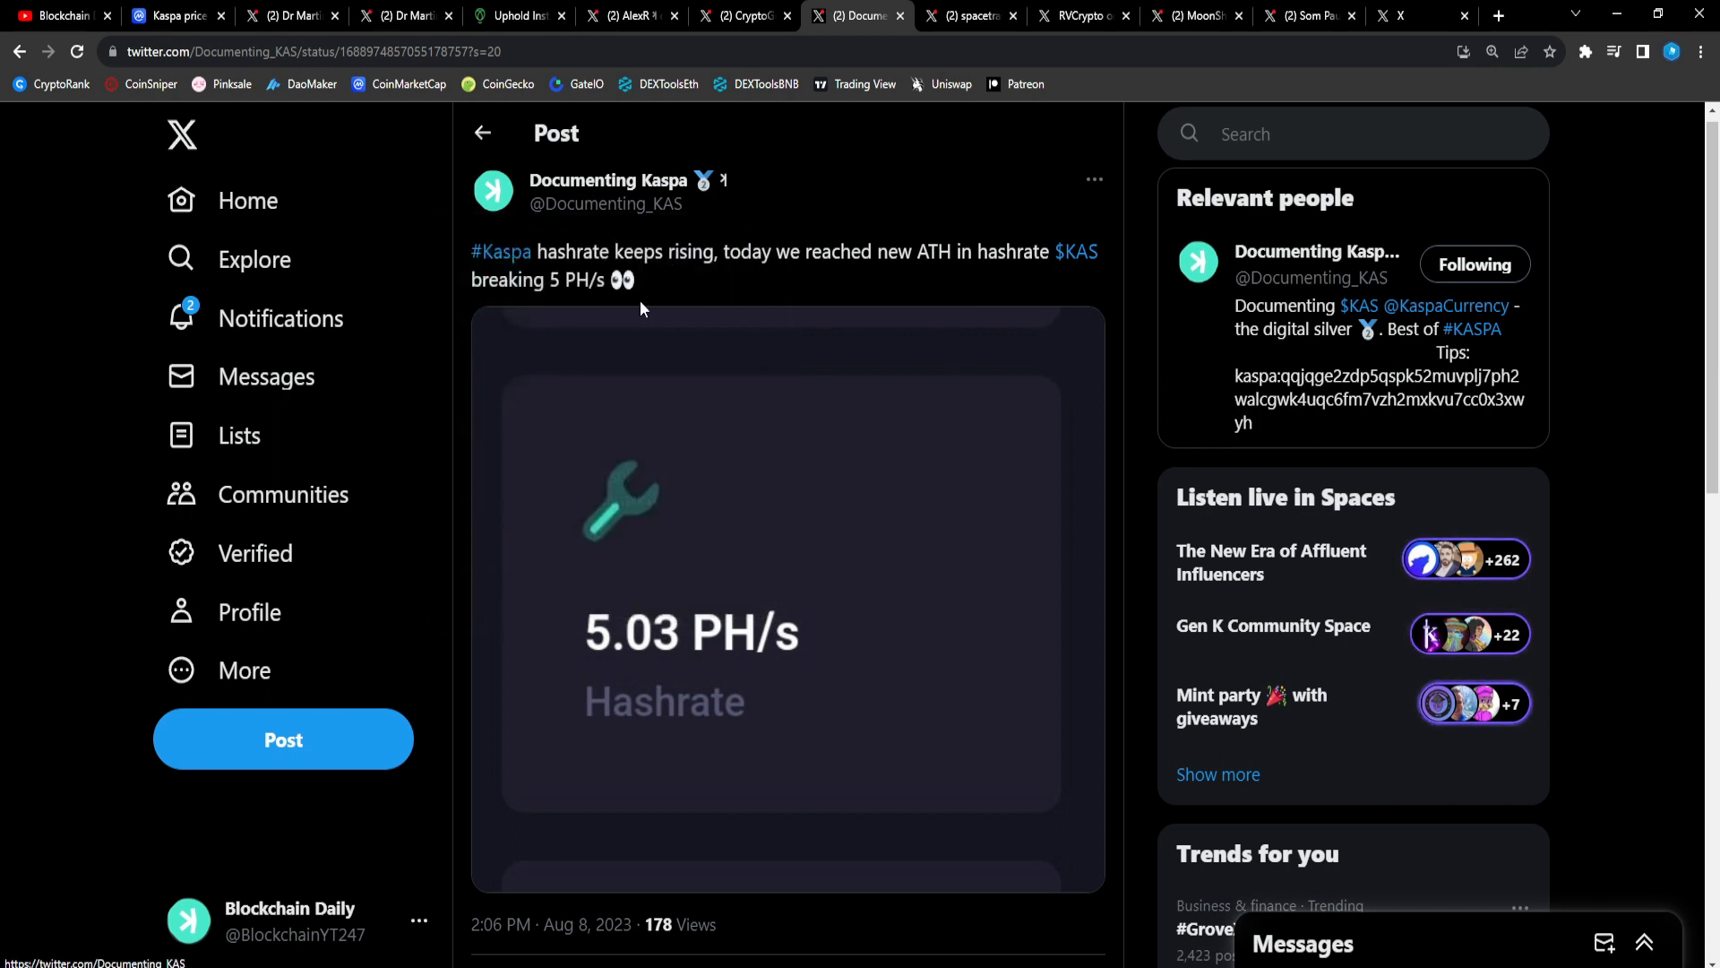
mouse_move(996, 296)
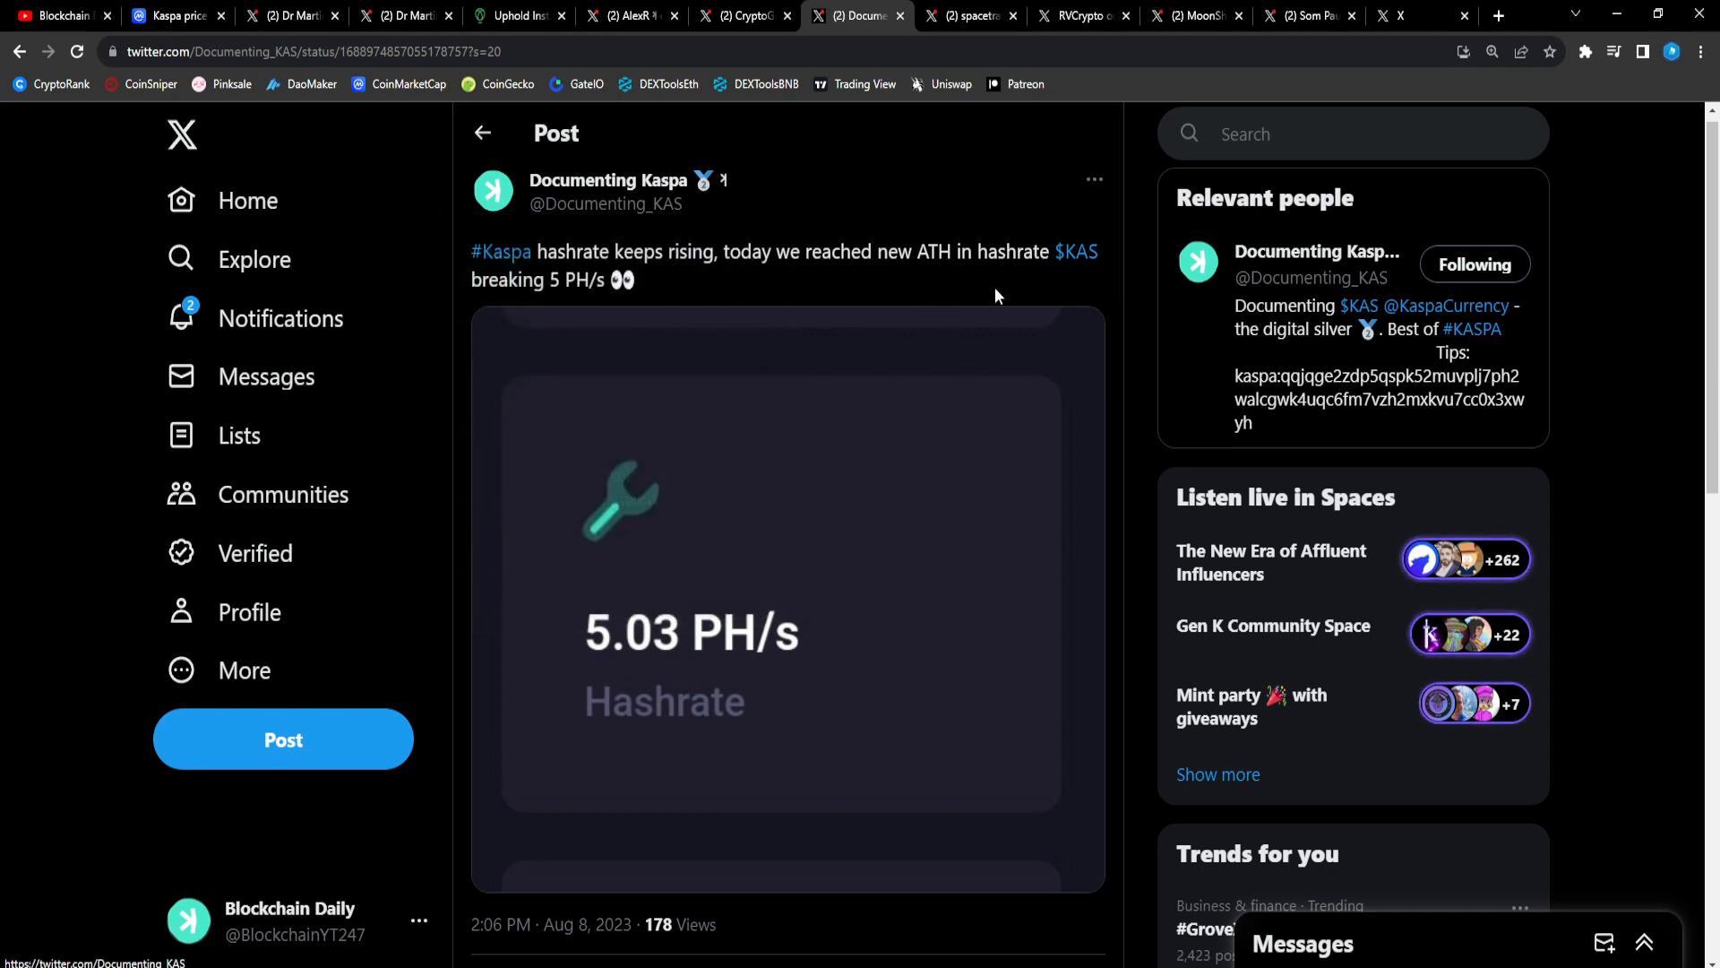
mouse_move(987, 302)
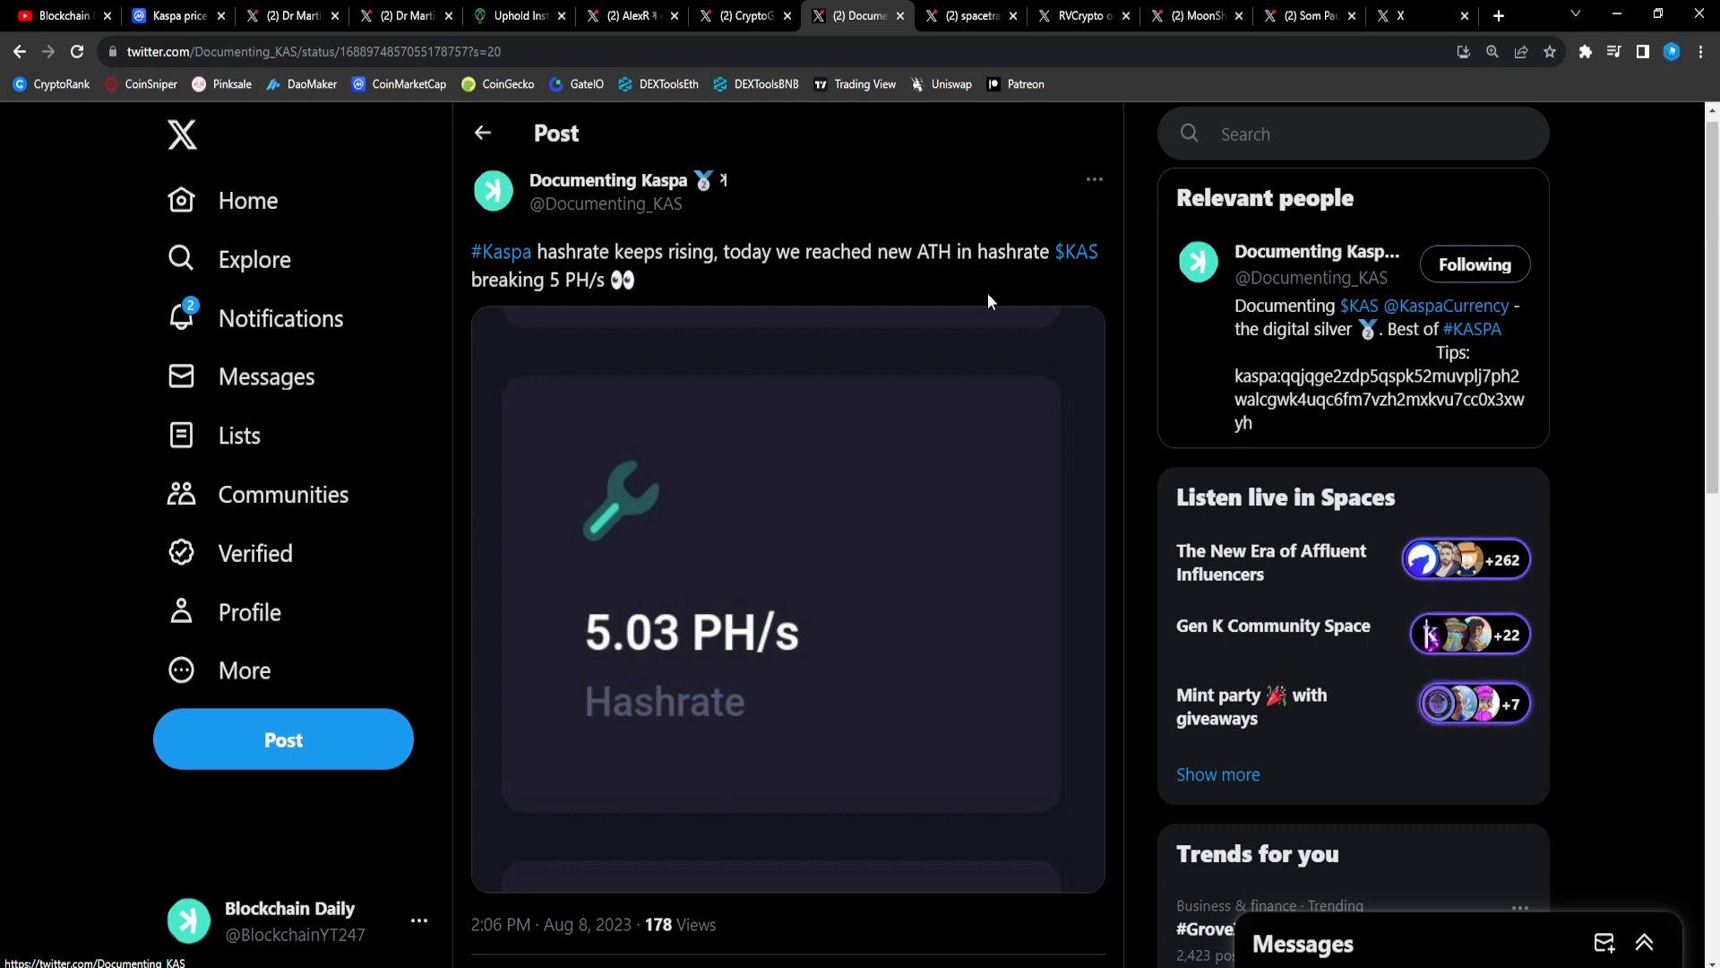
click(781, 592)
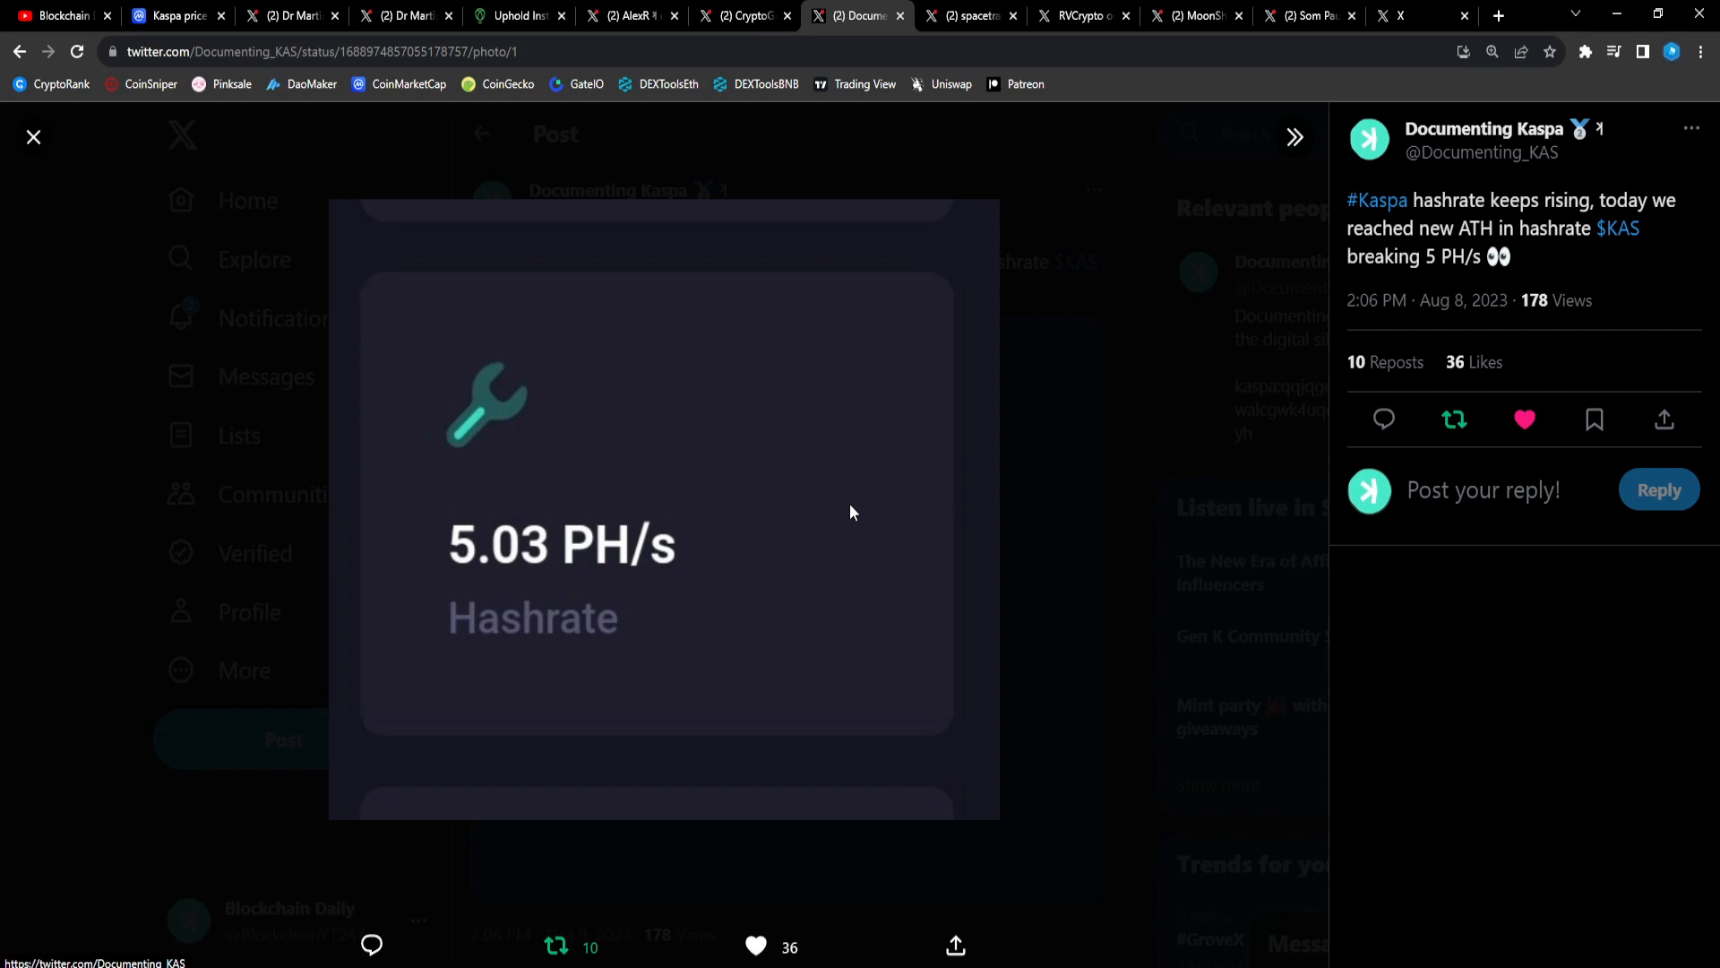
mouse_move(962, 29)
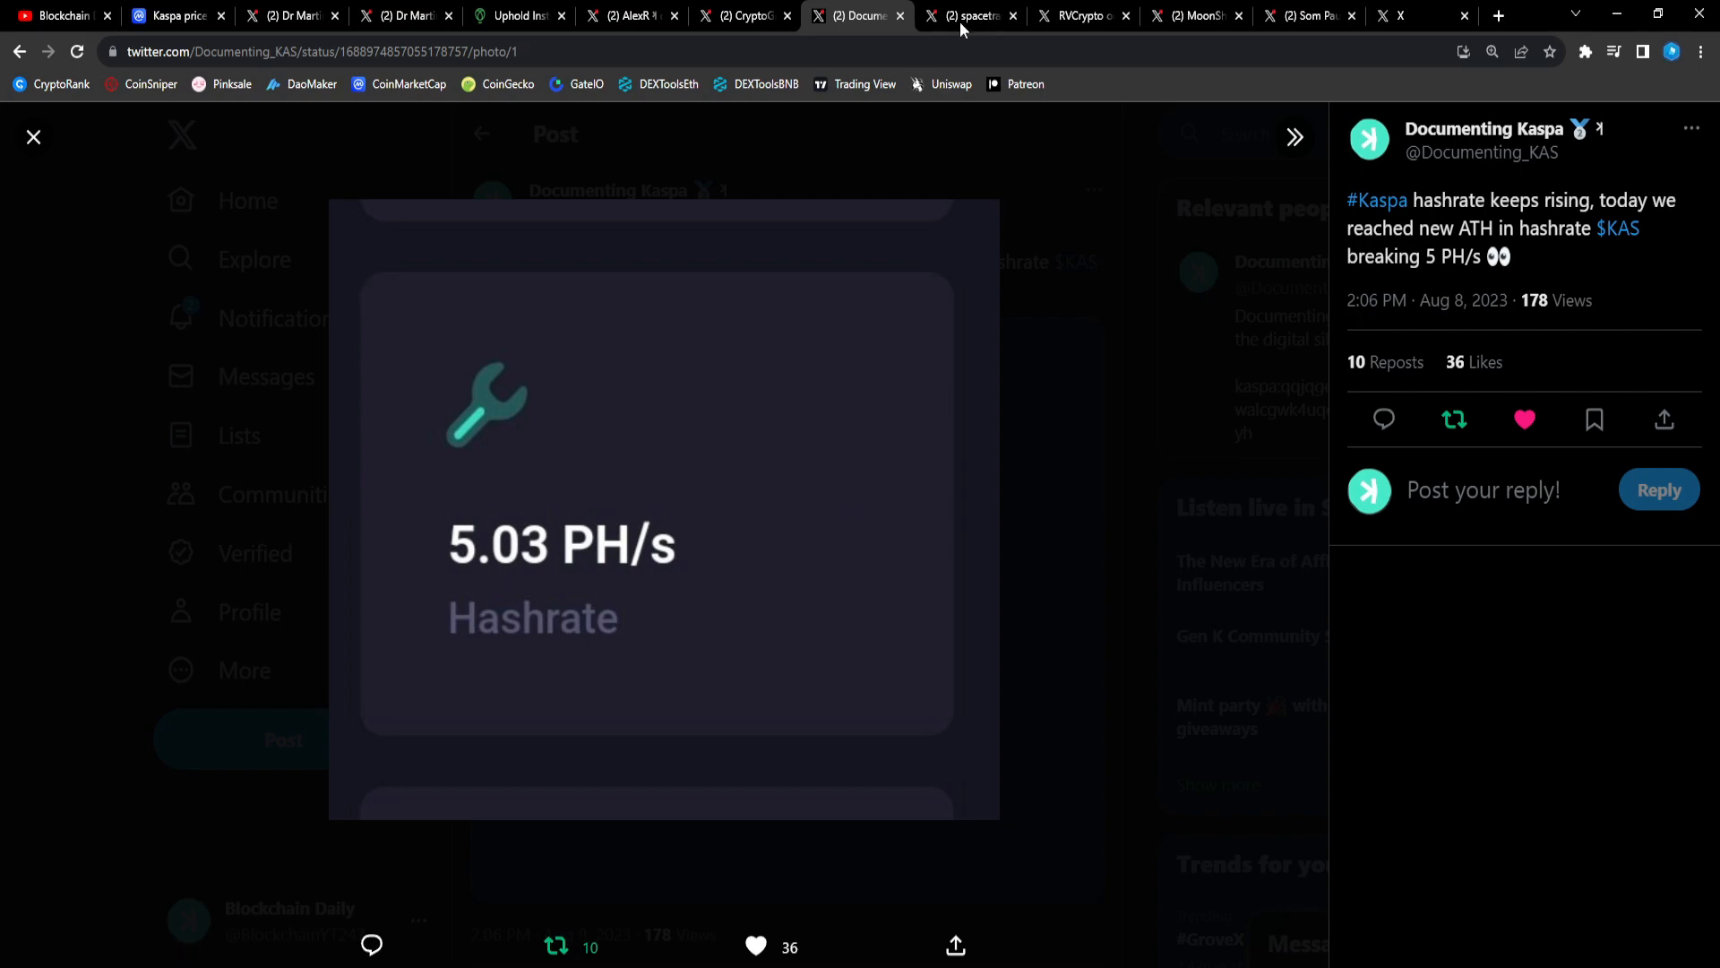
Open spacetraveller's '#Kaspa in a nutshell' post and enlarge its glowing KAS image.
click(970, 15)
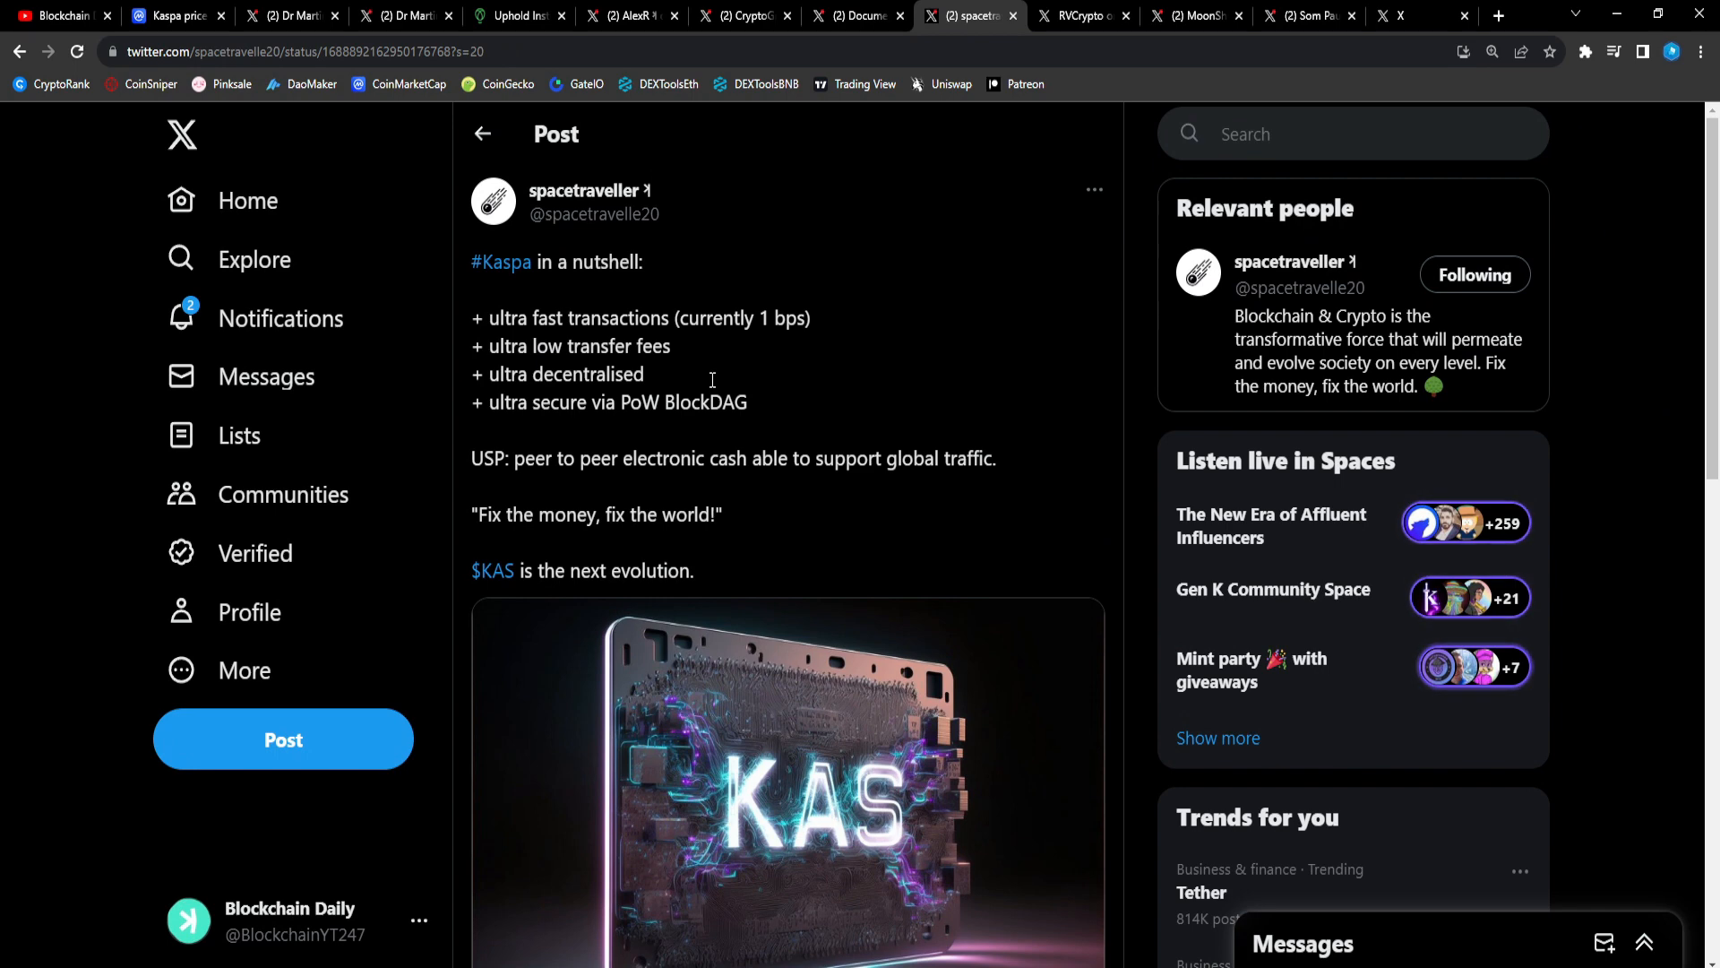
scroll(down, 3)
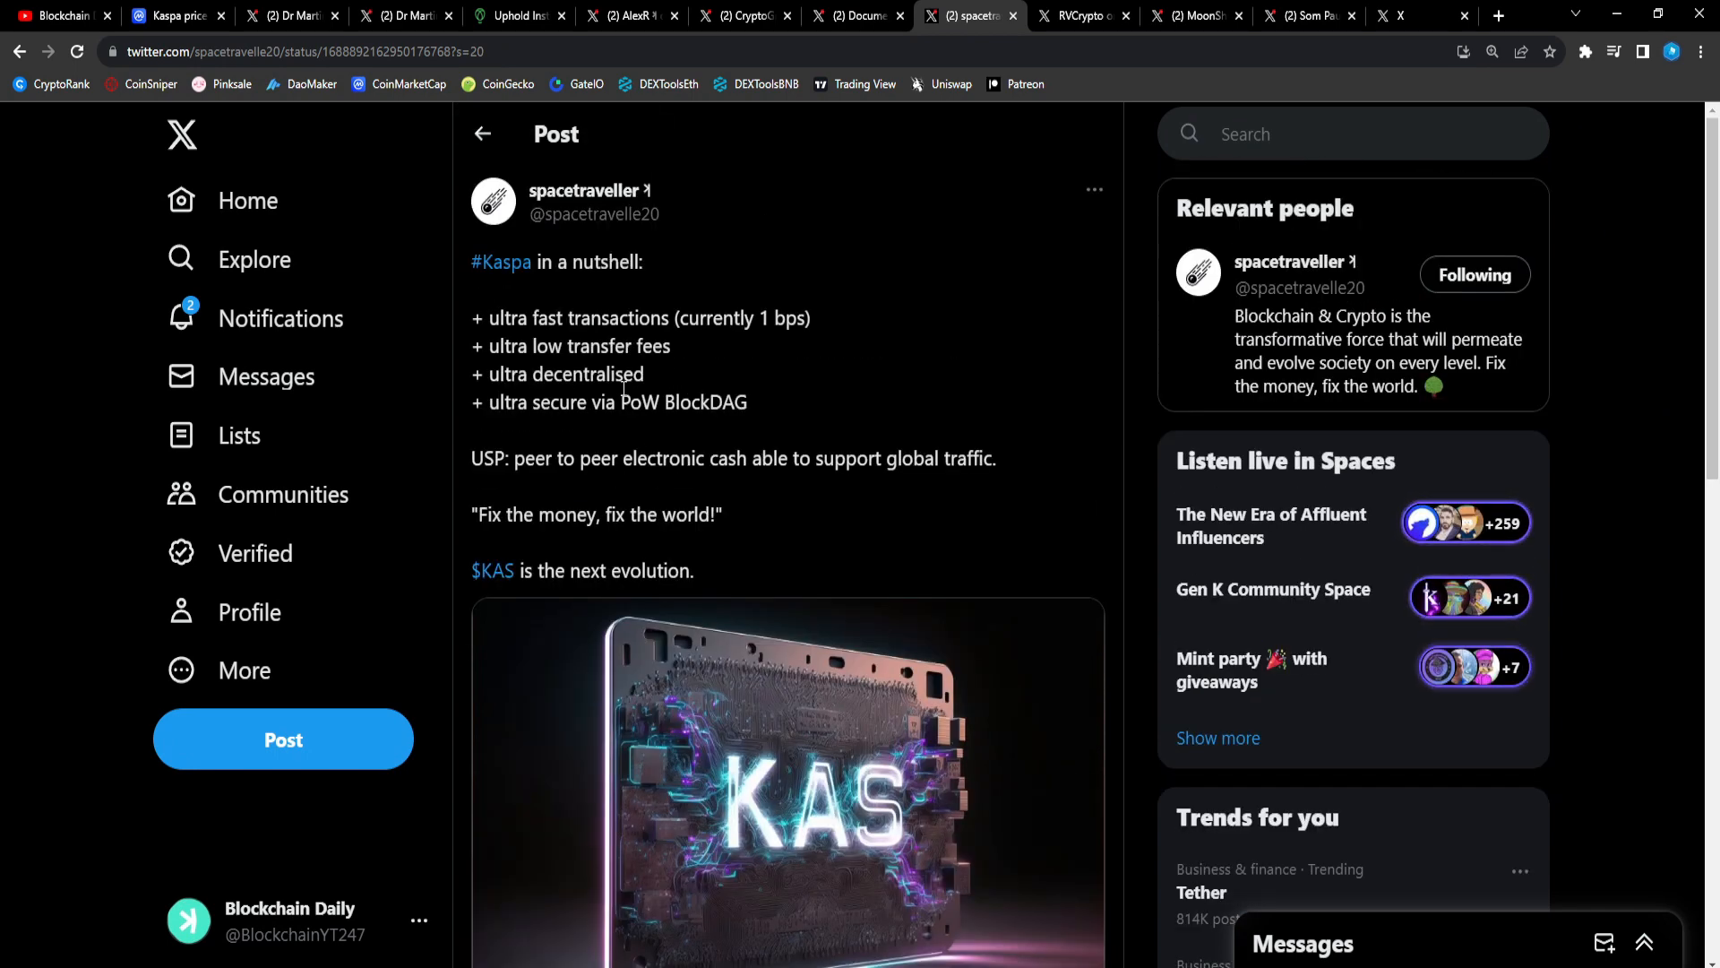
click(786, 785)
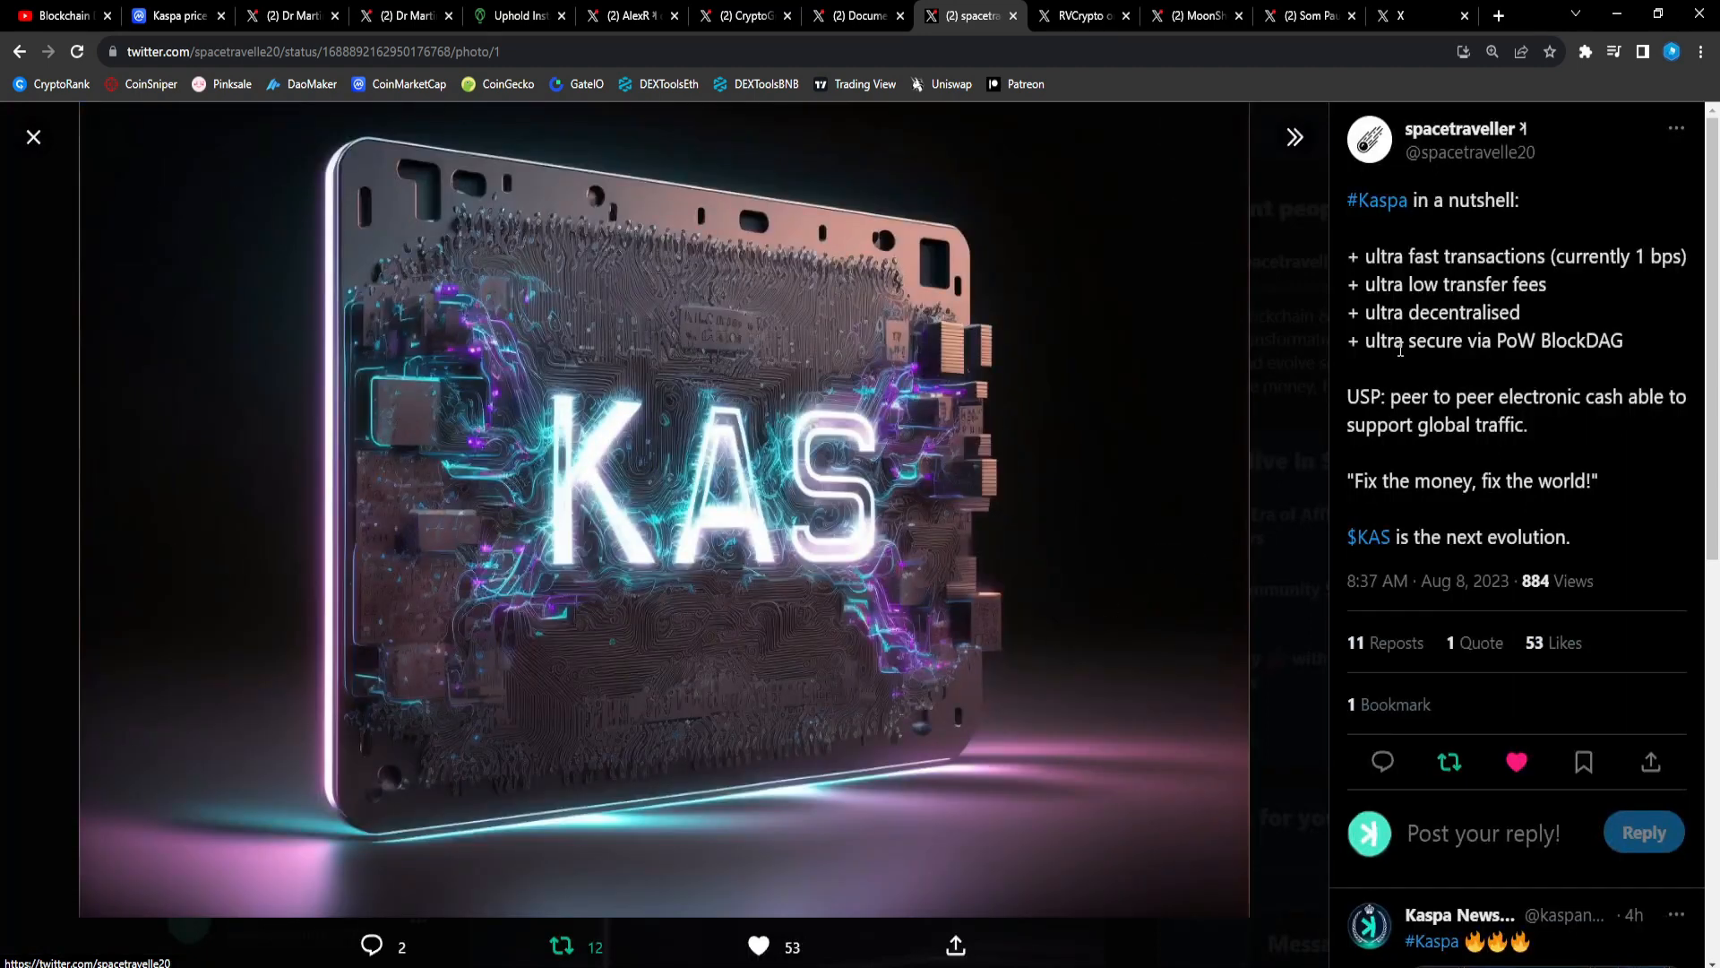
mouse_move(1306, 323)
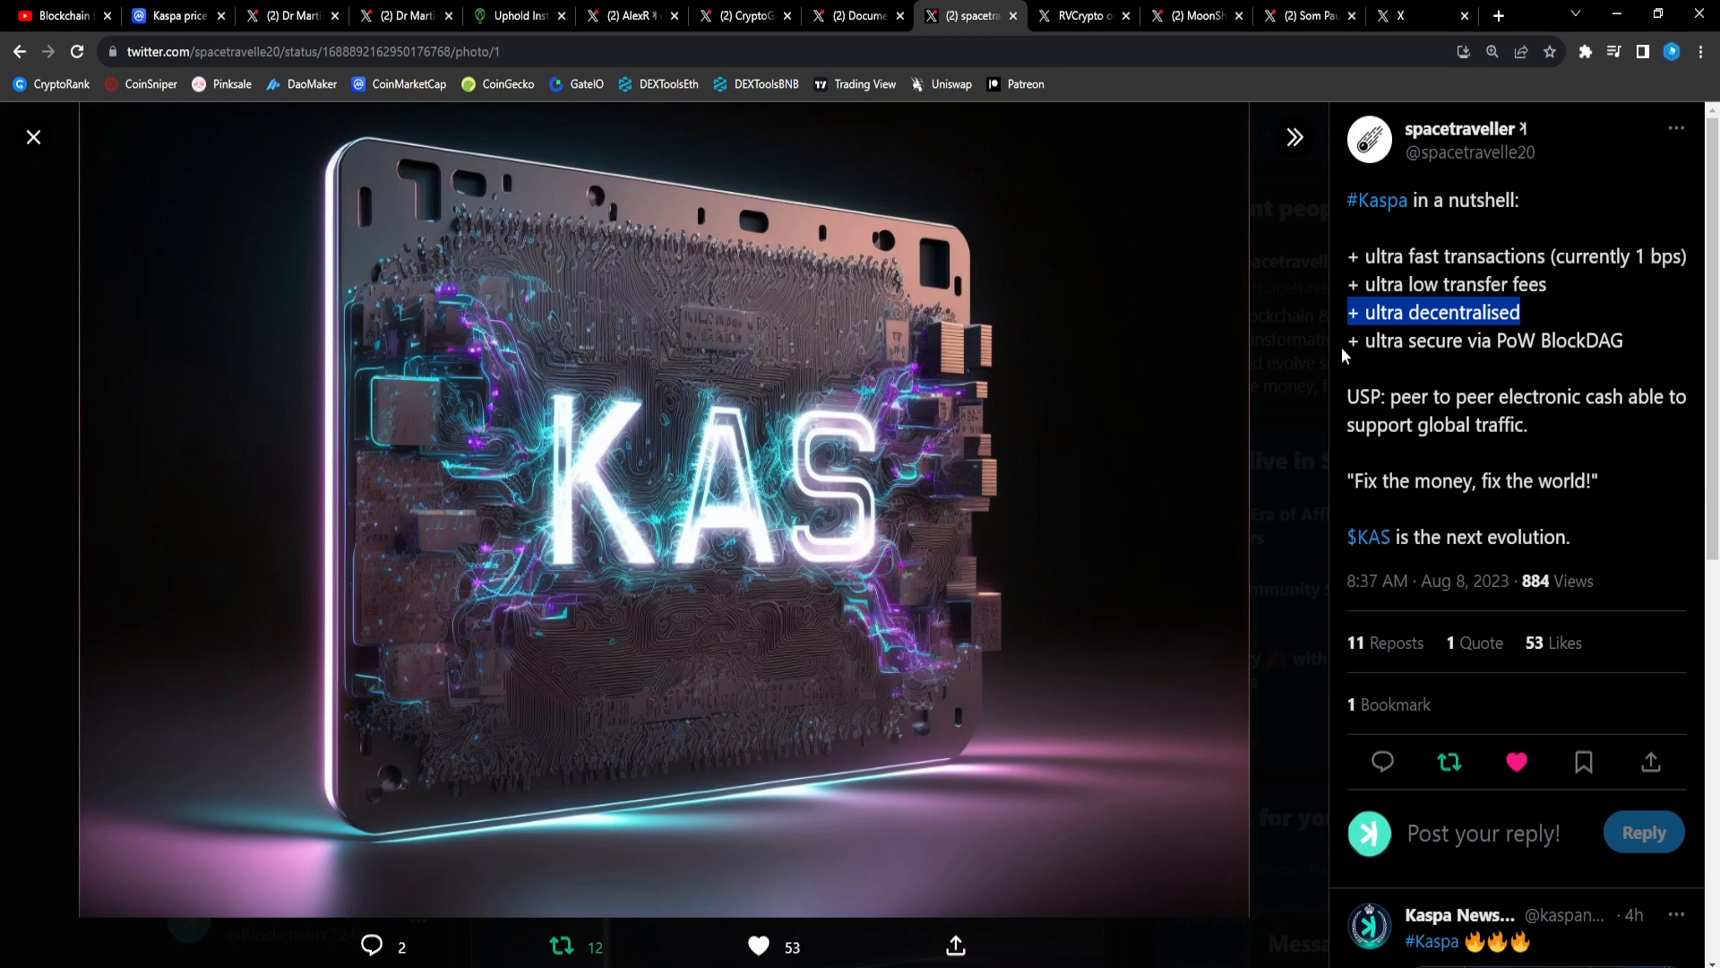
mouse_move(1388, 341)
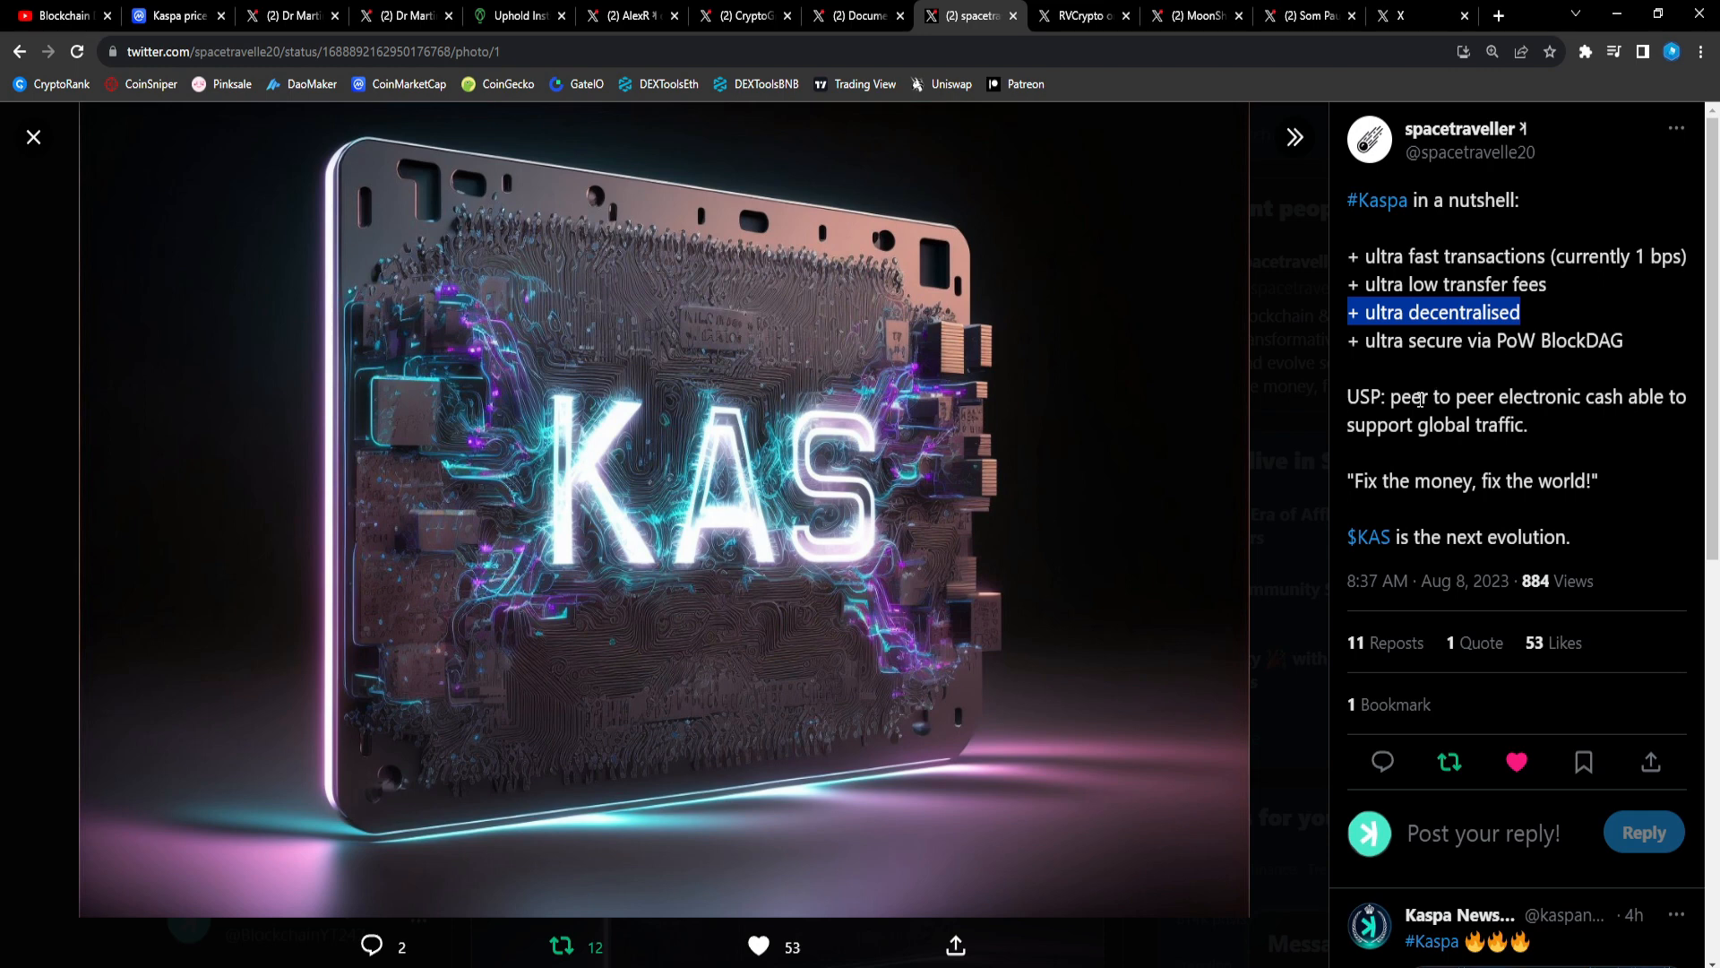
mouse_move(1630, 406)
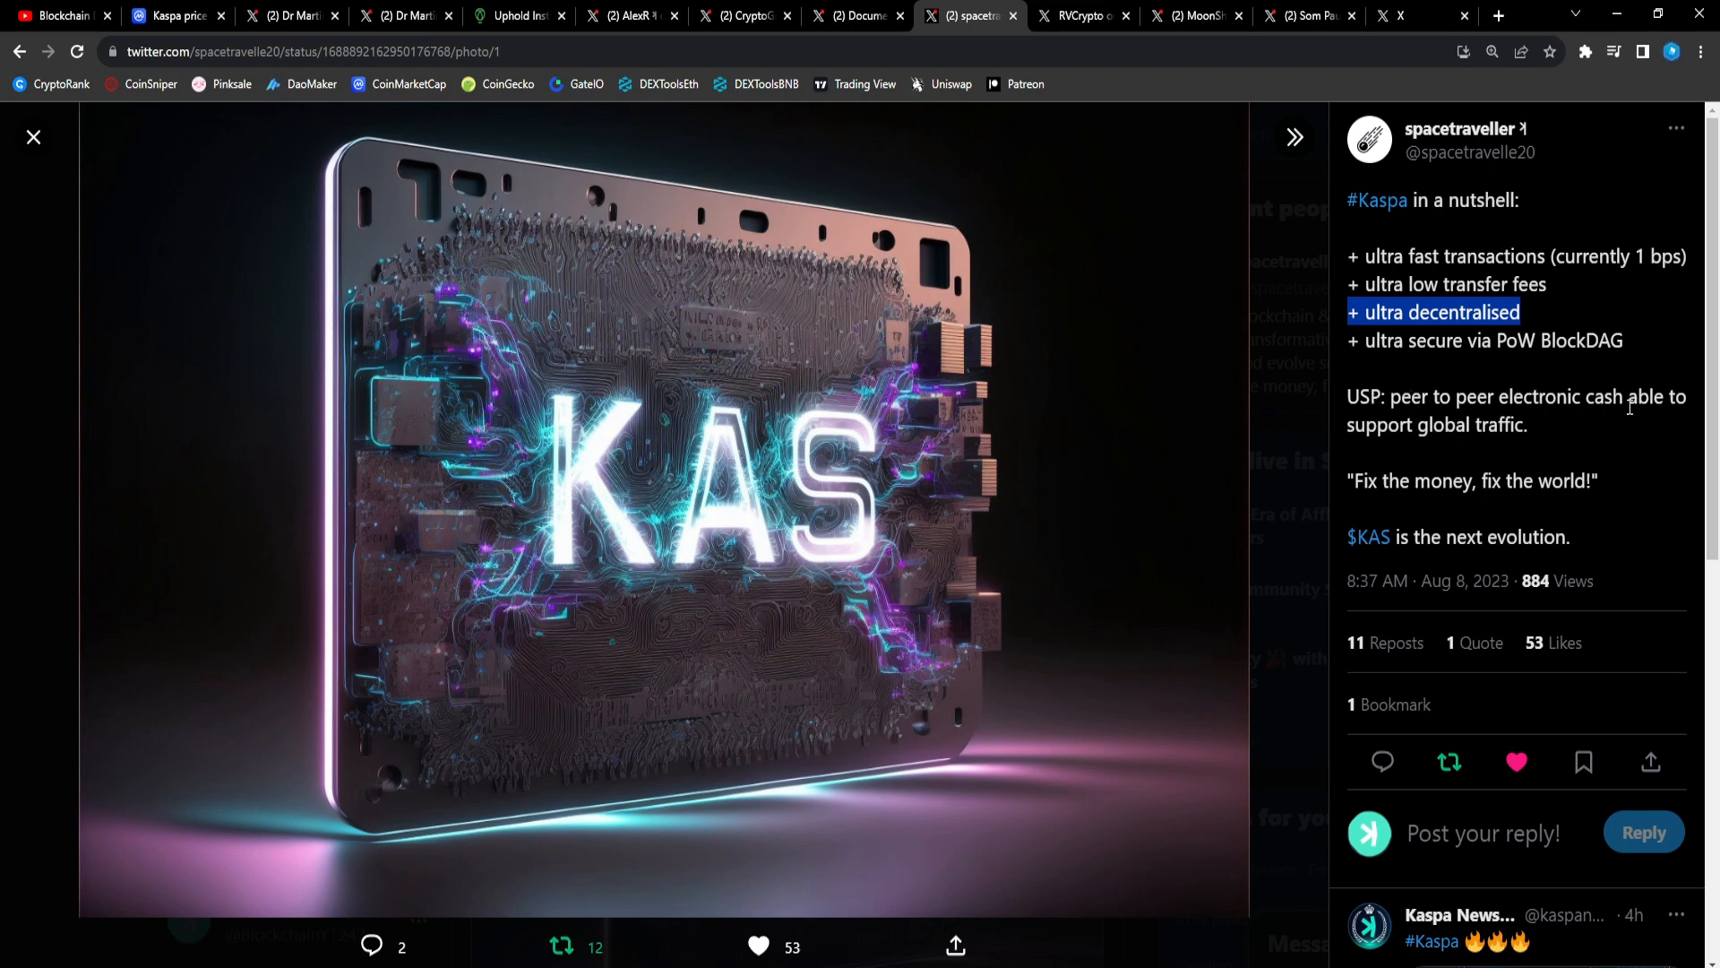
mouse_move(1385, 447)
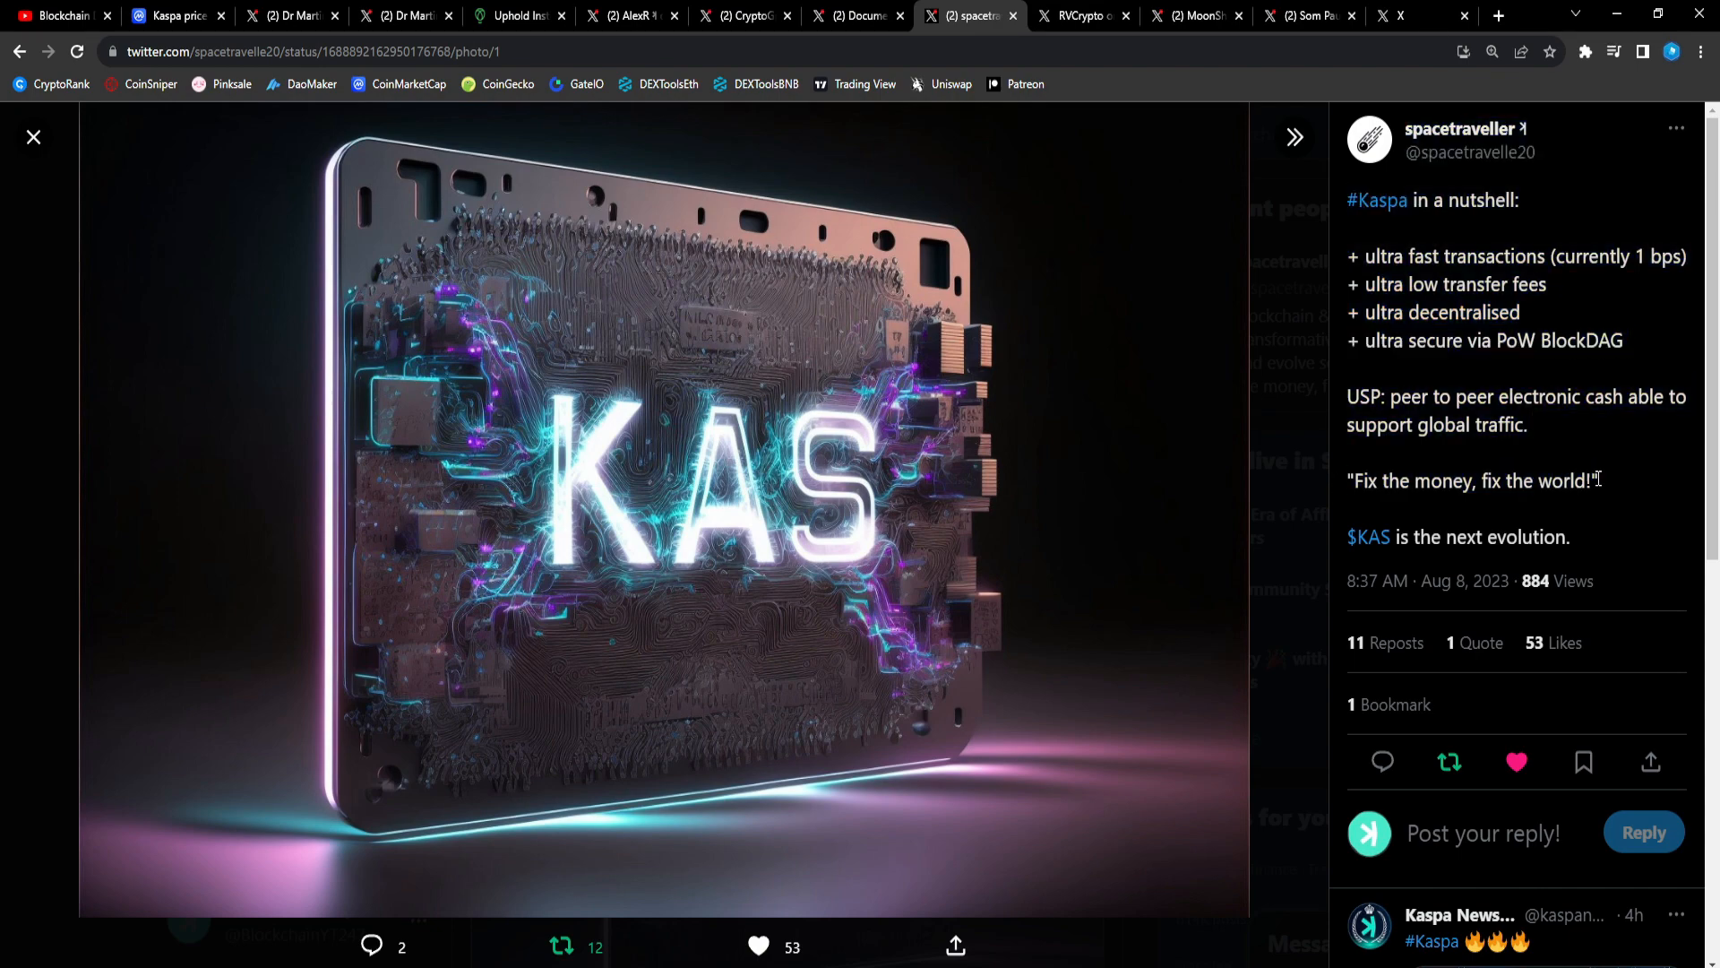
Switch to RVCrypto's $KAS post showing KAS at ADA's market cap, $4.71.
click(1081, 15)
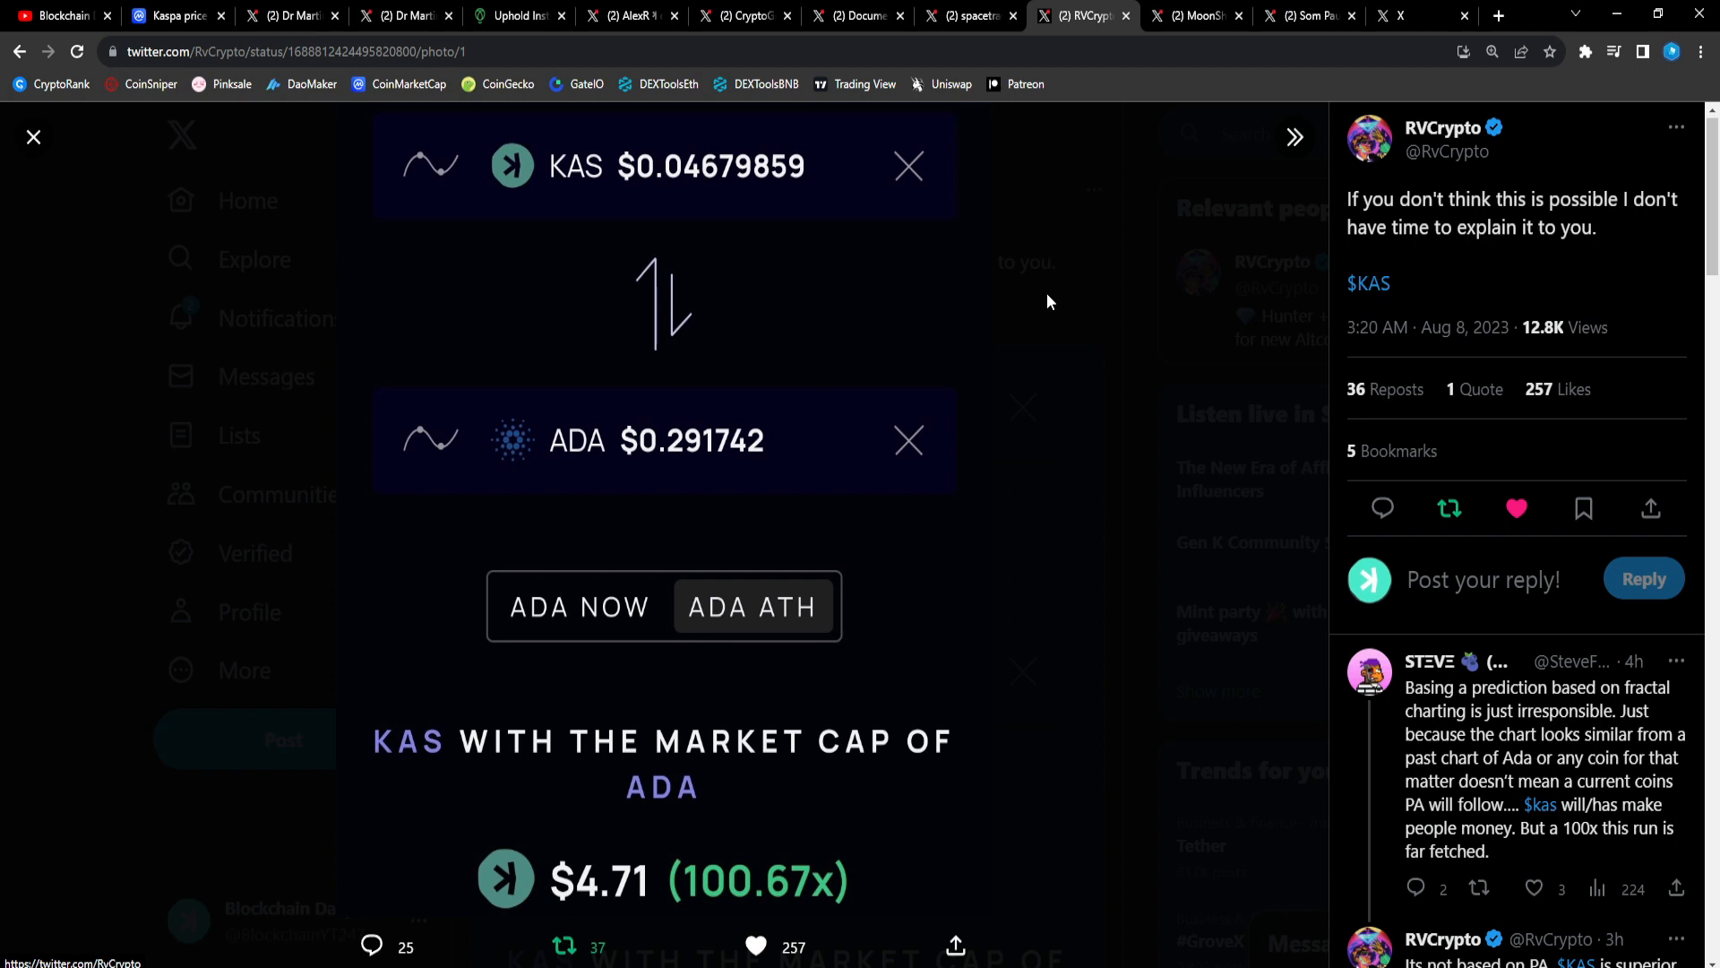
mouse_move(870, 655)
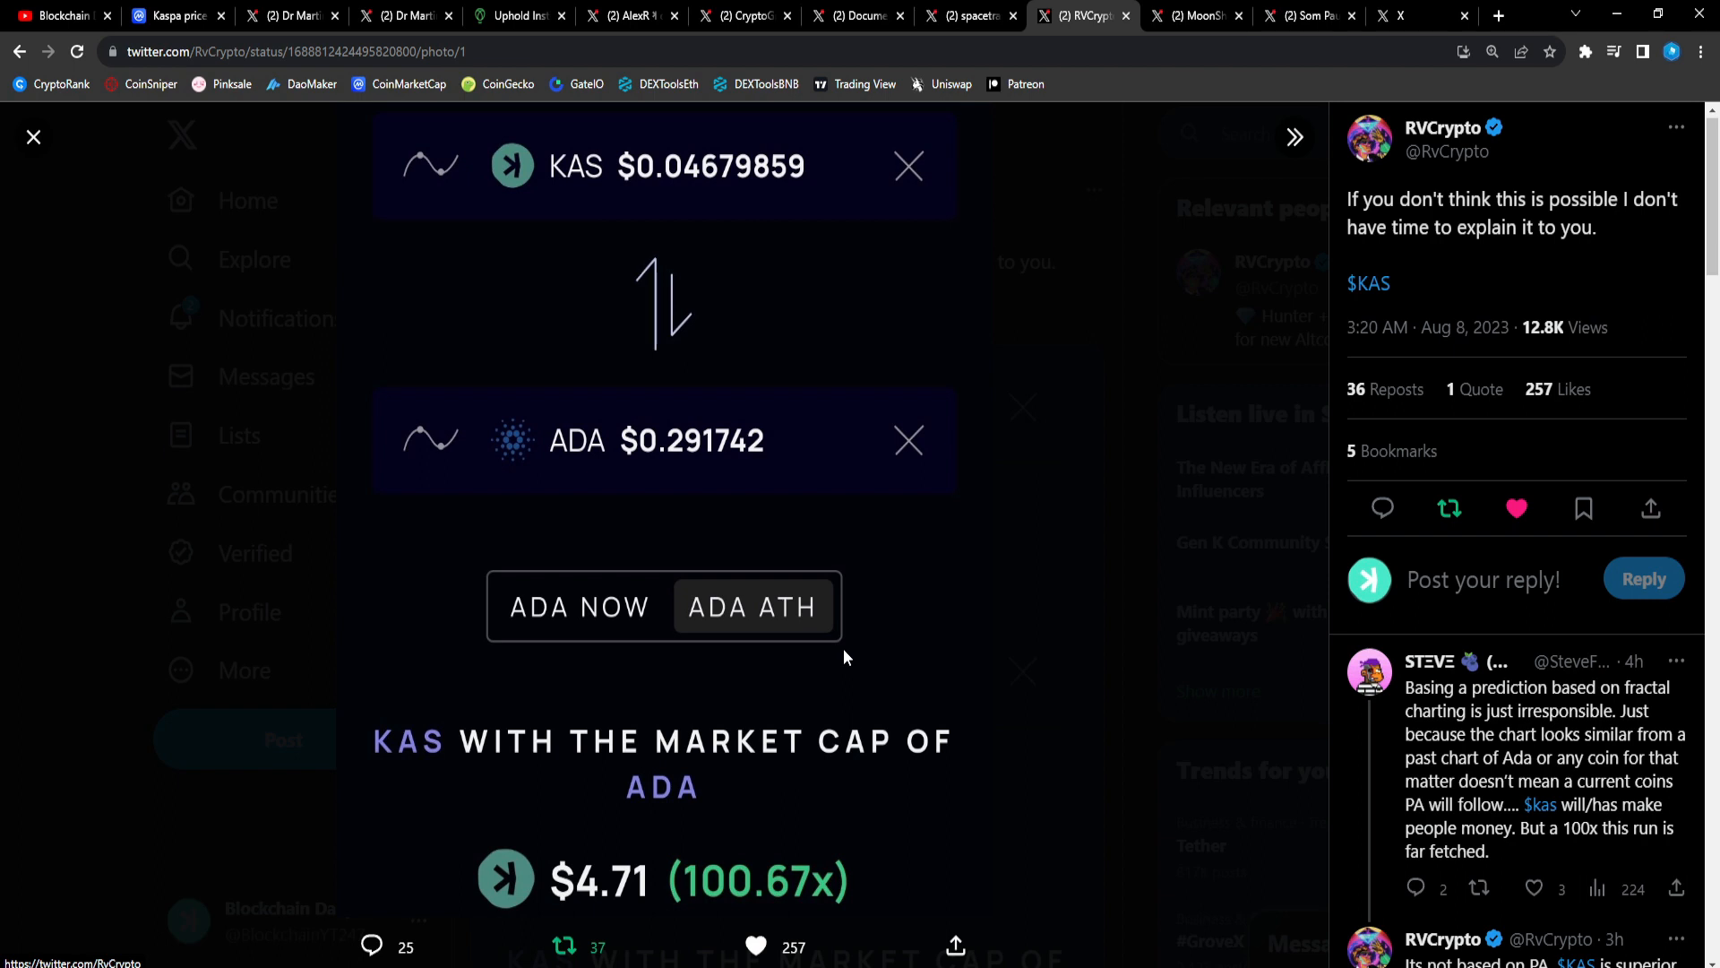
mouse_move(1126, 524)
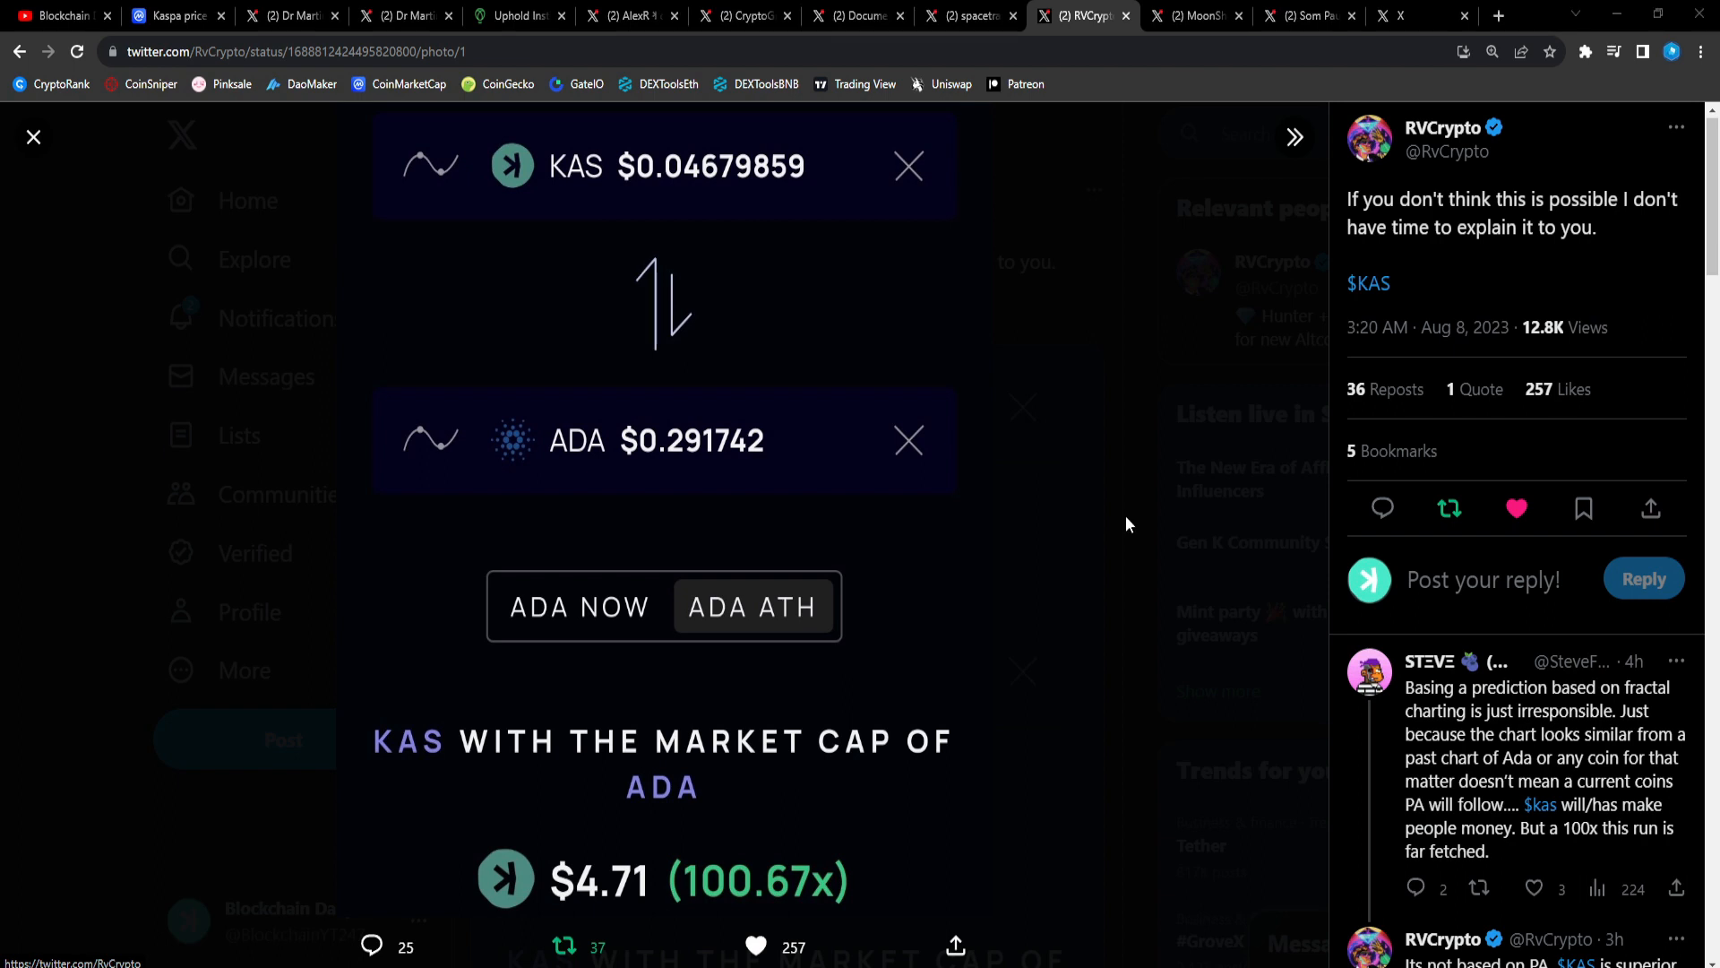
mouse_move(1121, 499)
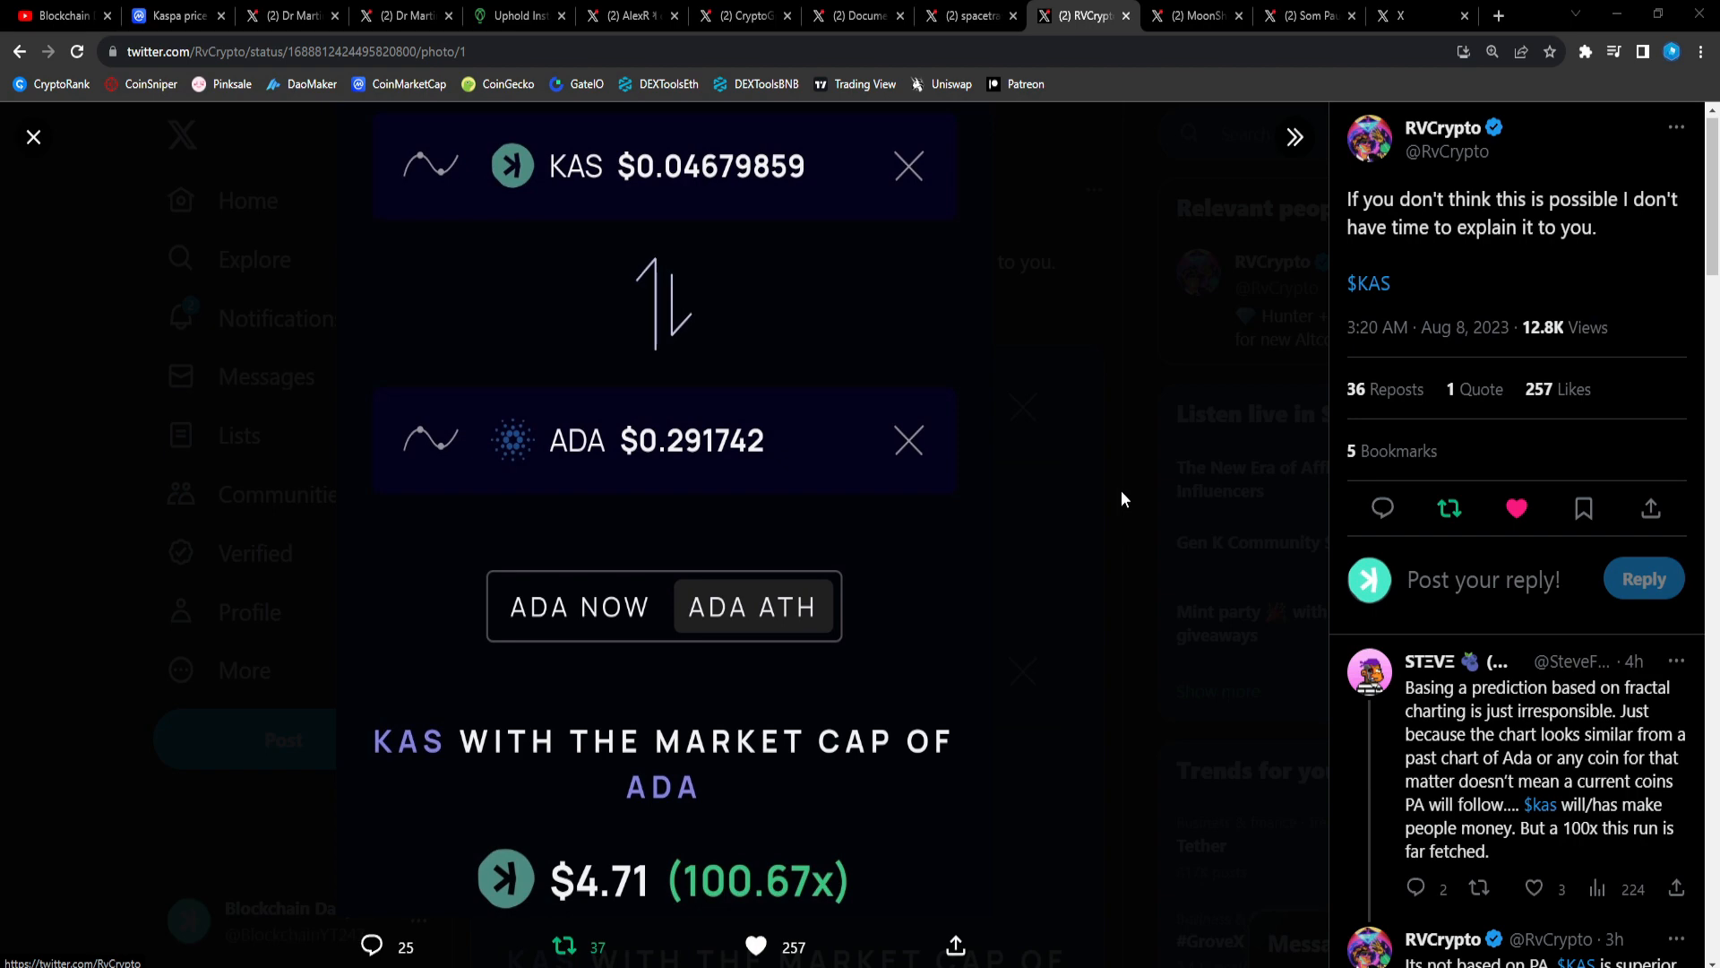
Open the BTC-friends-see-KAS-tech post and scroll through Captain Sats' DAGKnight outline.
click(1194, 15)
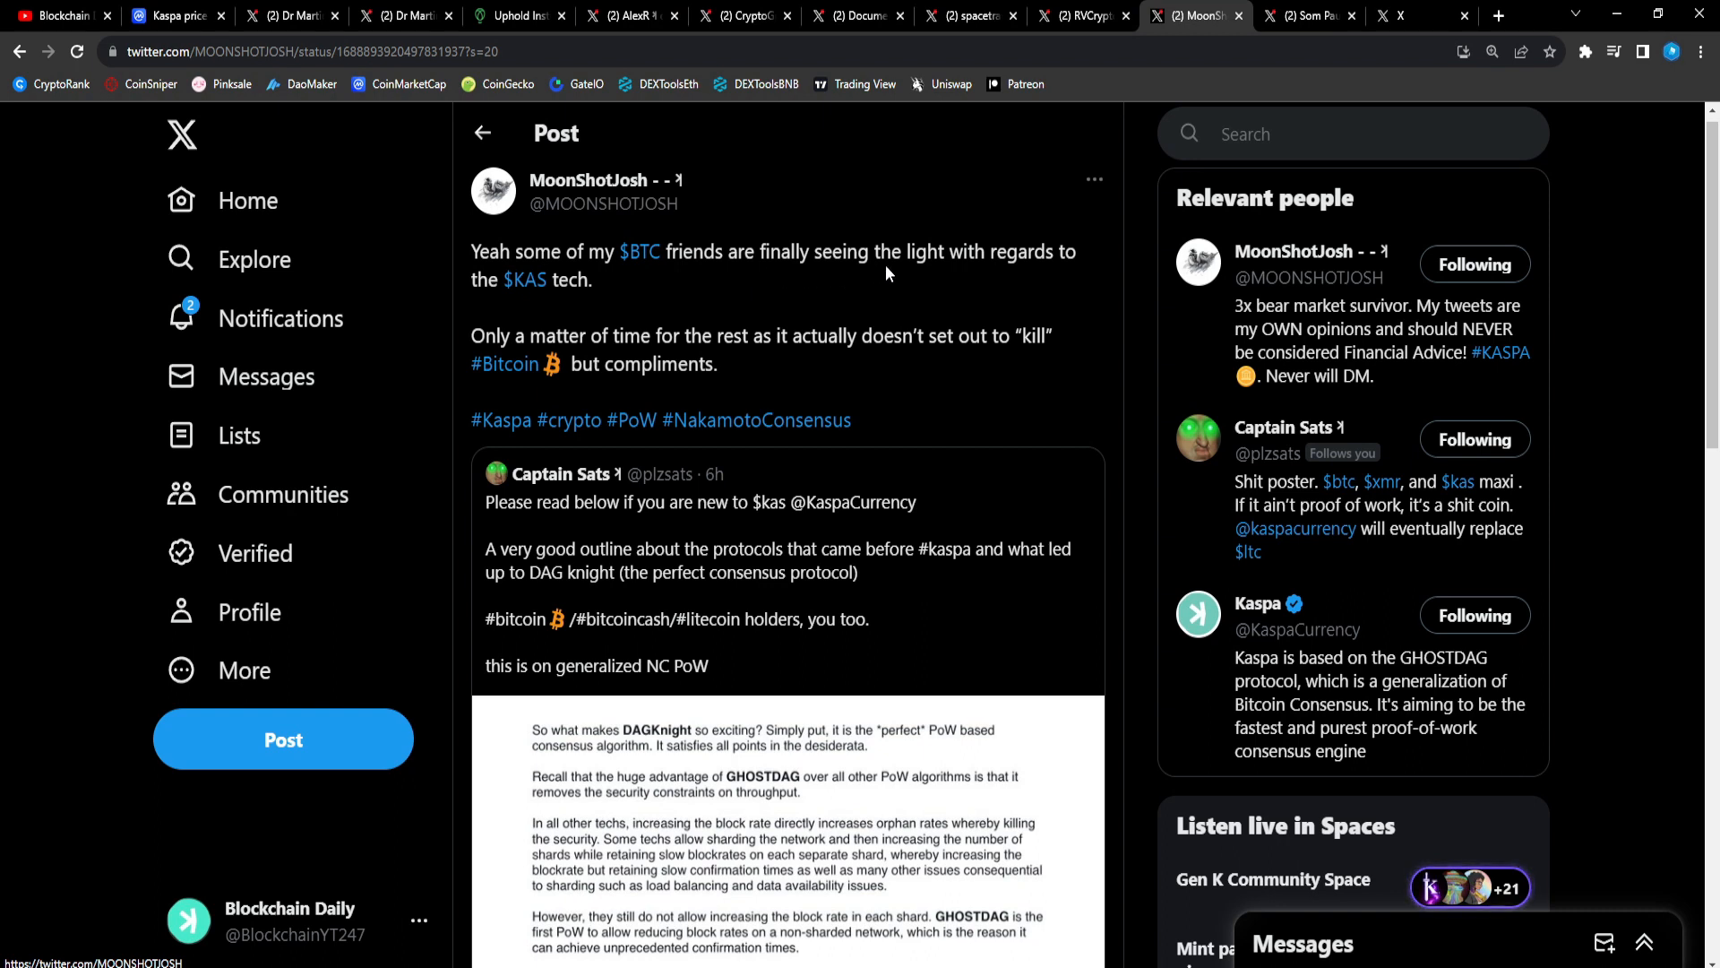
mouse_move(590, 327)
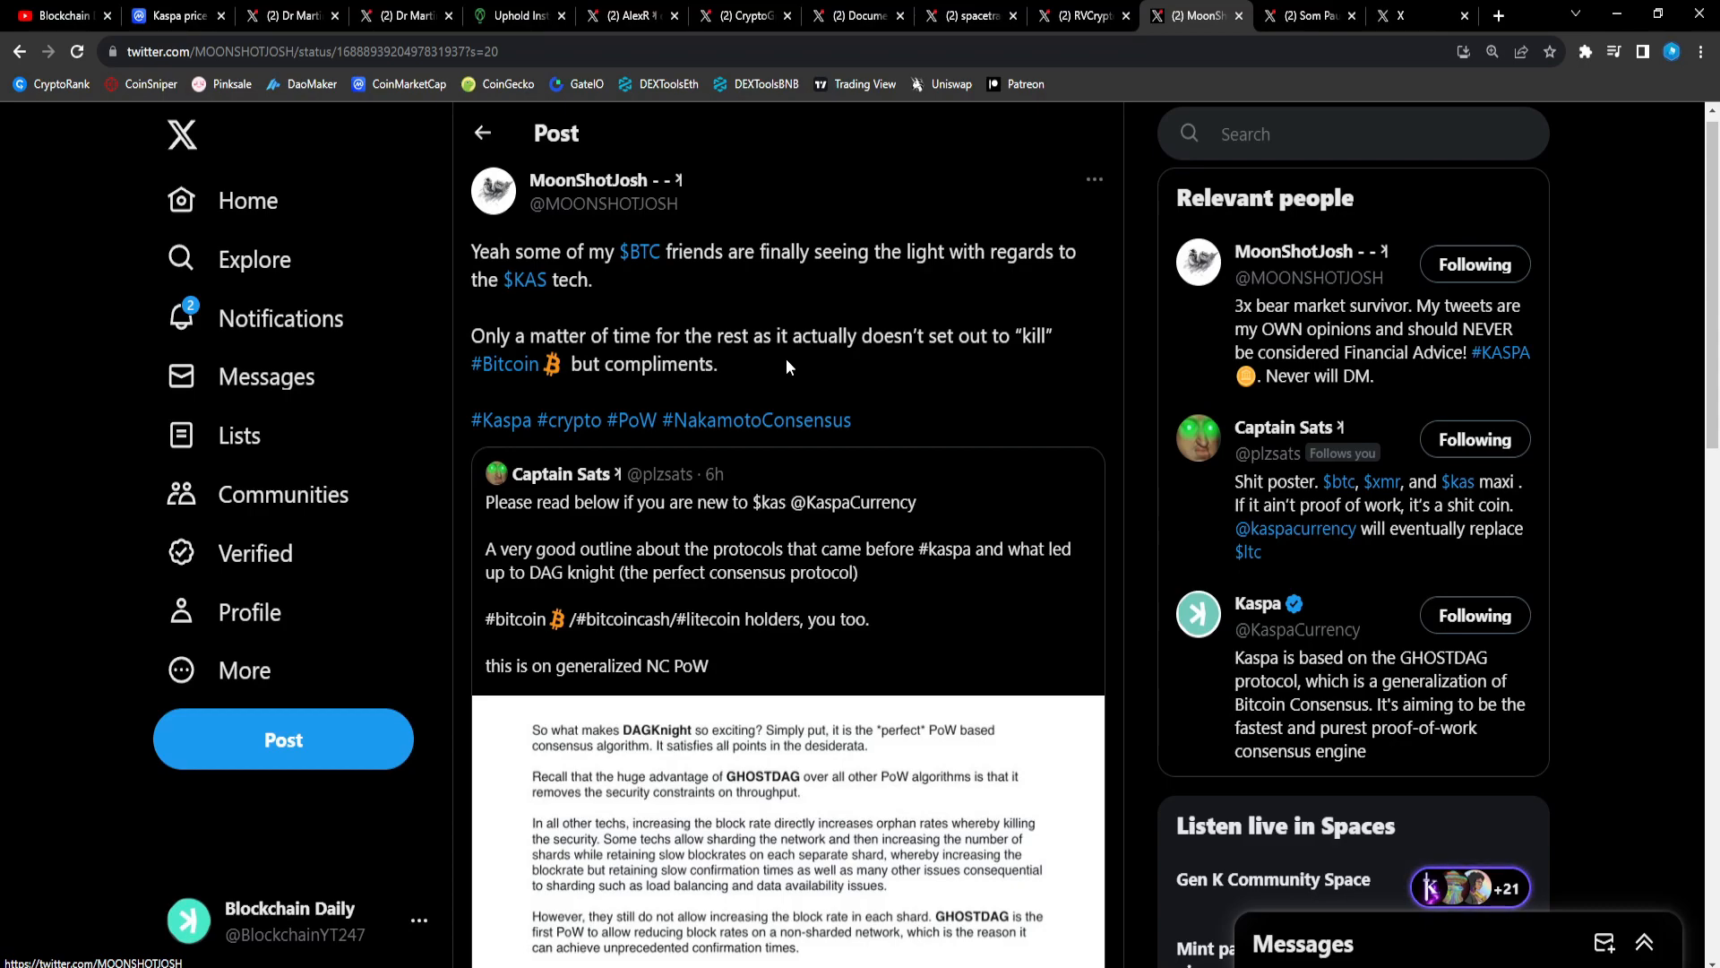
scroll(down, 3)
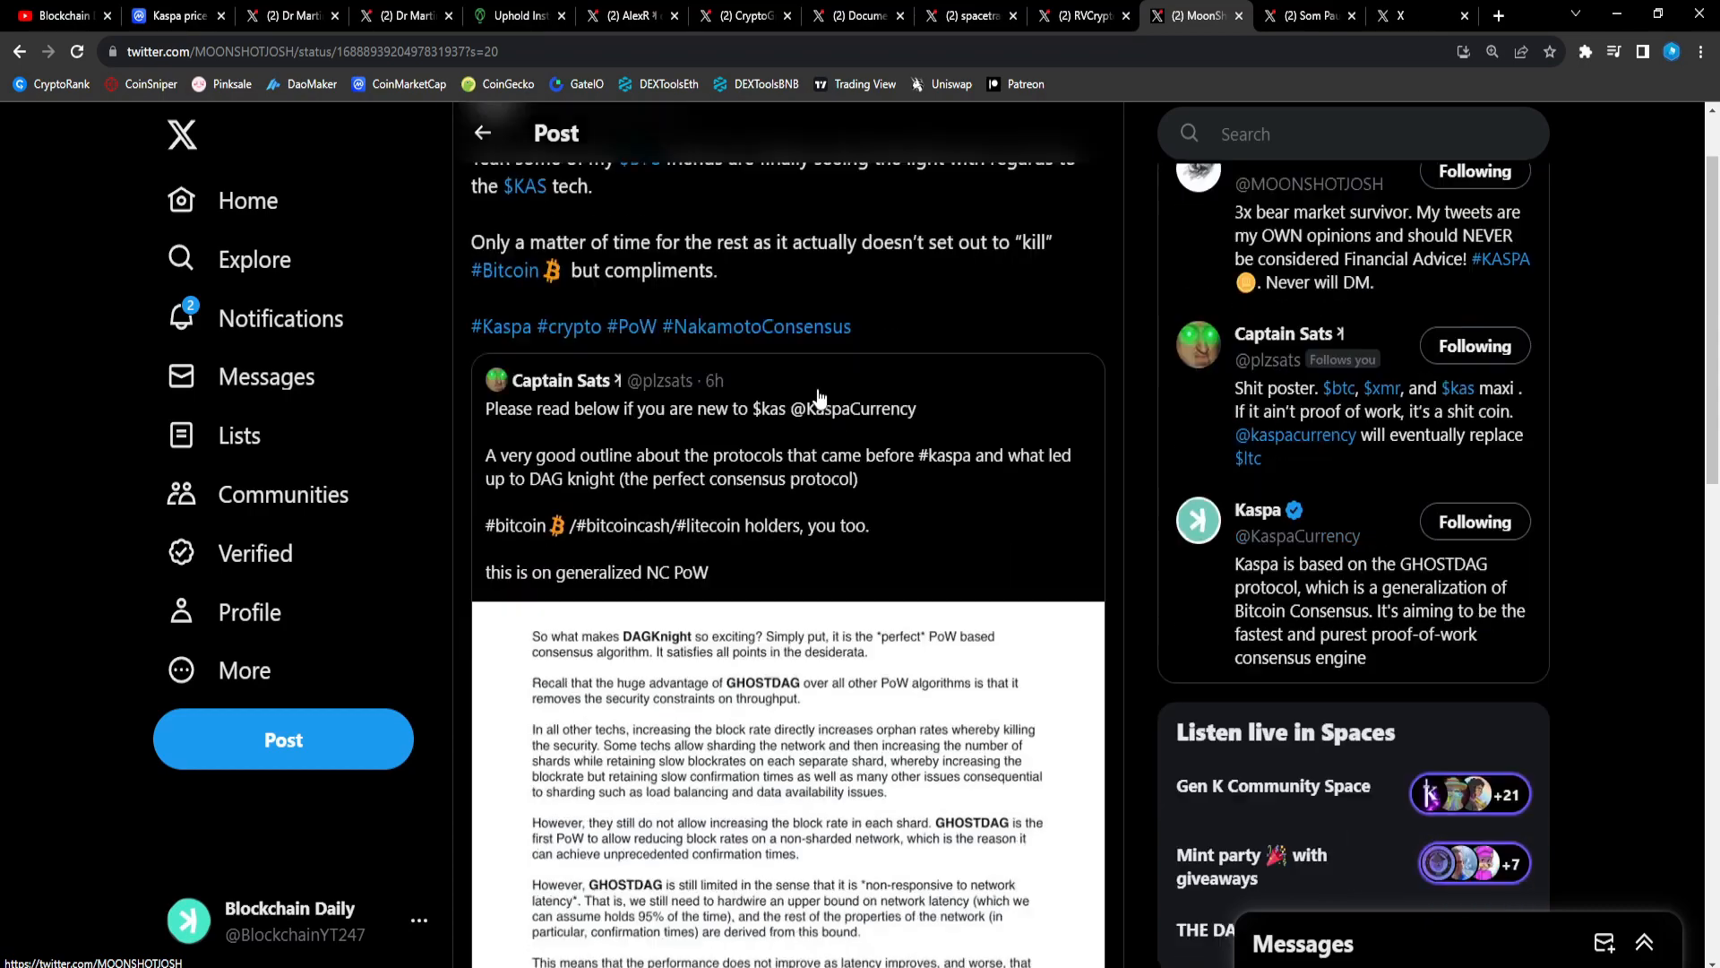
scroll(down, 3)
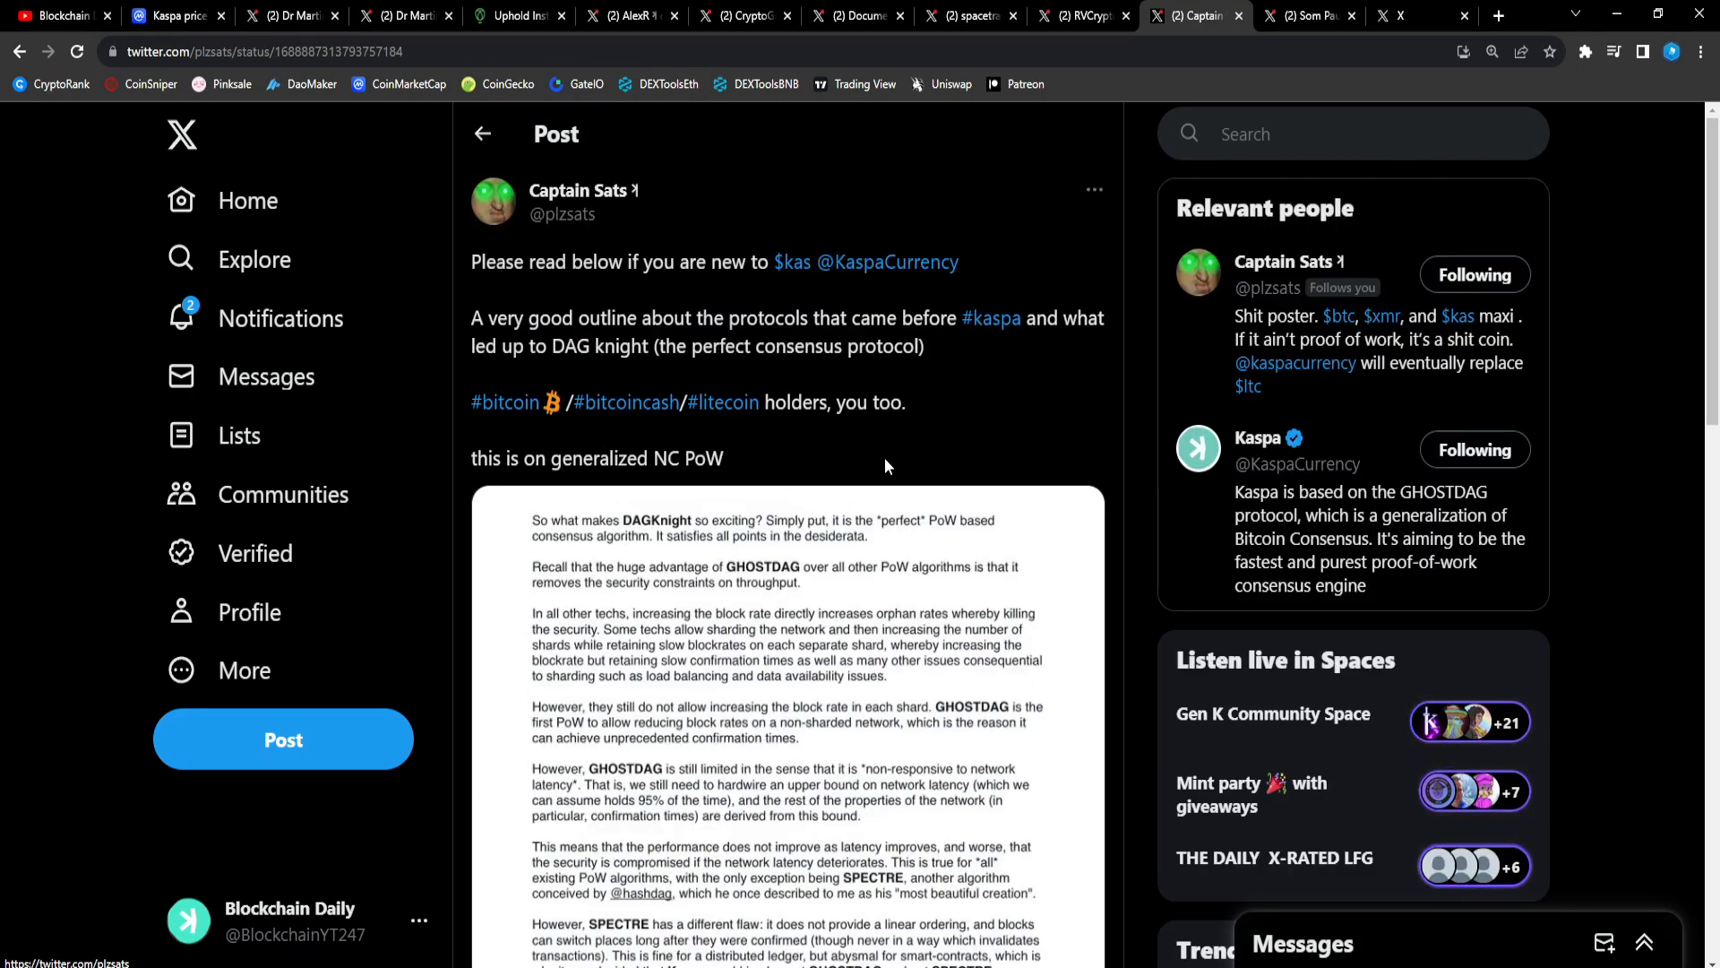
scroll(down, 3)
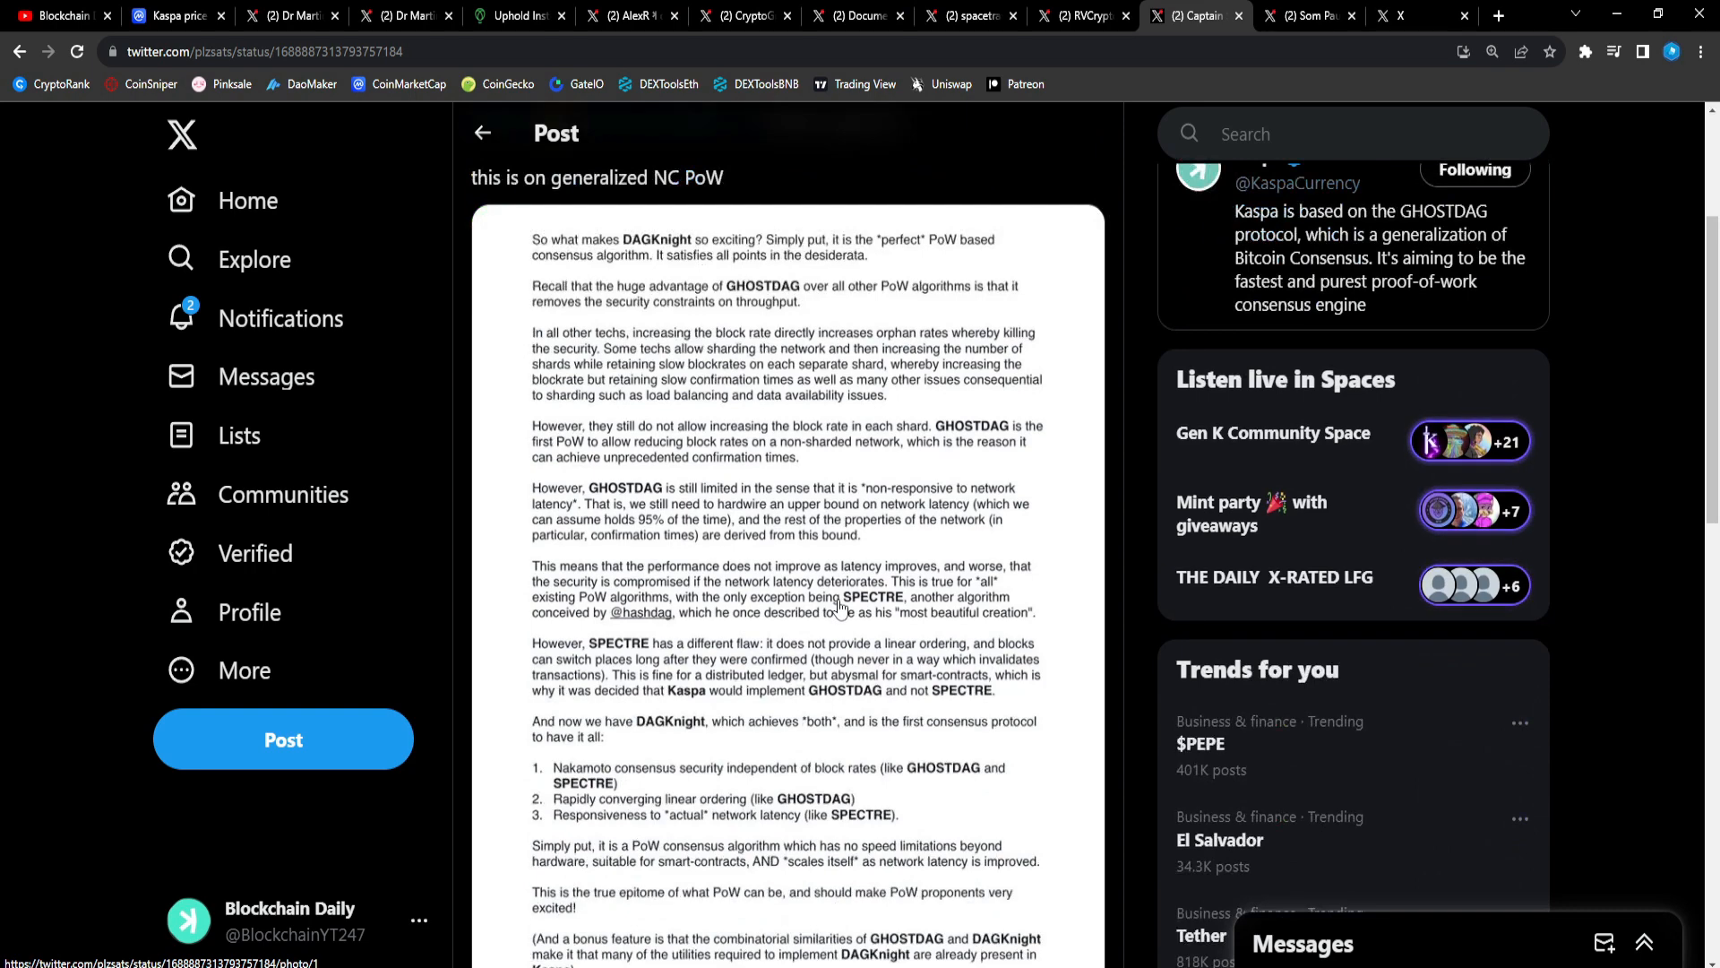